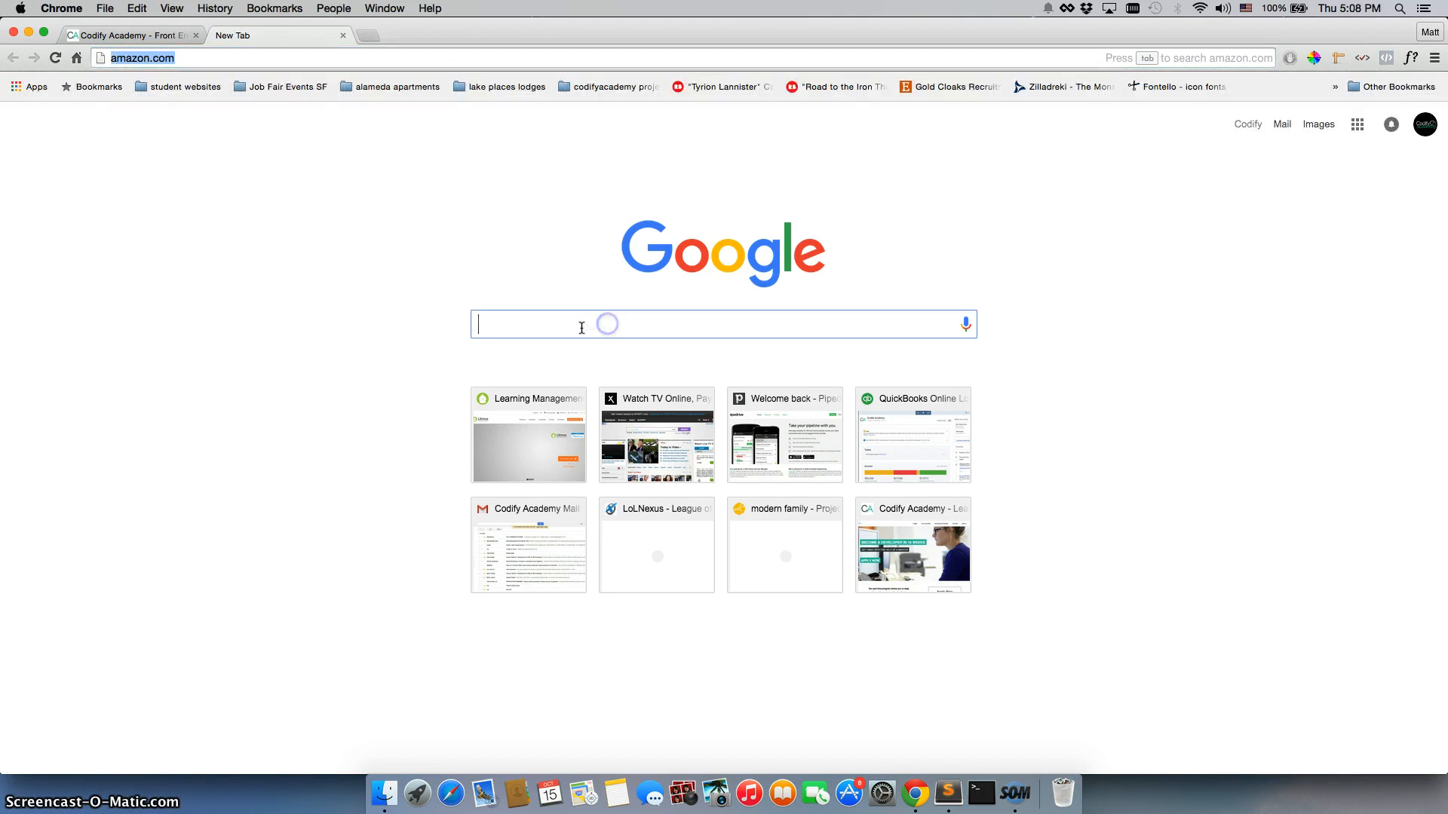
Search Google for animate.css and open the Animate.css result
type("ana")
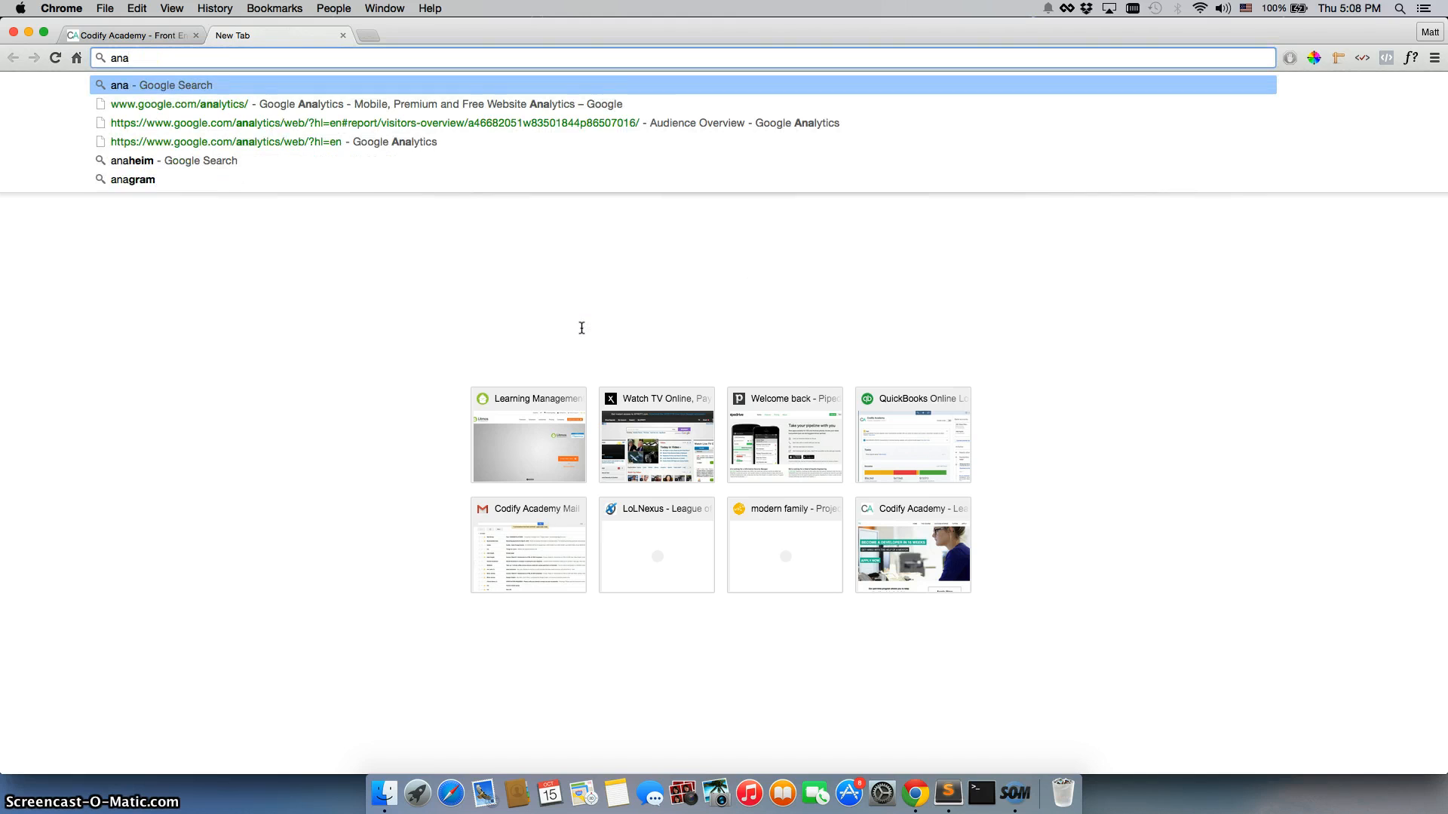
type("nimate.css")
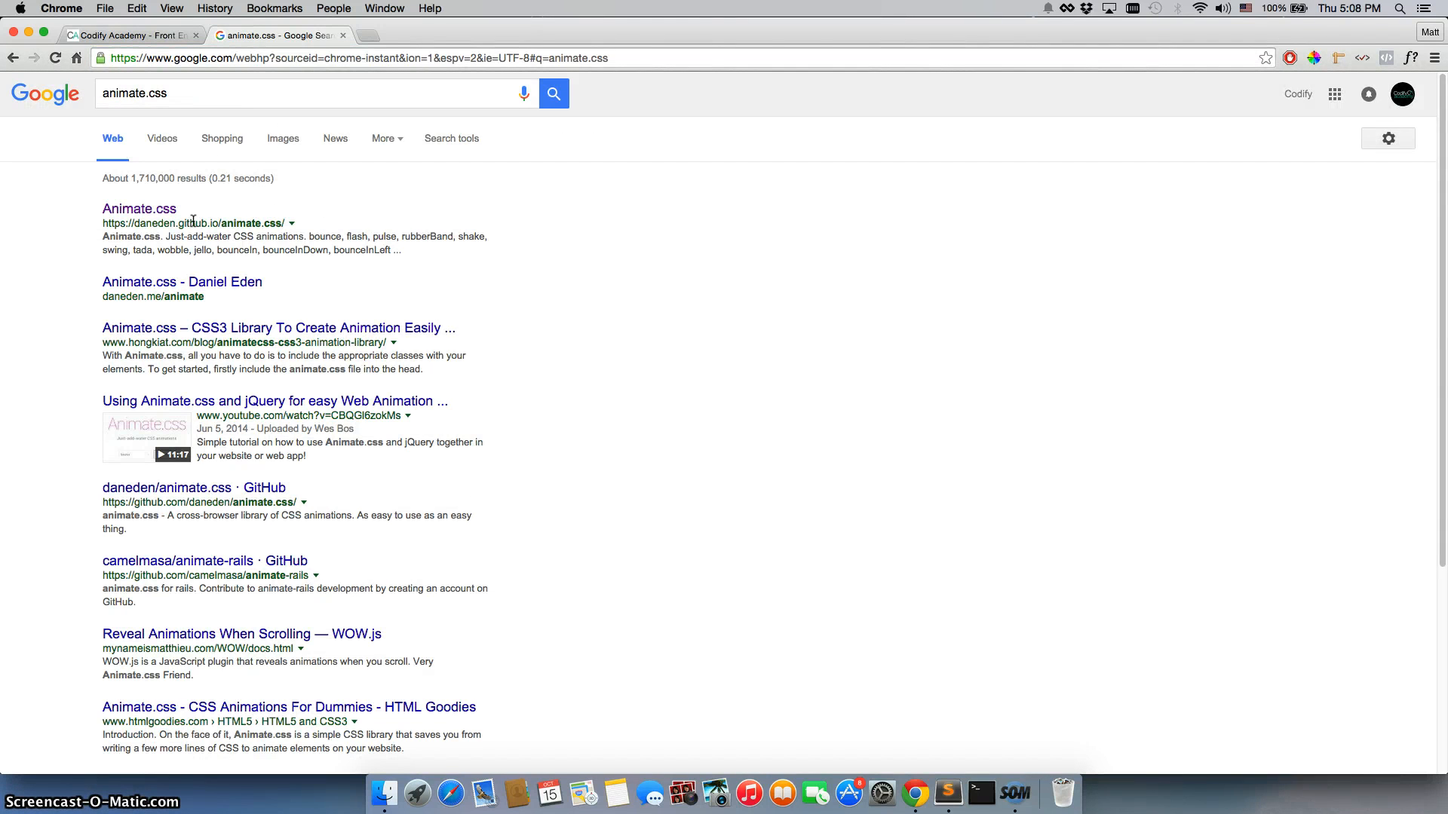
mouse_move(139, 209)
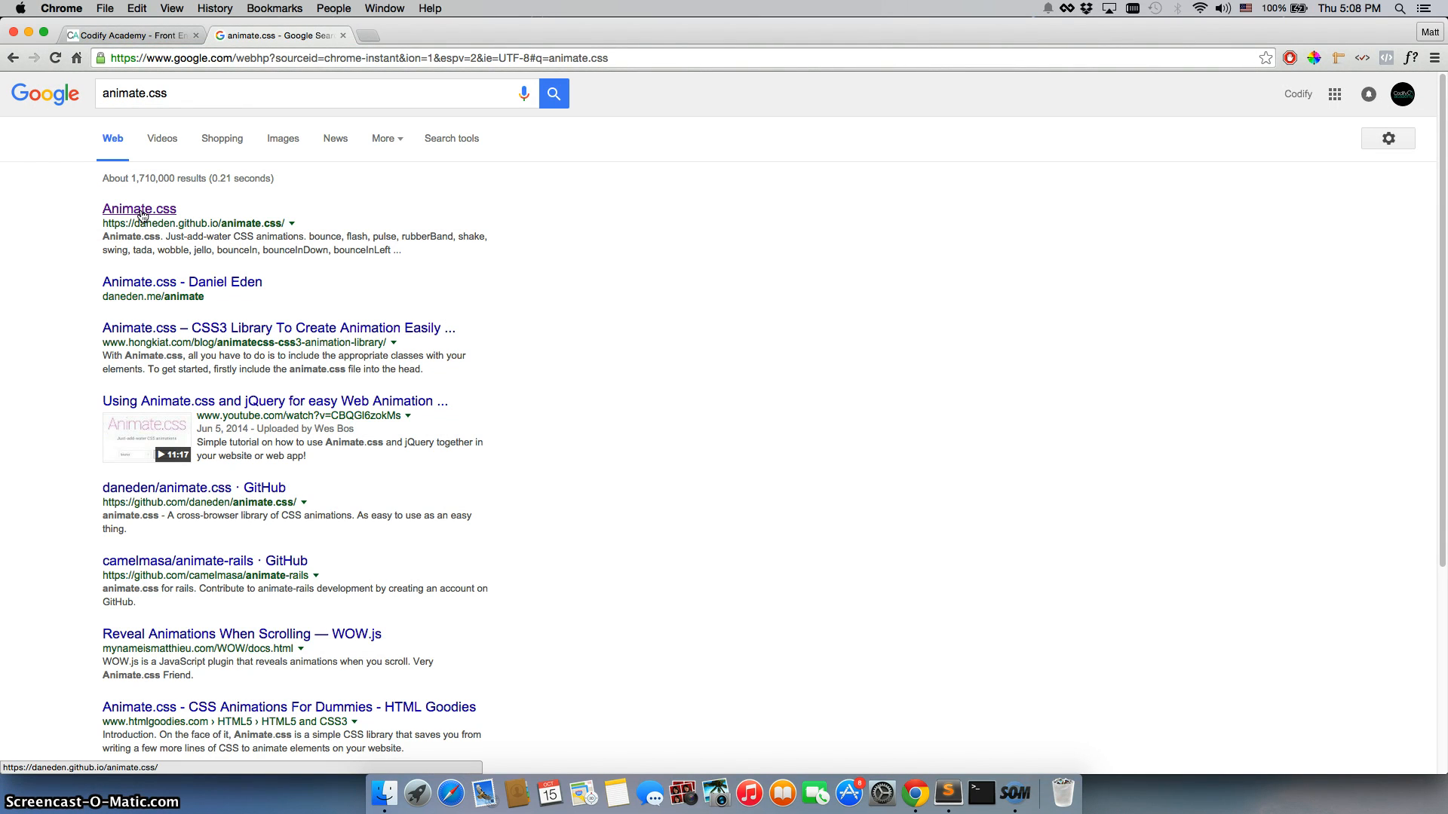
left_click(139, 209)
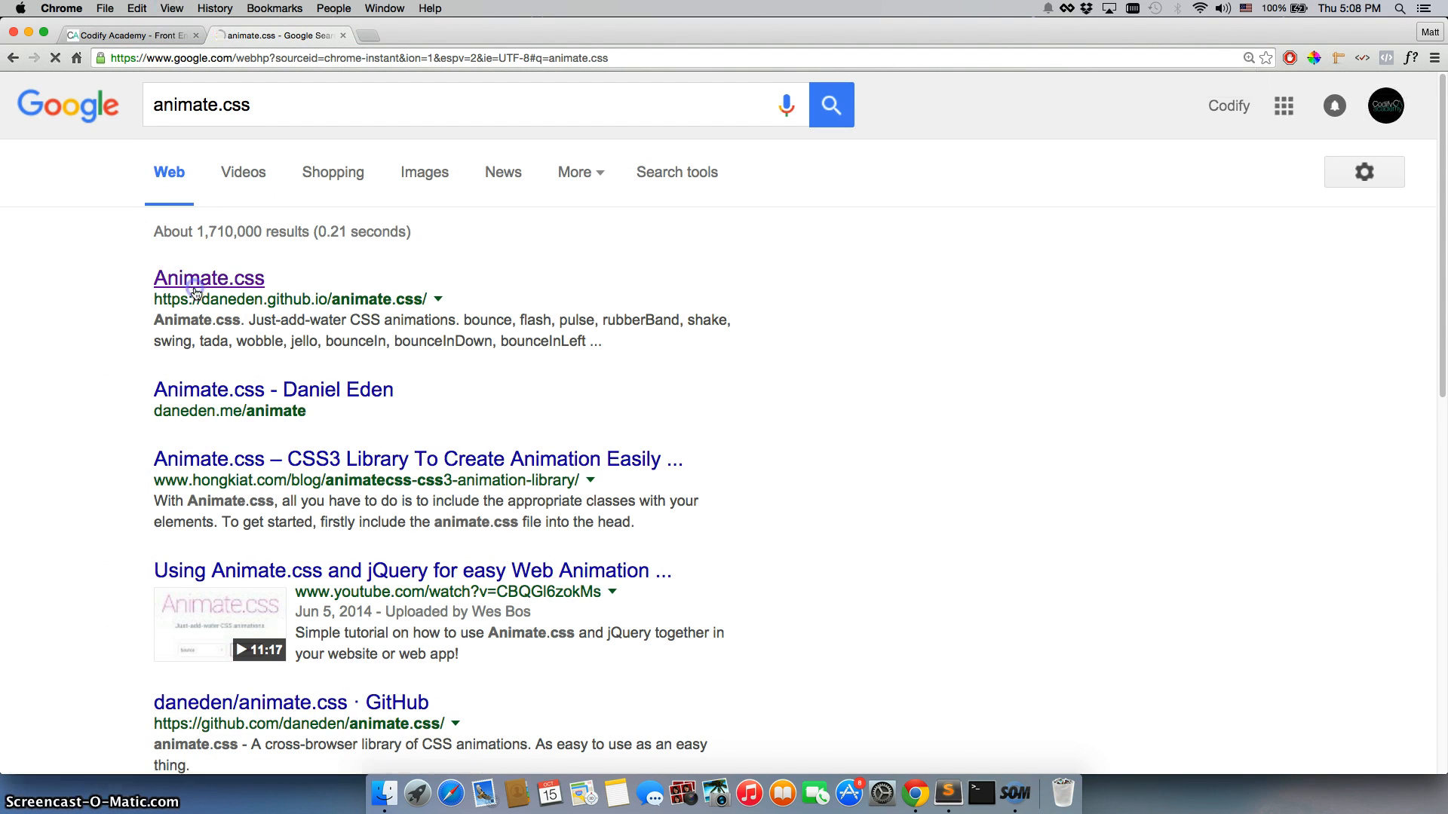
Open the Animate.css demo and preview bounce, pulse, rubberBand and fadeInLeftBig on the title
left_click(209, 279)
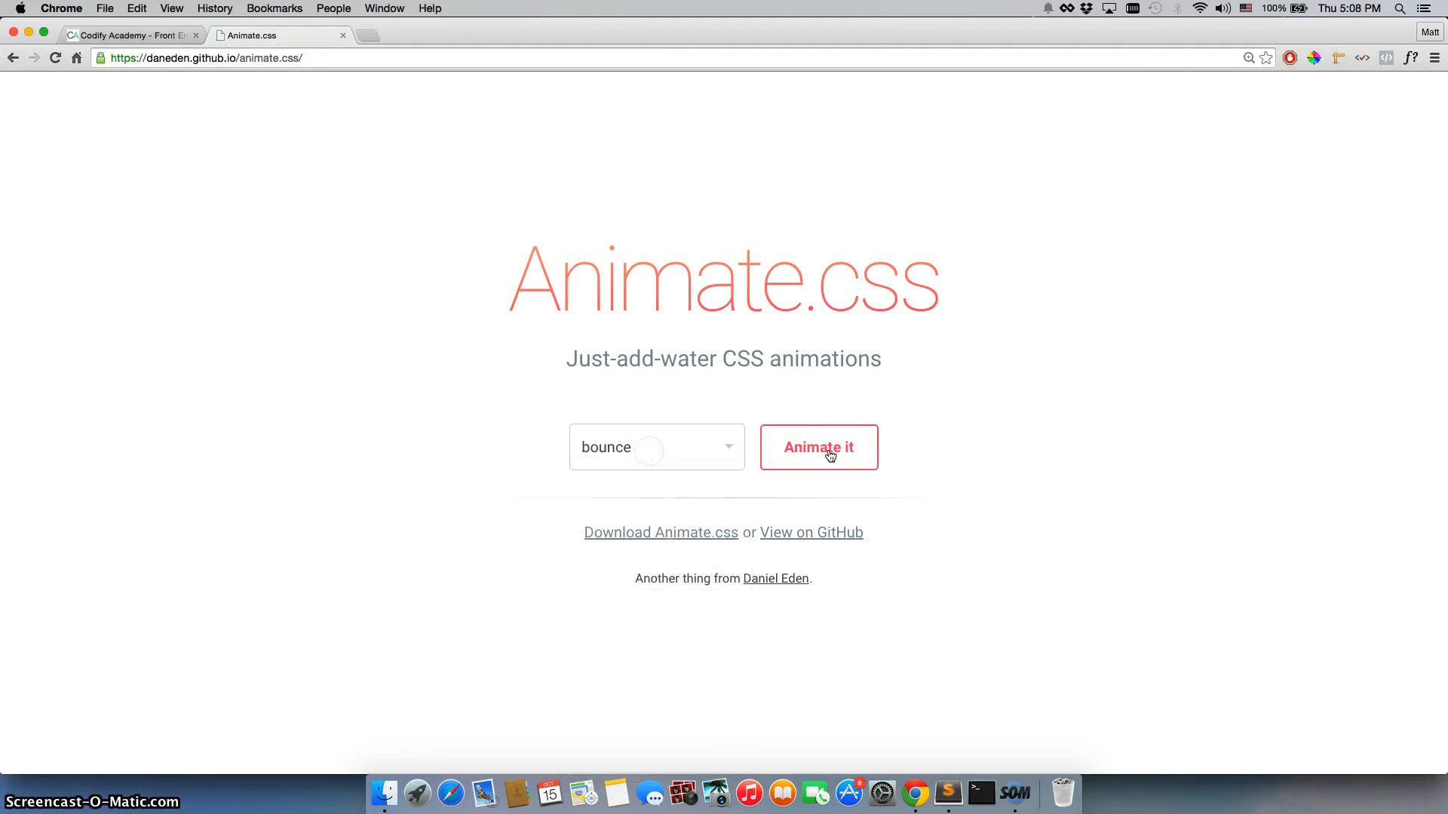
left_click(817, 447)
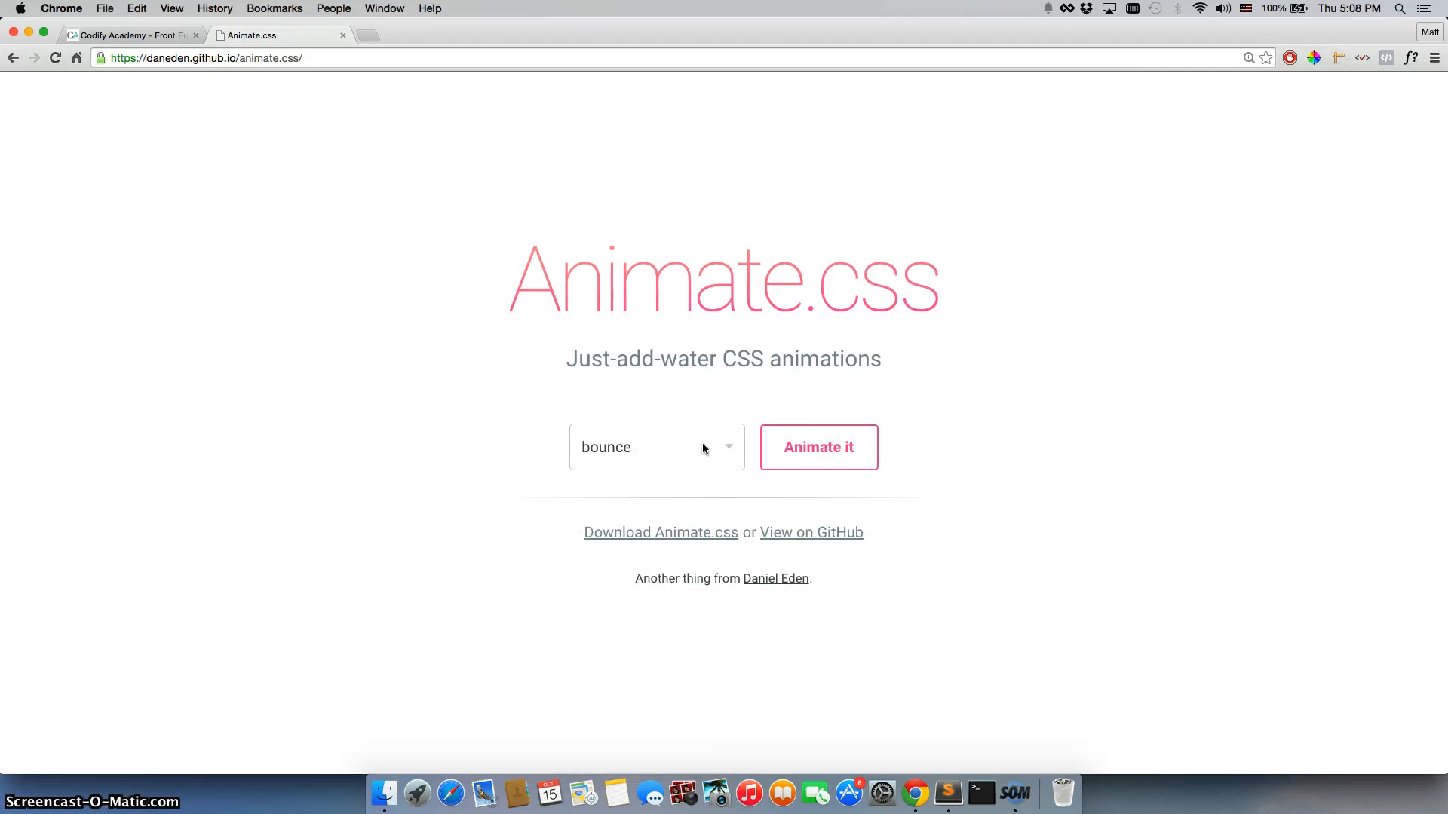
left_click(818, 448)
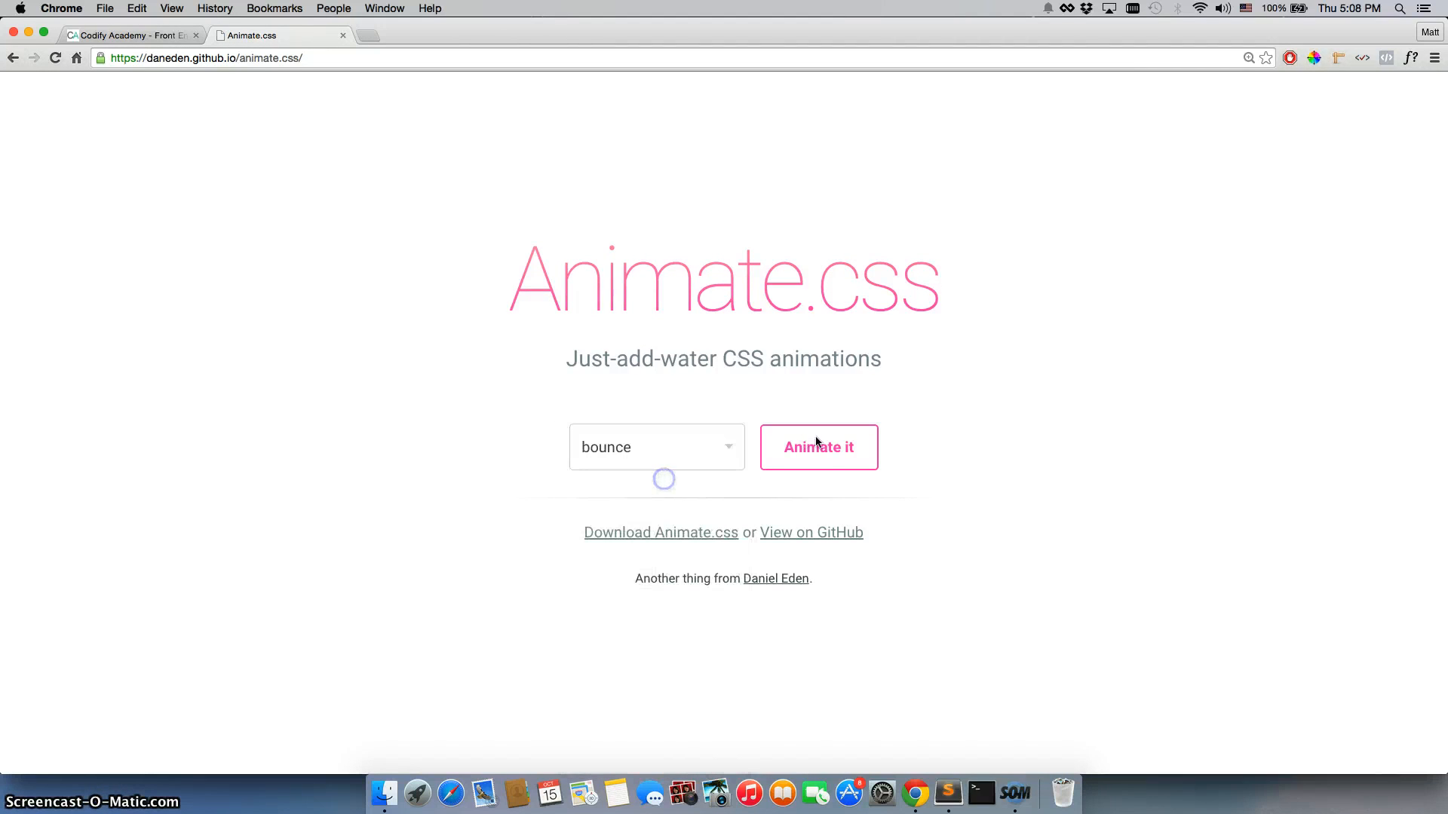
left_click(656, 447)
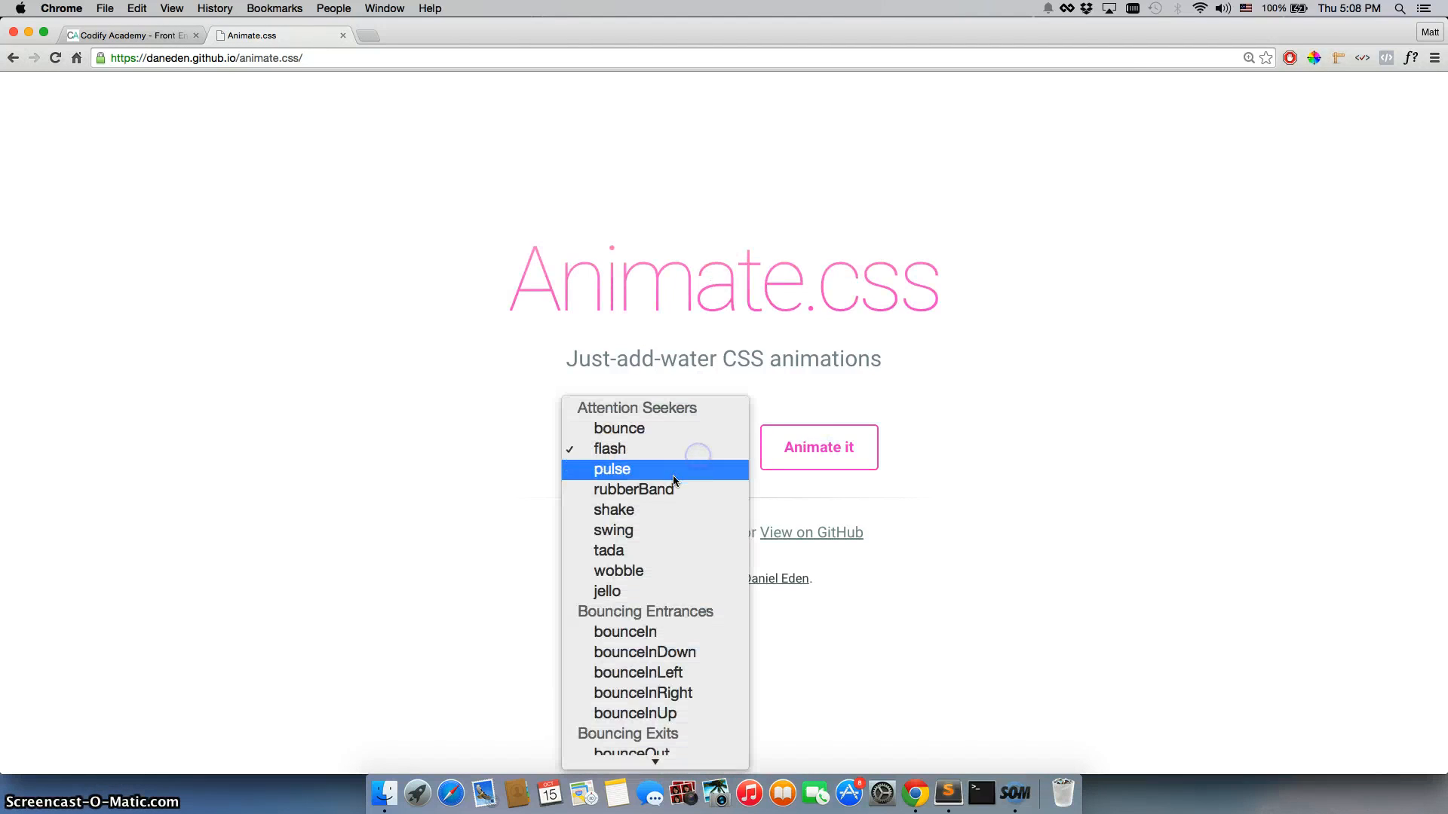
left_click(611, 469)
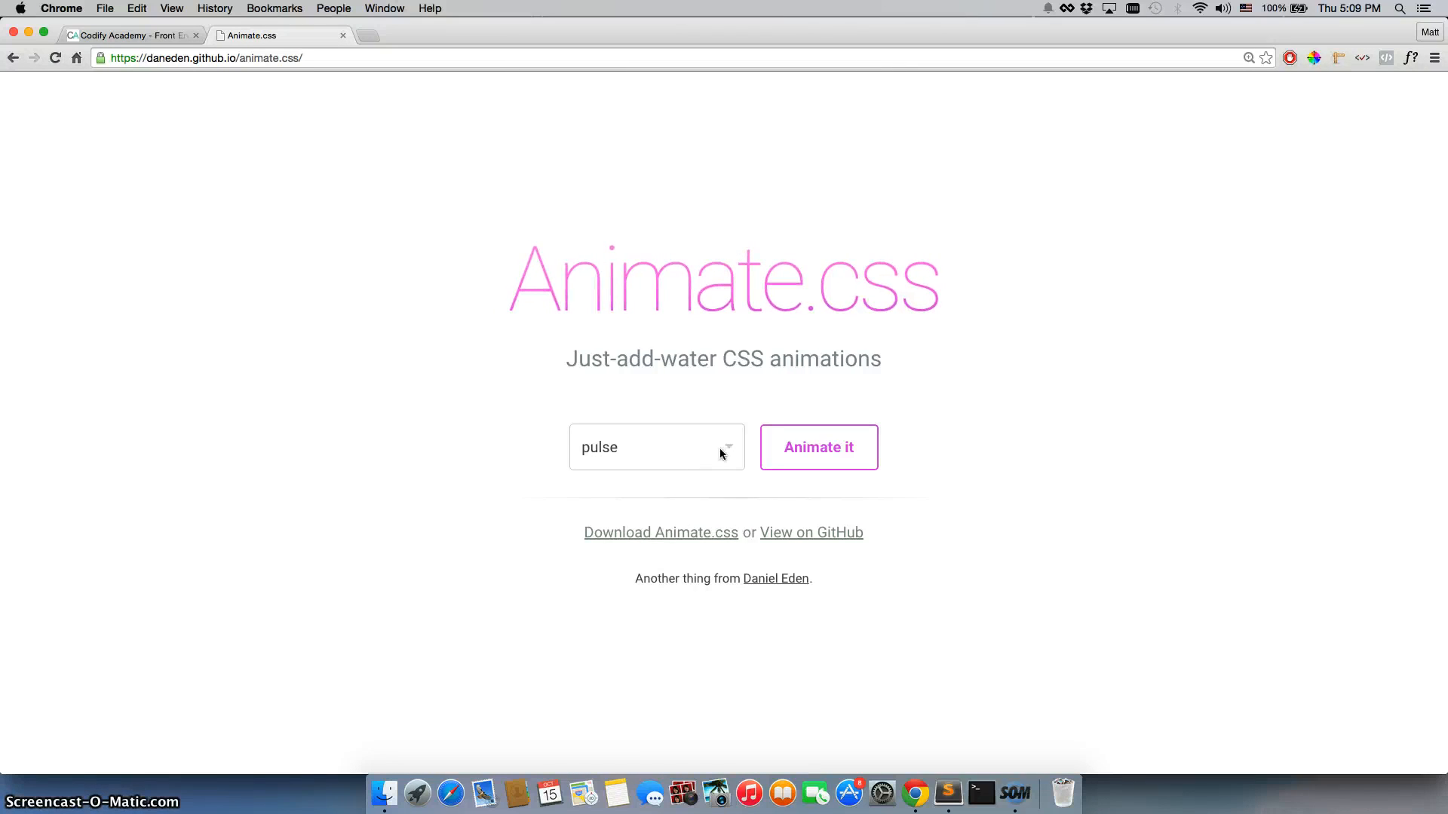
left_click(655, 448)
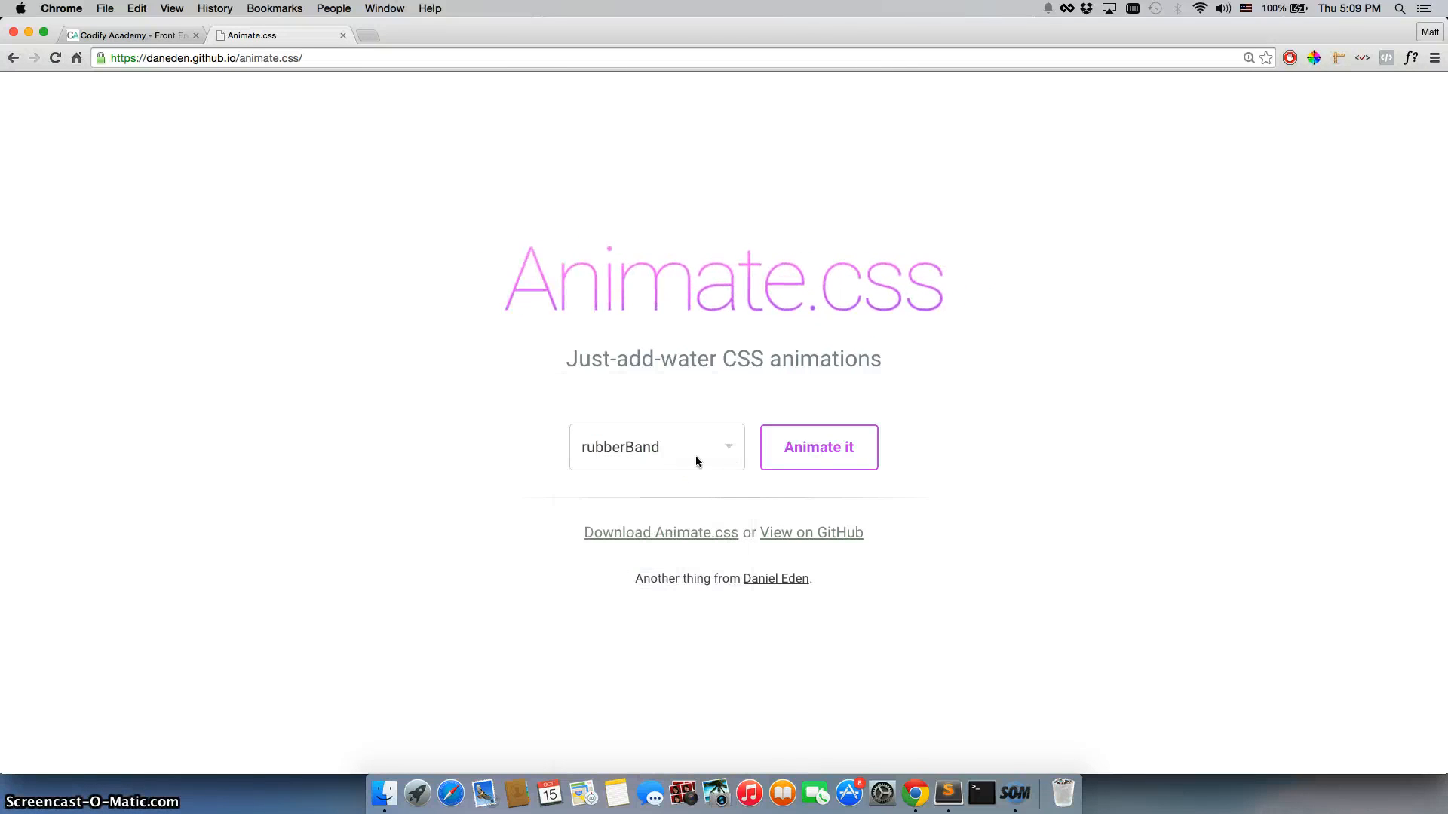
left_click(657, 447)
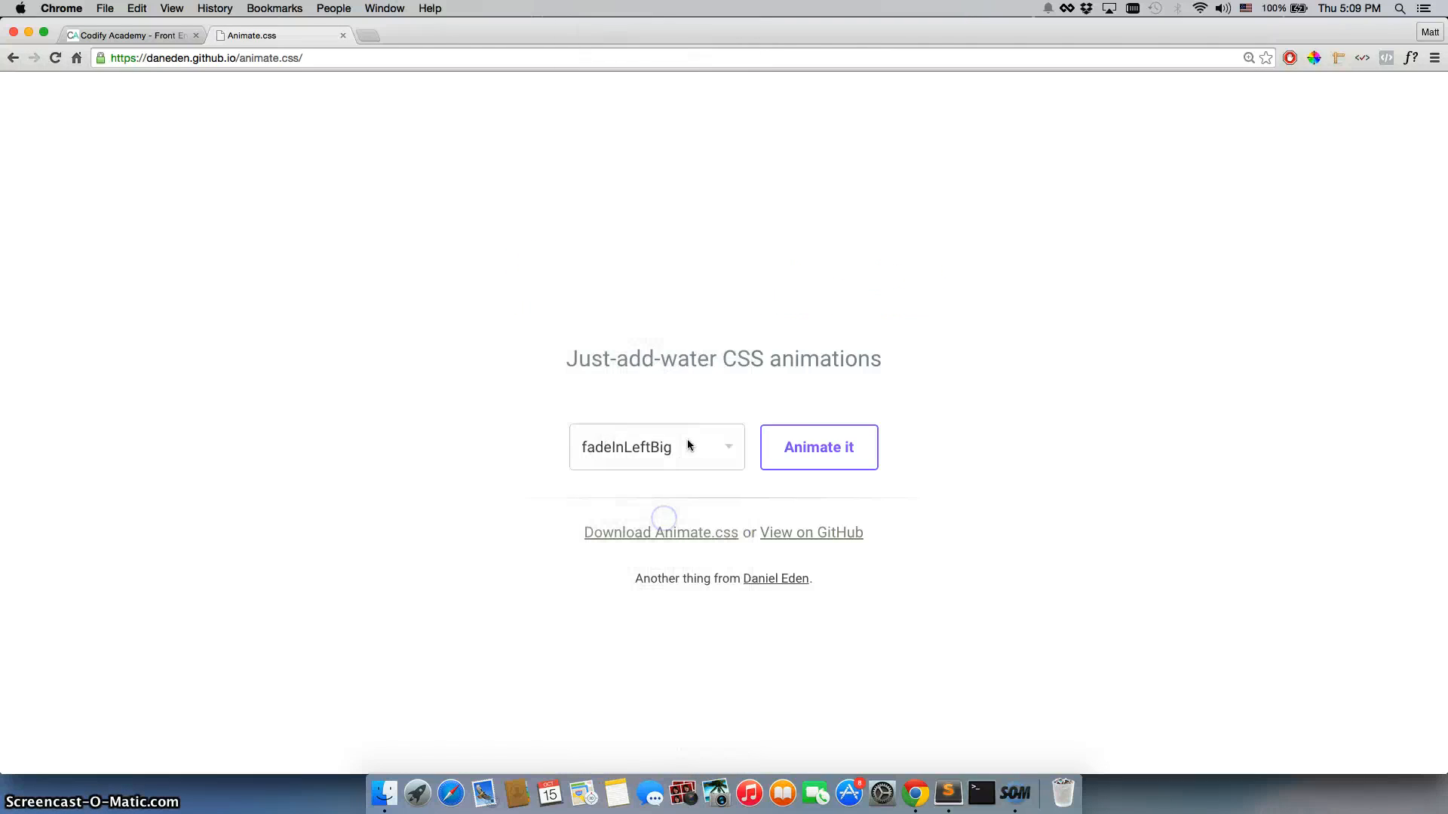
Preview fadeOutRight, flipOutX, lightSpeedIn and finally rotateOutDownLeft
left_click(656, 447)
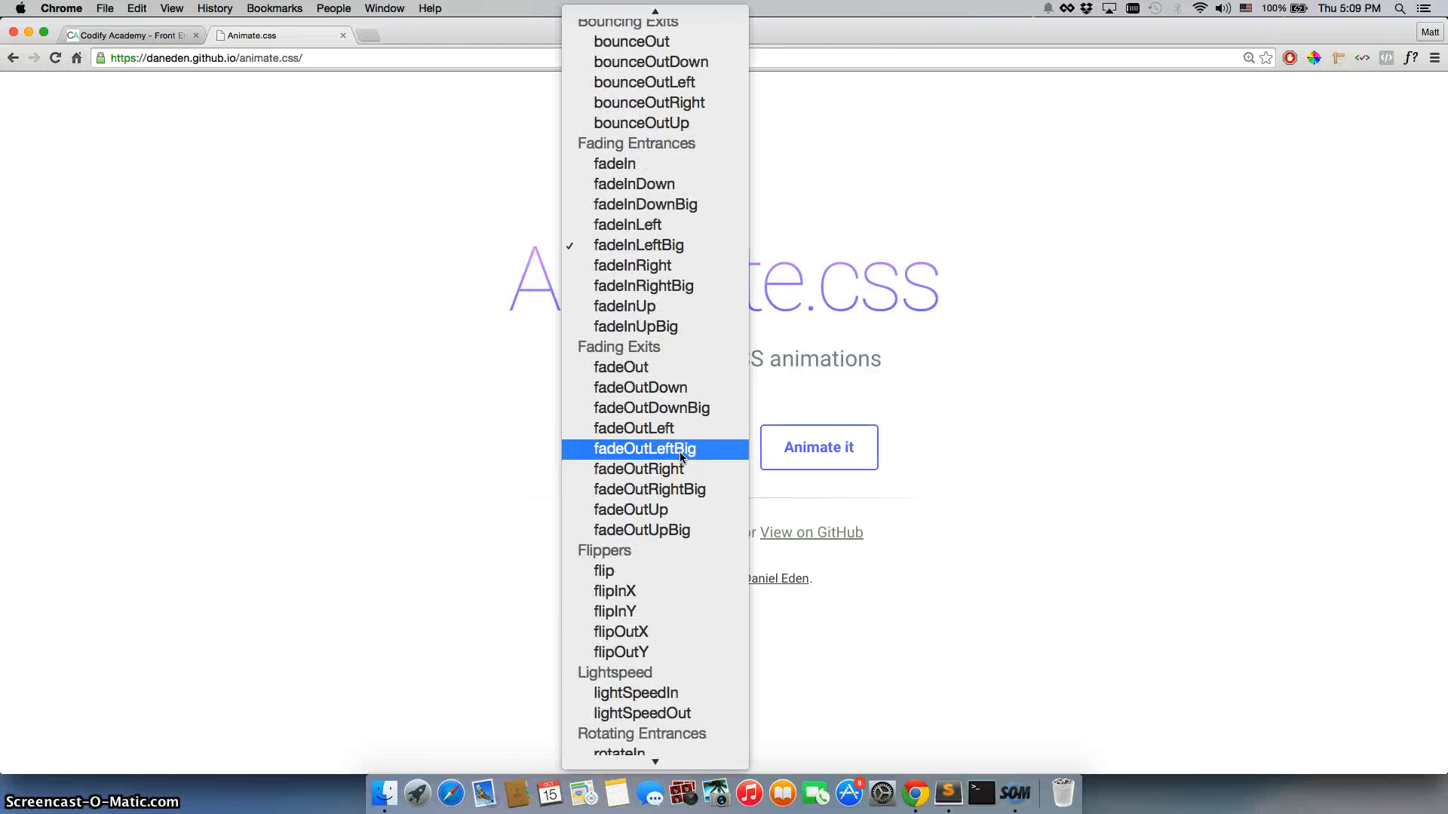
left_click(638, 468)
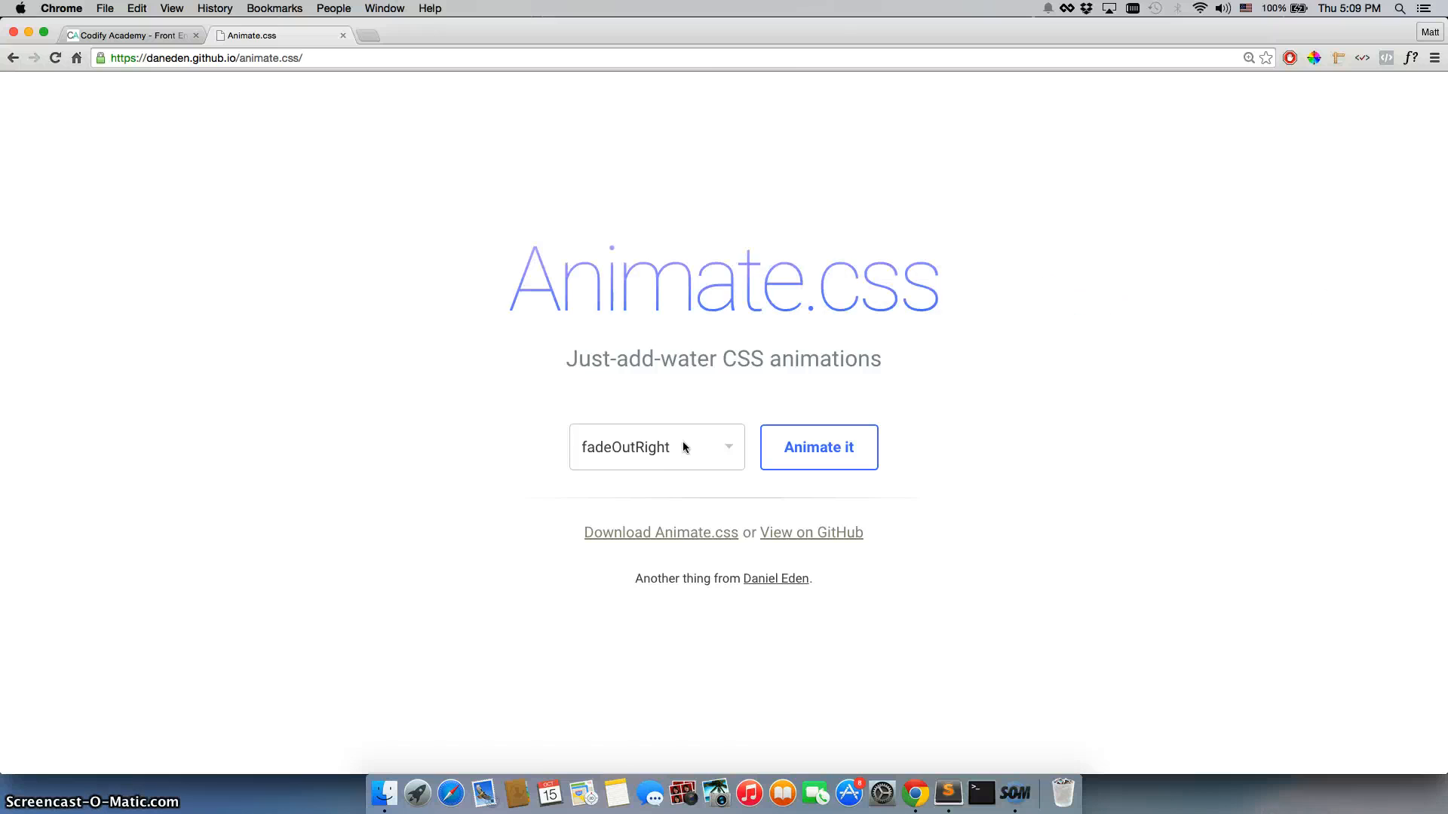
mouse_move(690, 457)
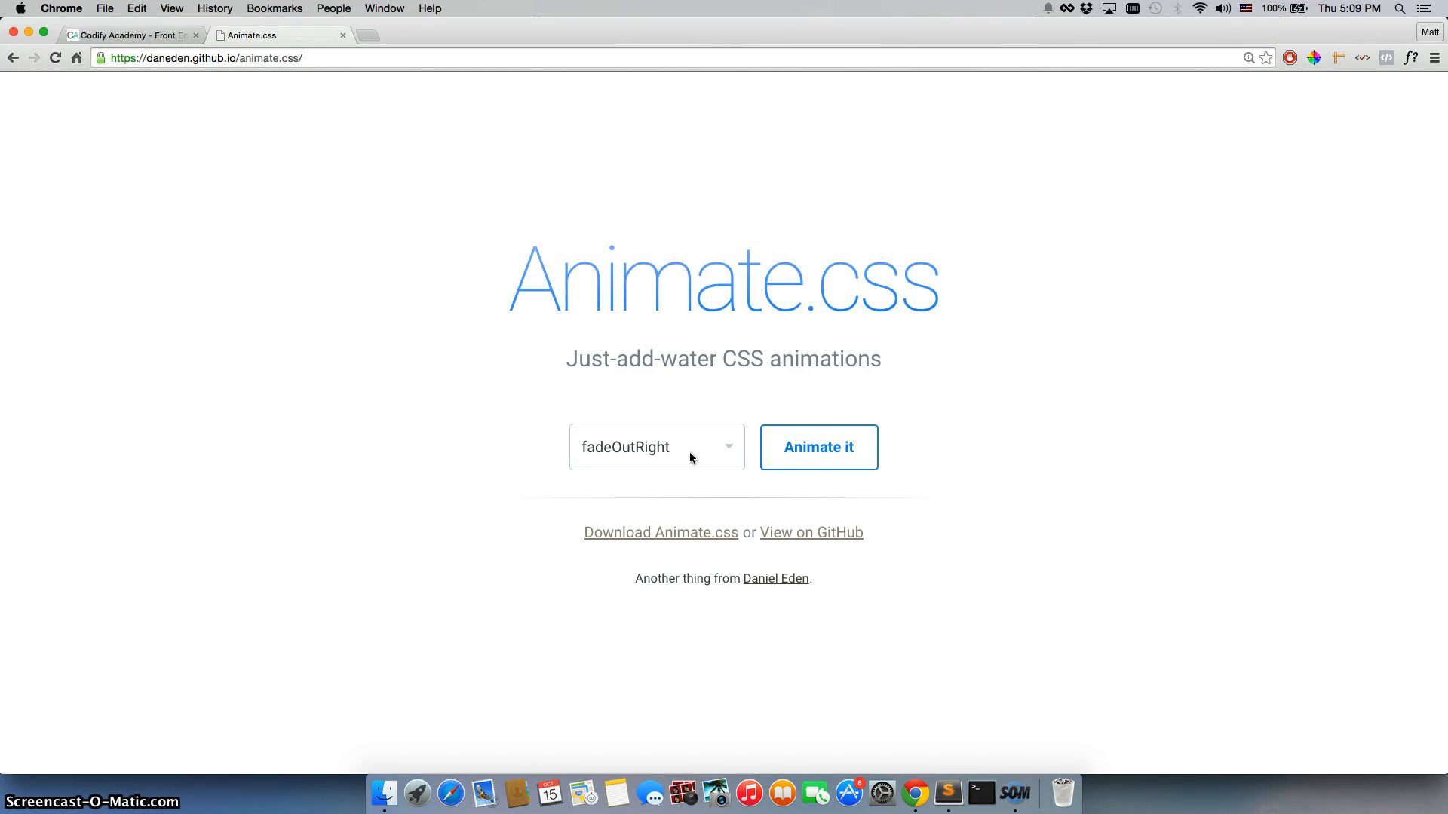
left_click(655, 447)
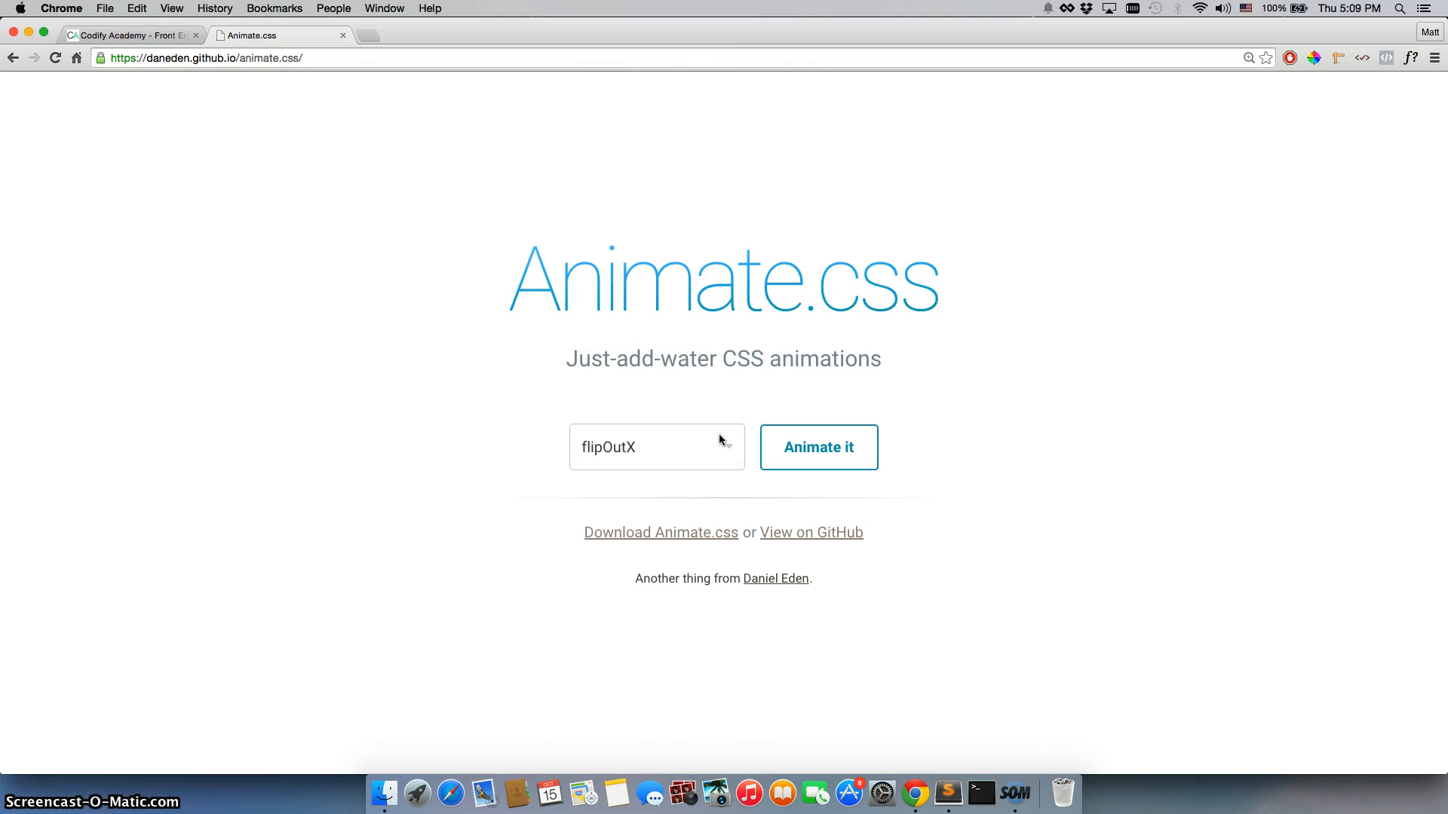
left_click(655, 448)
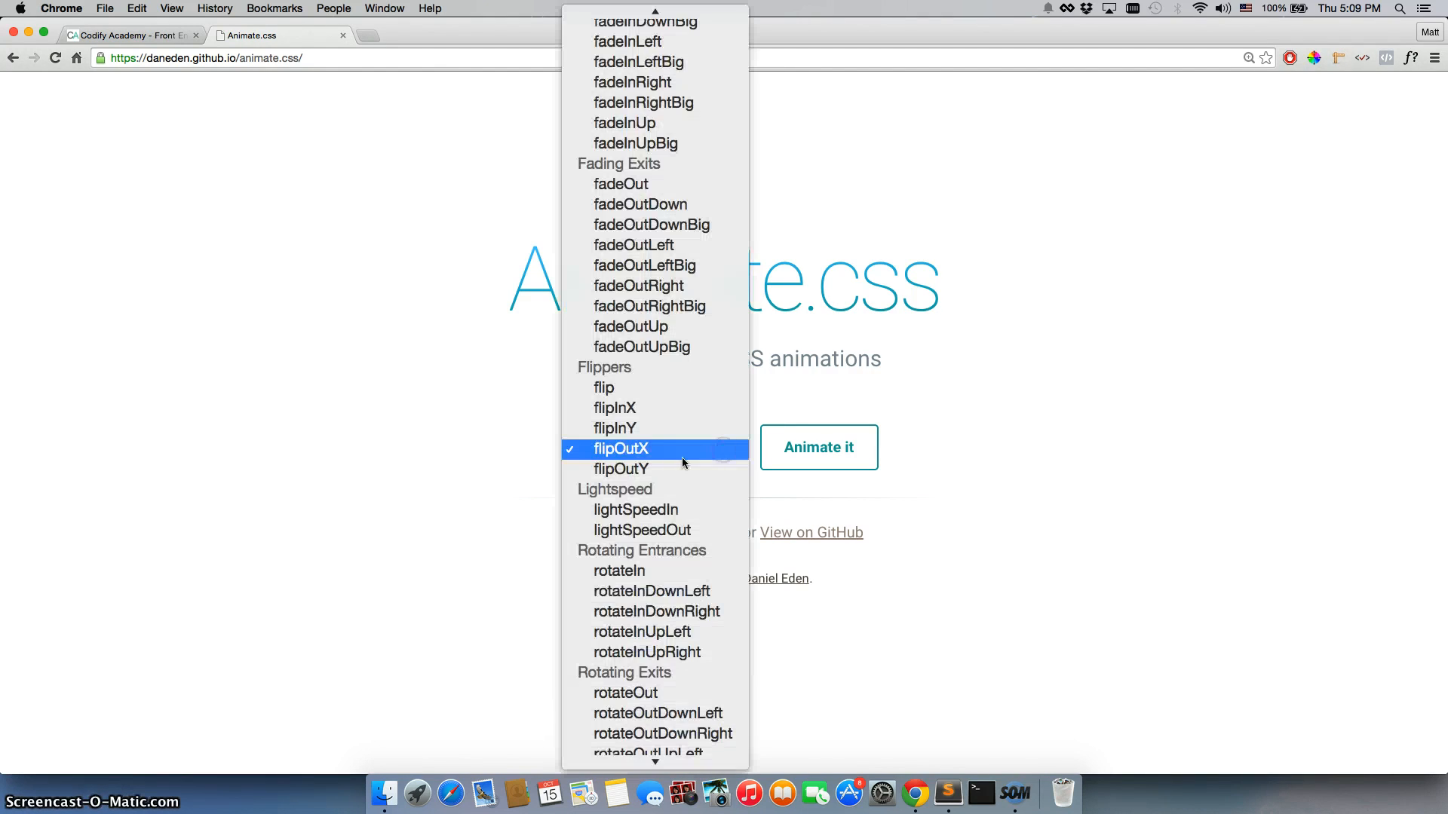
left_click(635, 510)
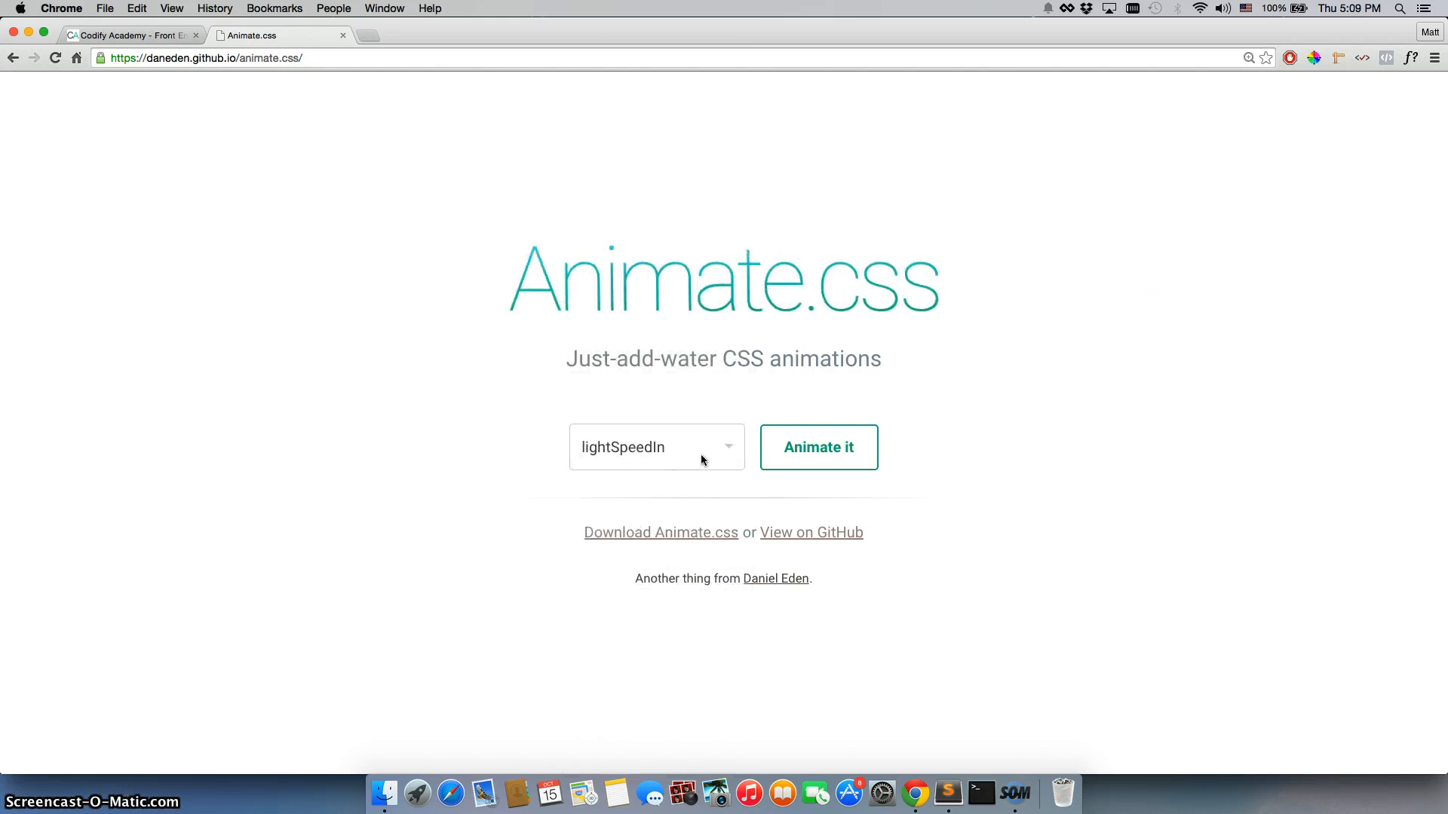
left_click(655, 447)
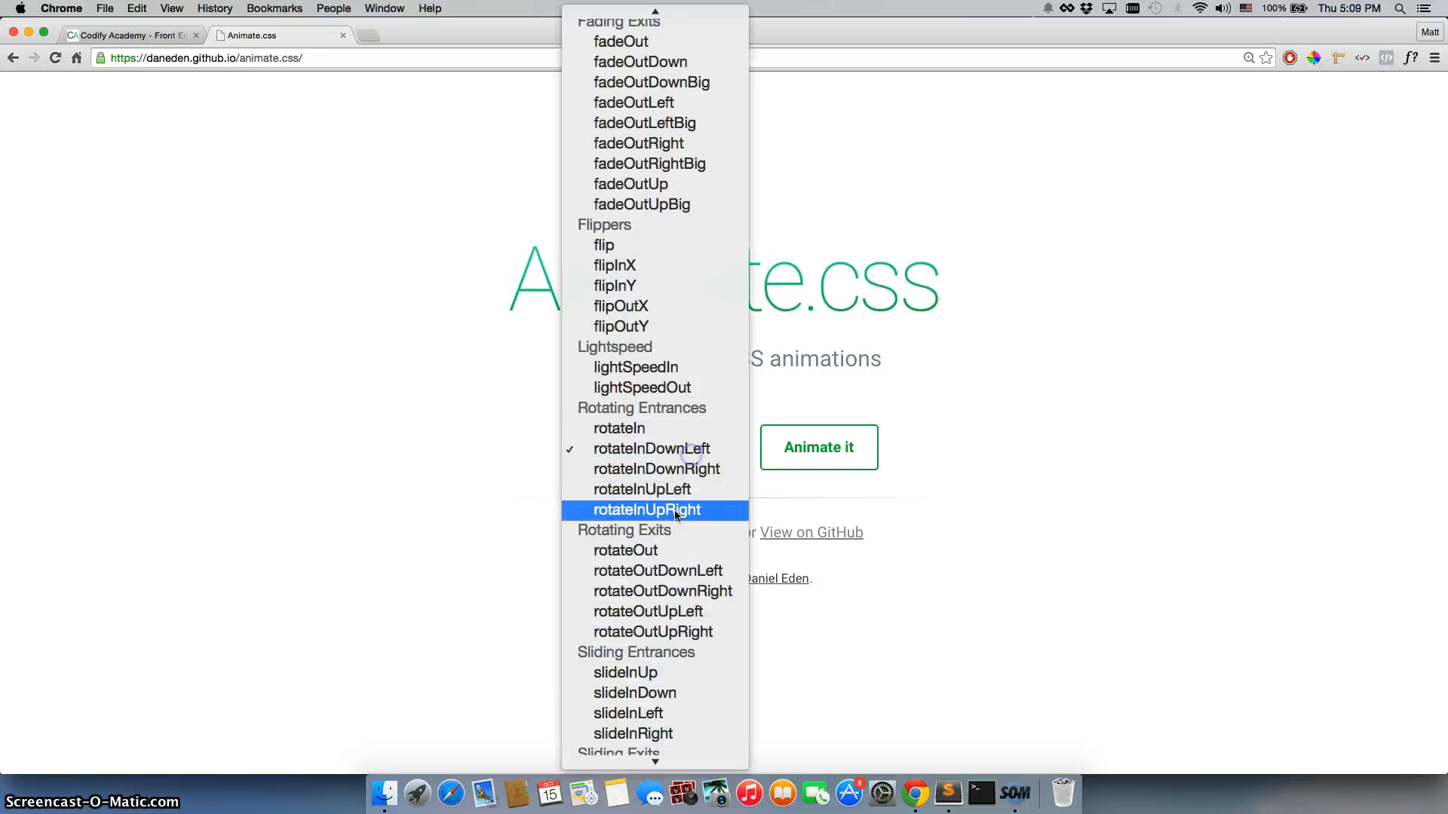
left_click(658, 571)
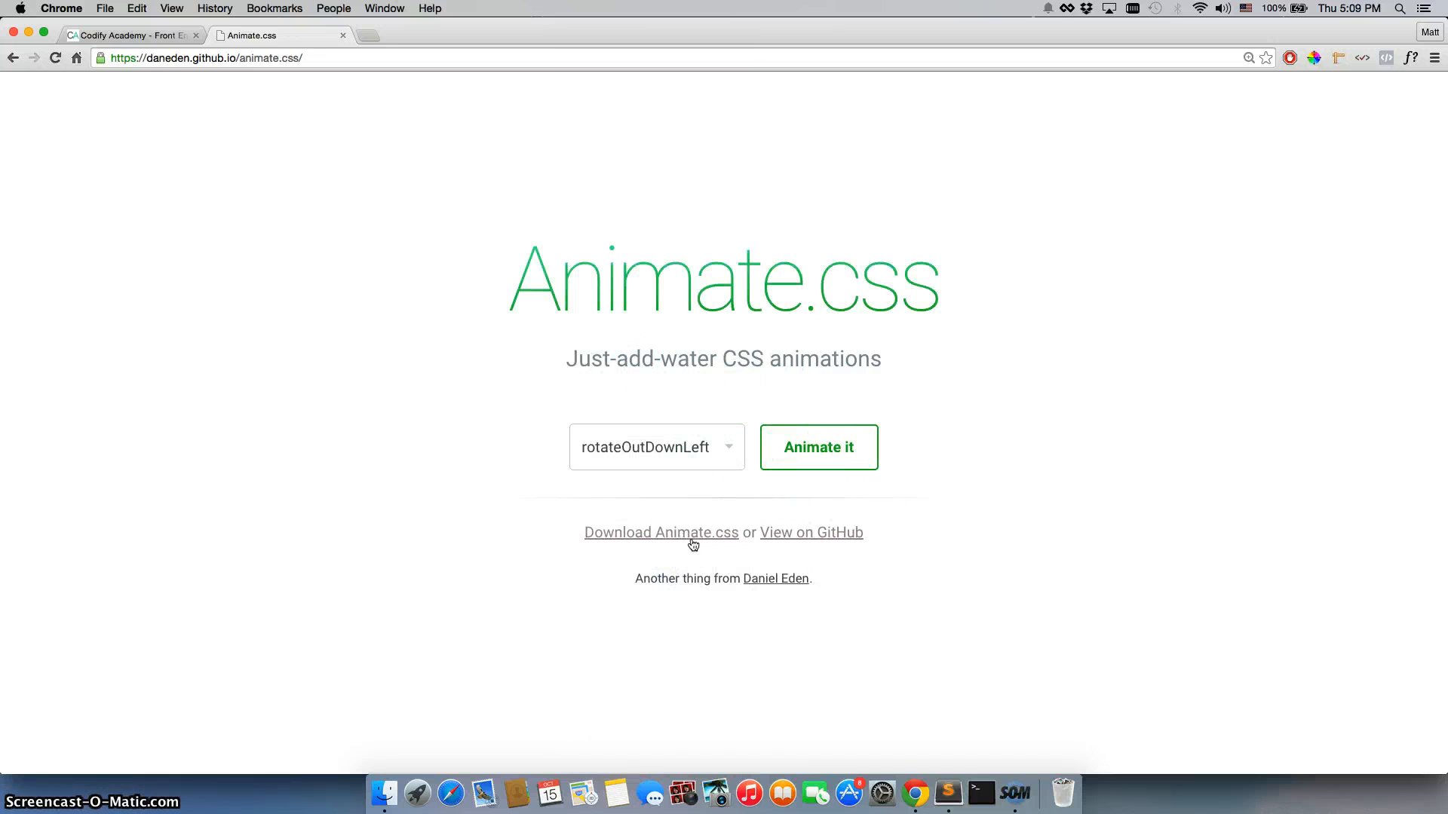
mouse_move(806, 505)
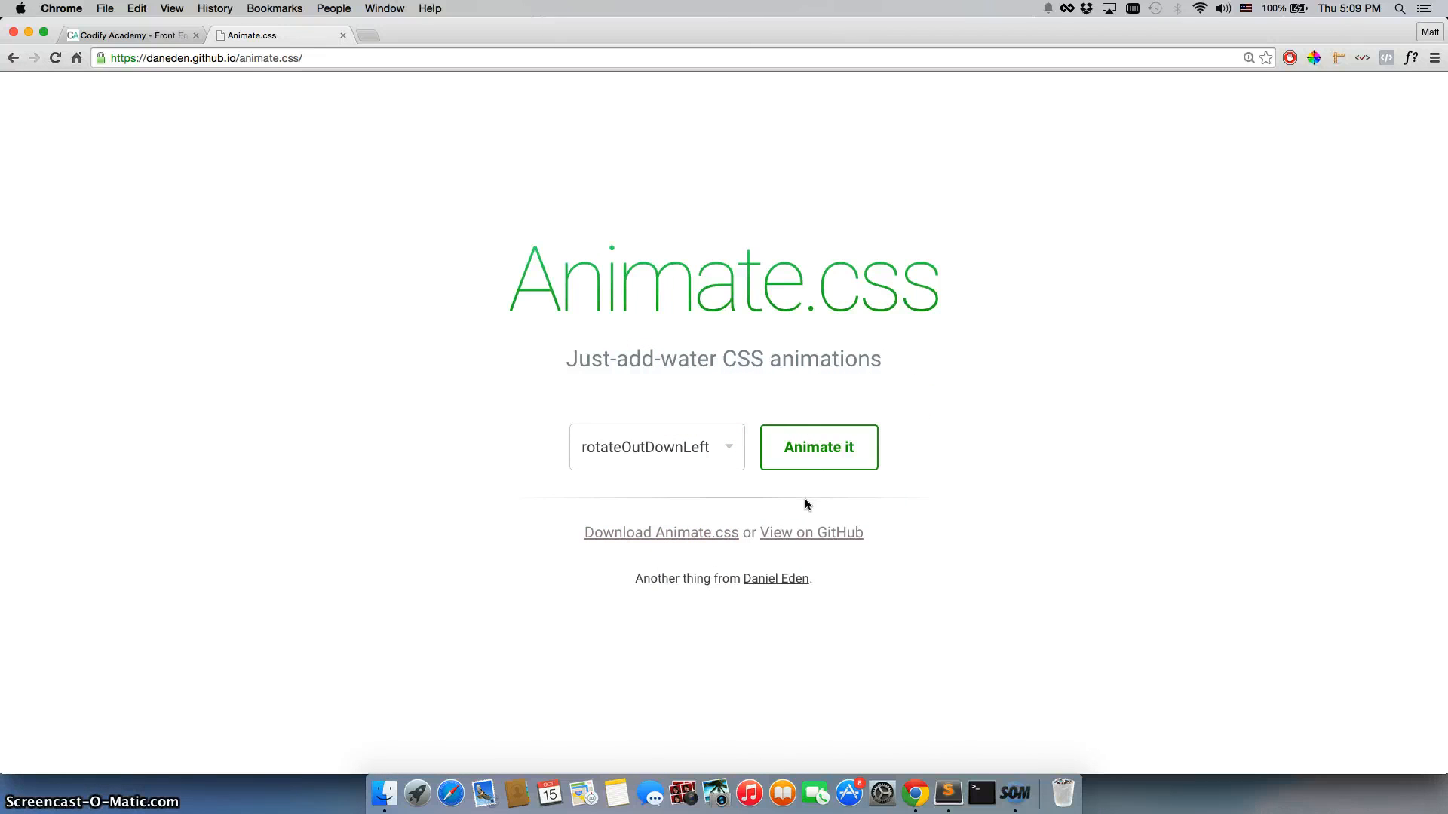
Open the animate.css GitHub repo in a new tab and scroll to the README's Basic Usage
right_click(811, 533)
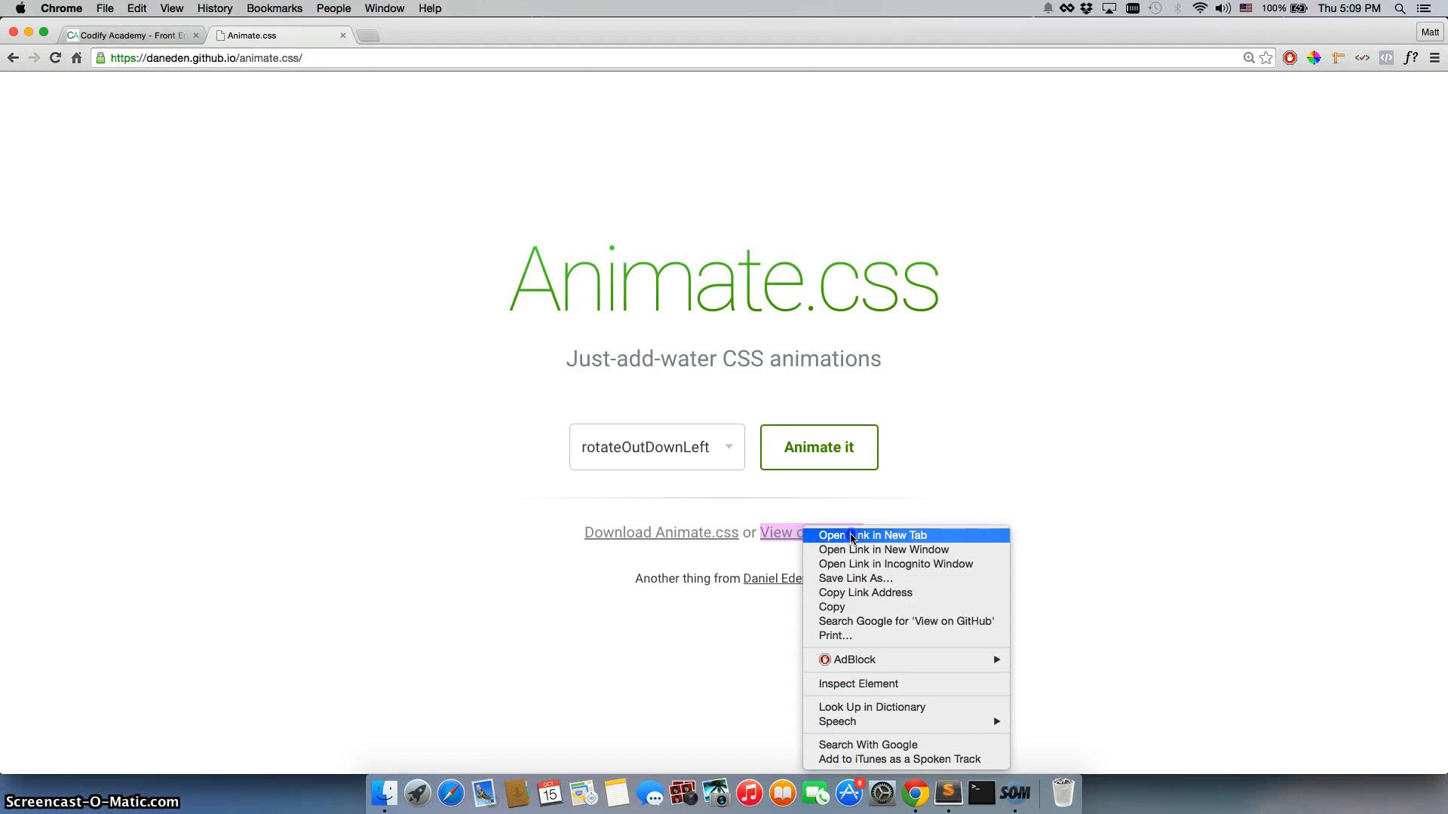
left_click(876, 535)
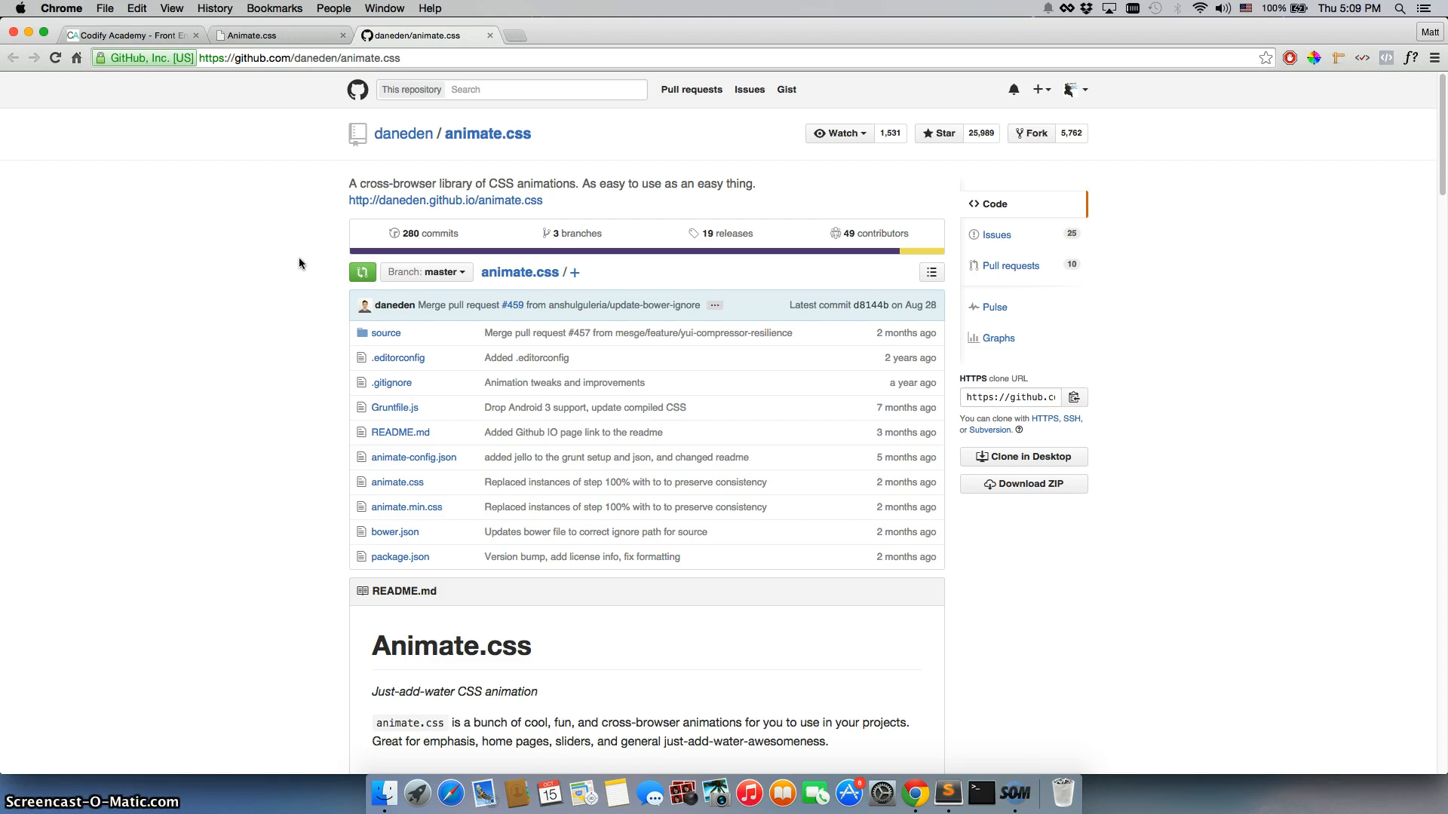
mouse_move(429, 234)
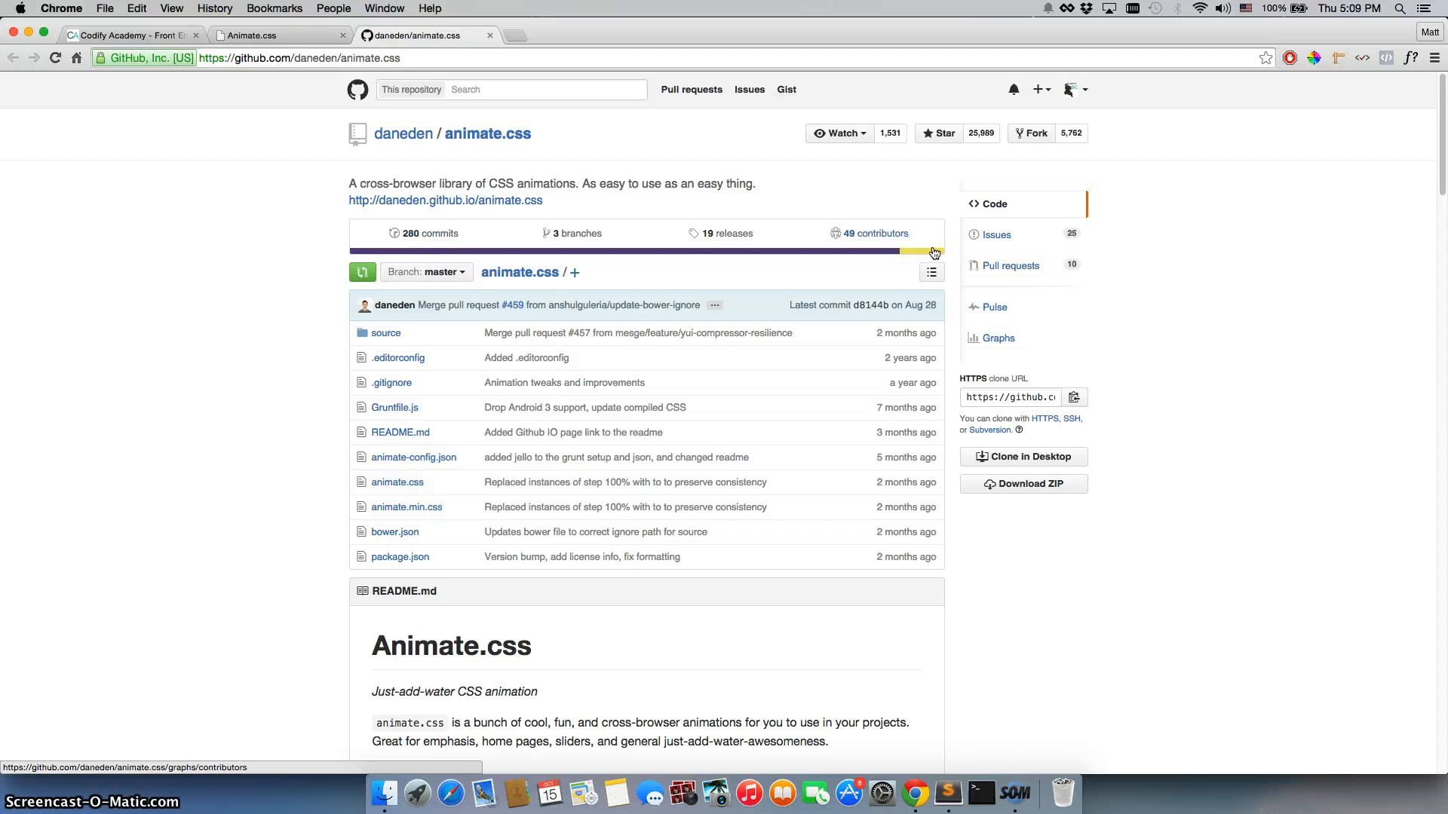
scroll("down", 3)
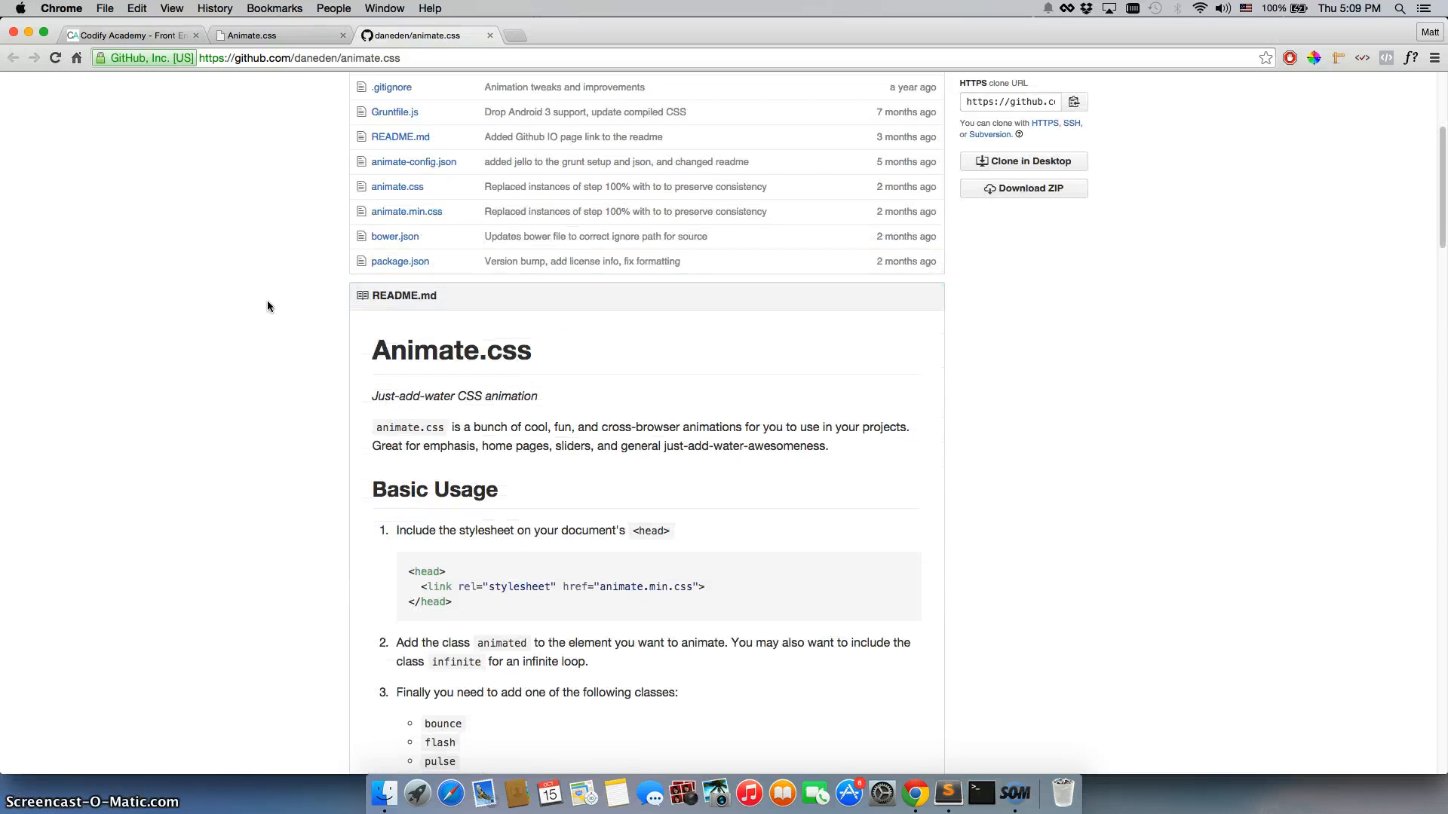
scroll("down", 3)
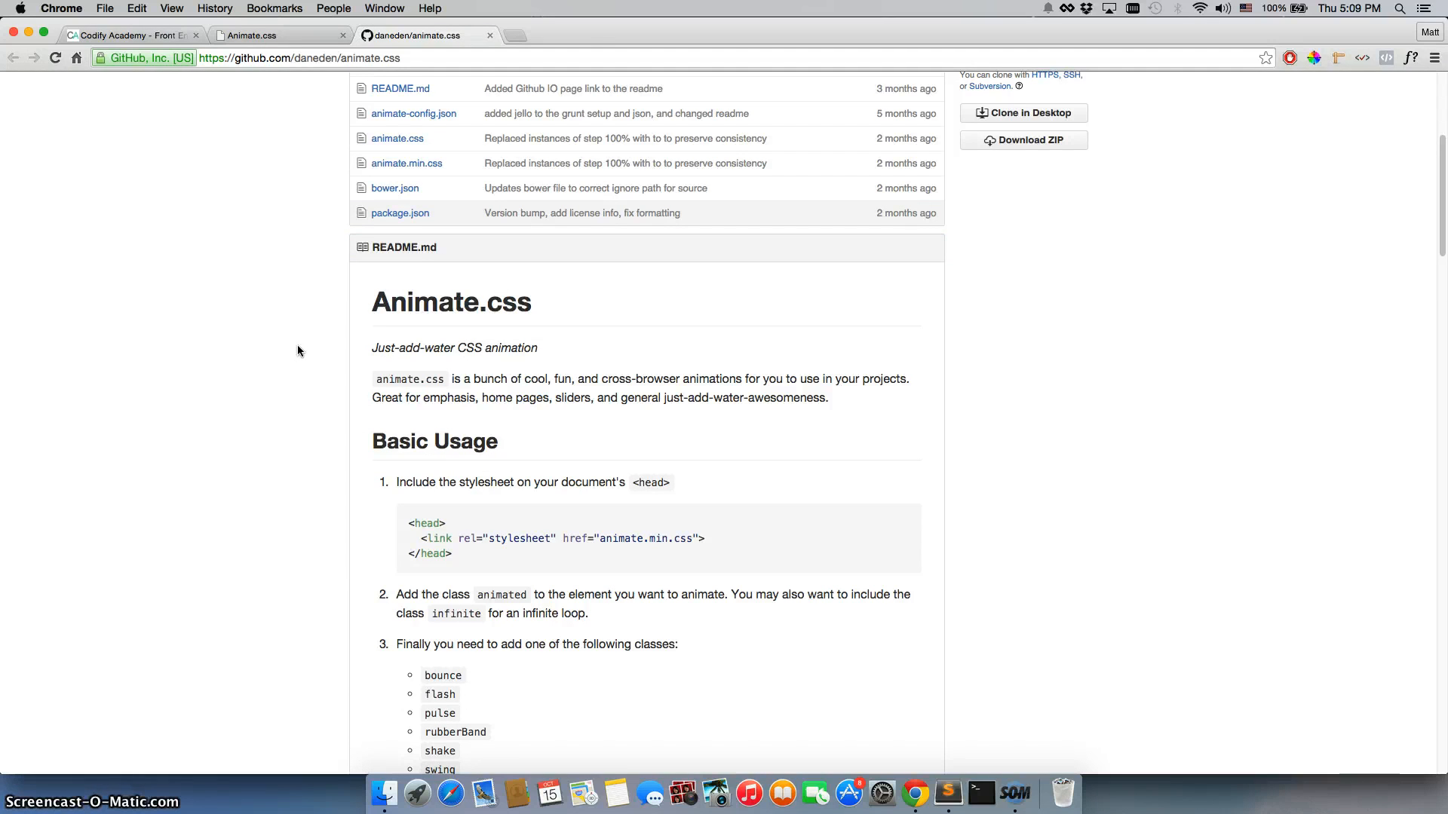
scroll("down", 3)
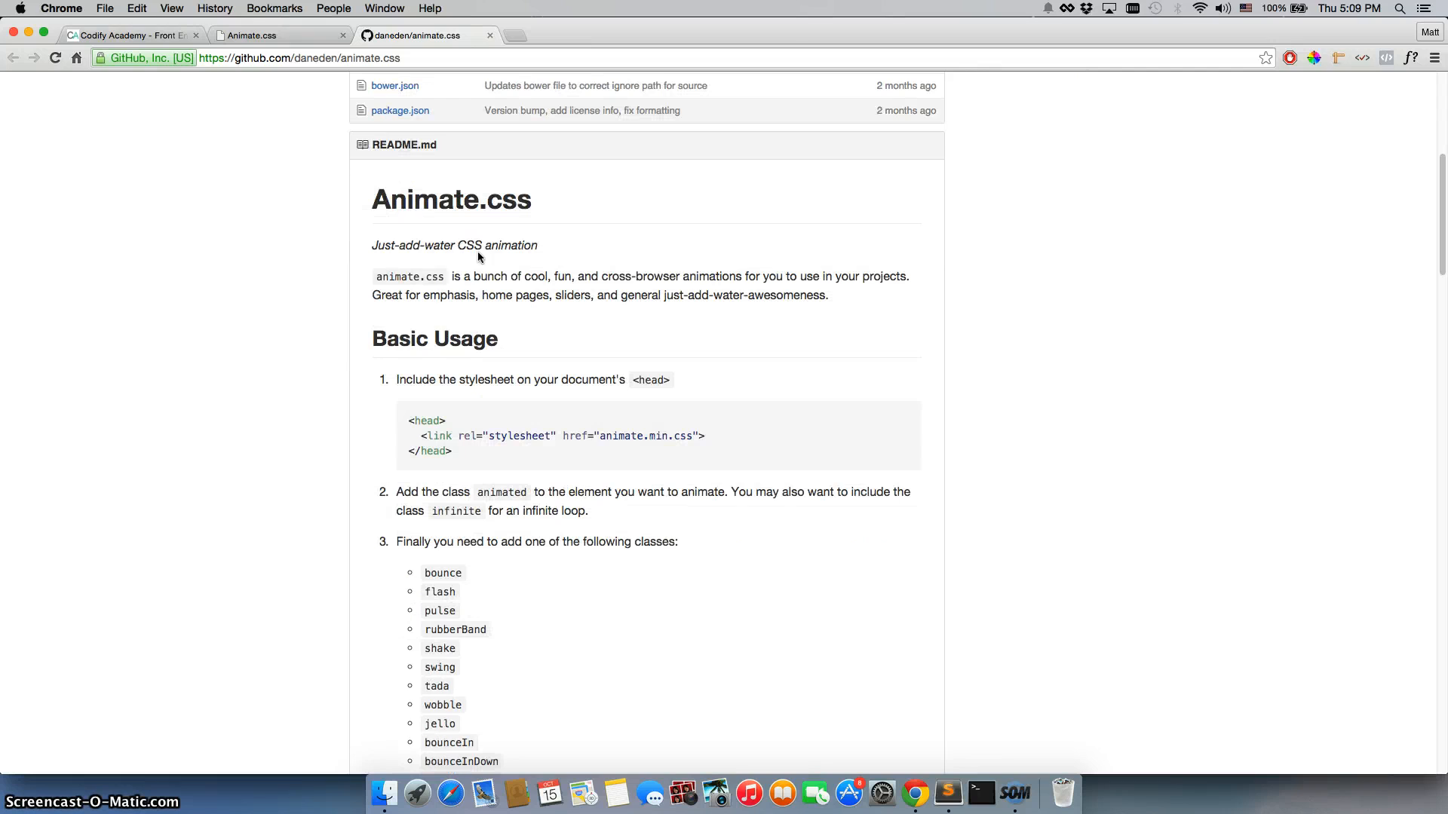
mouse_move(363, 296)
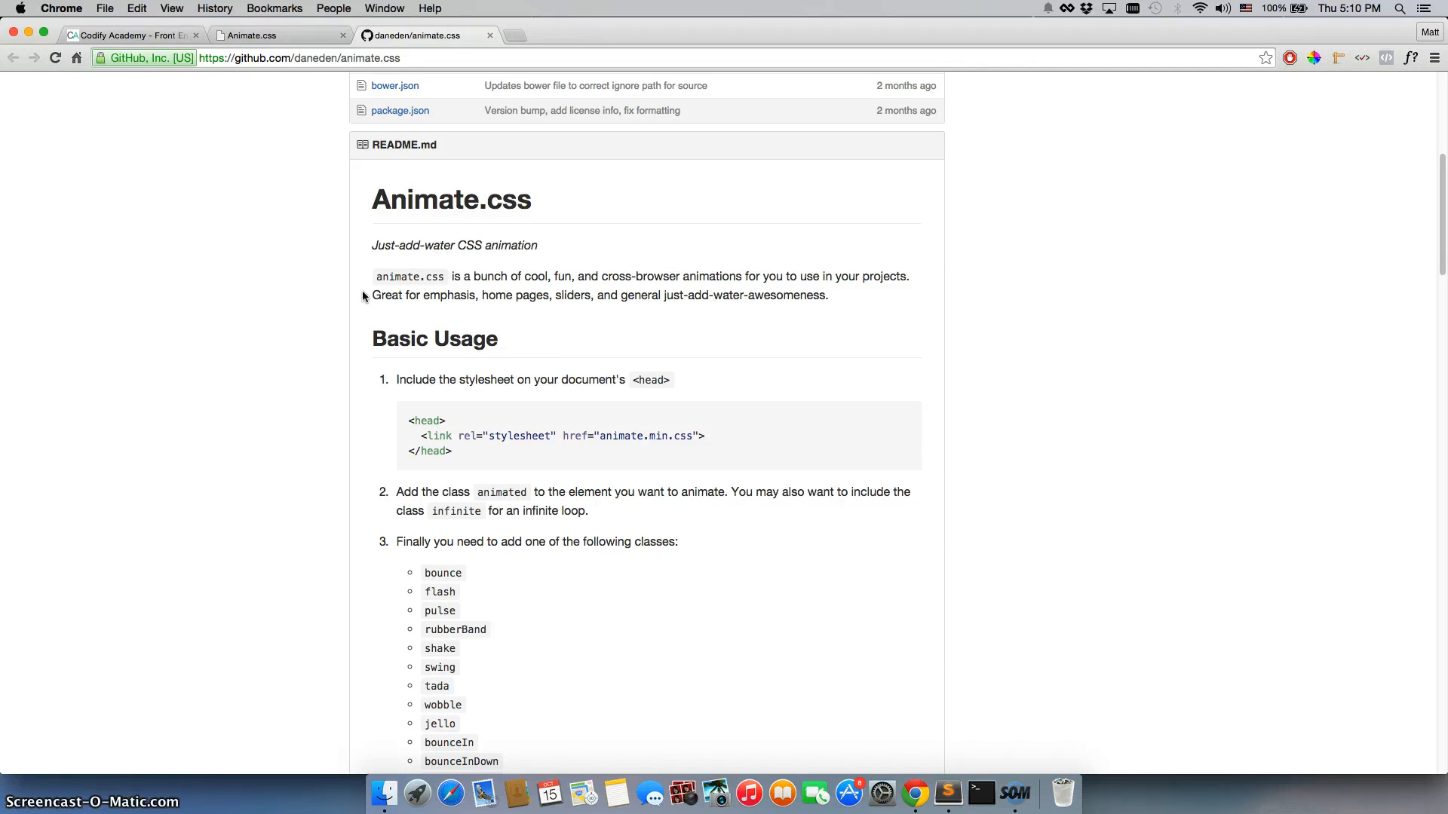
mouse_move(435, 278)
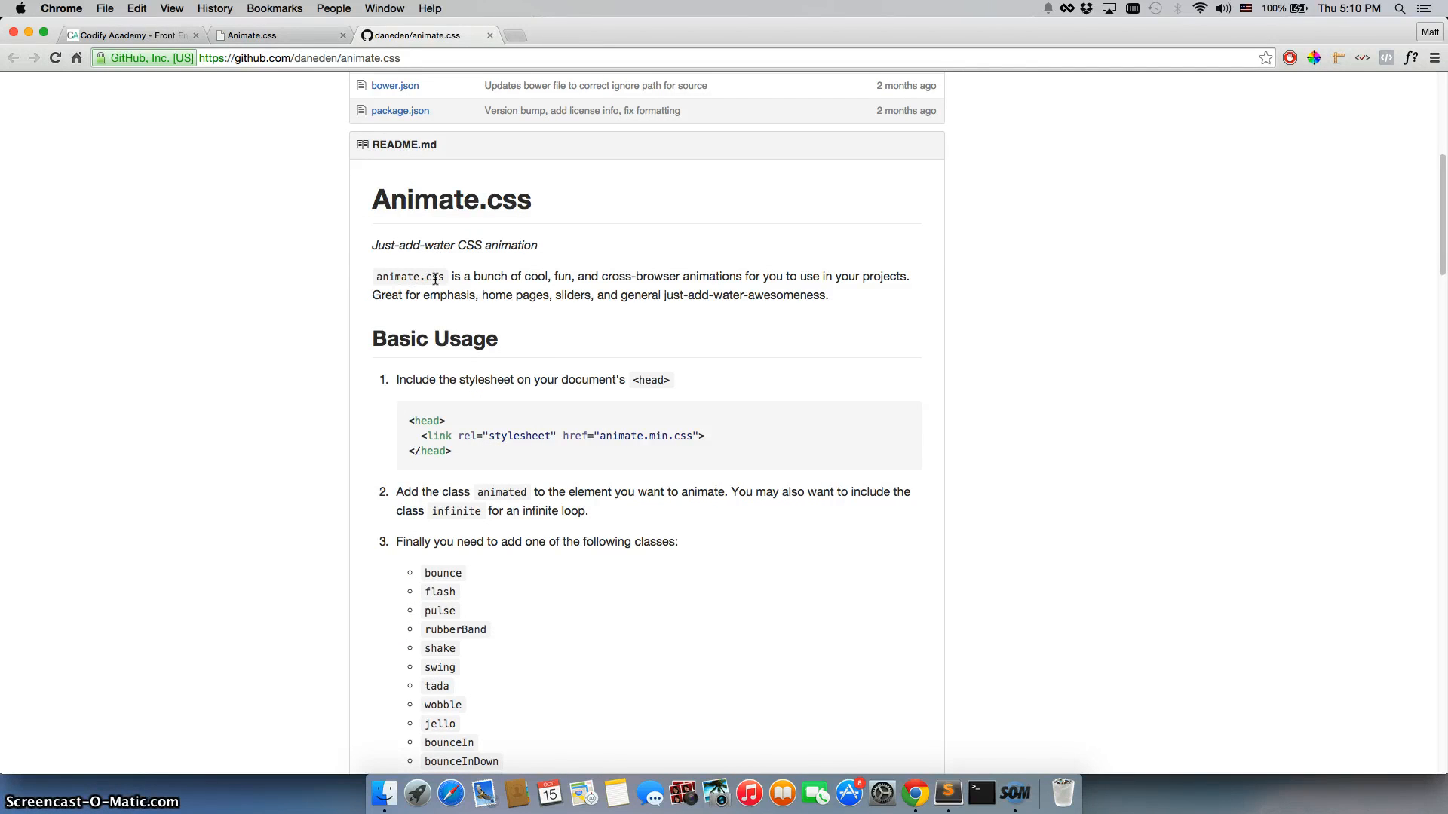
mouse_move(371, 339)
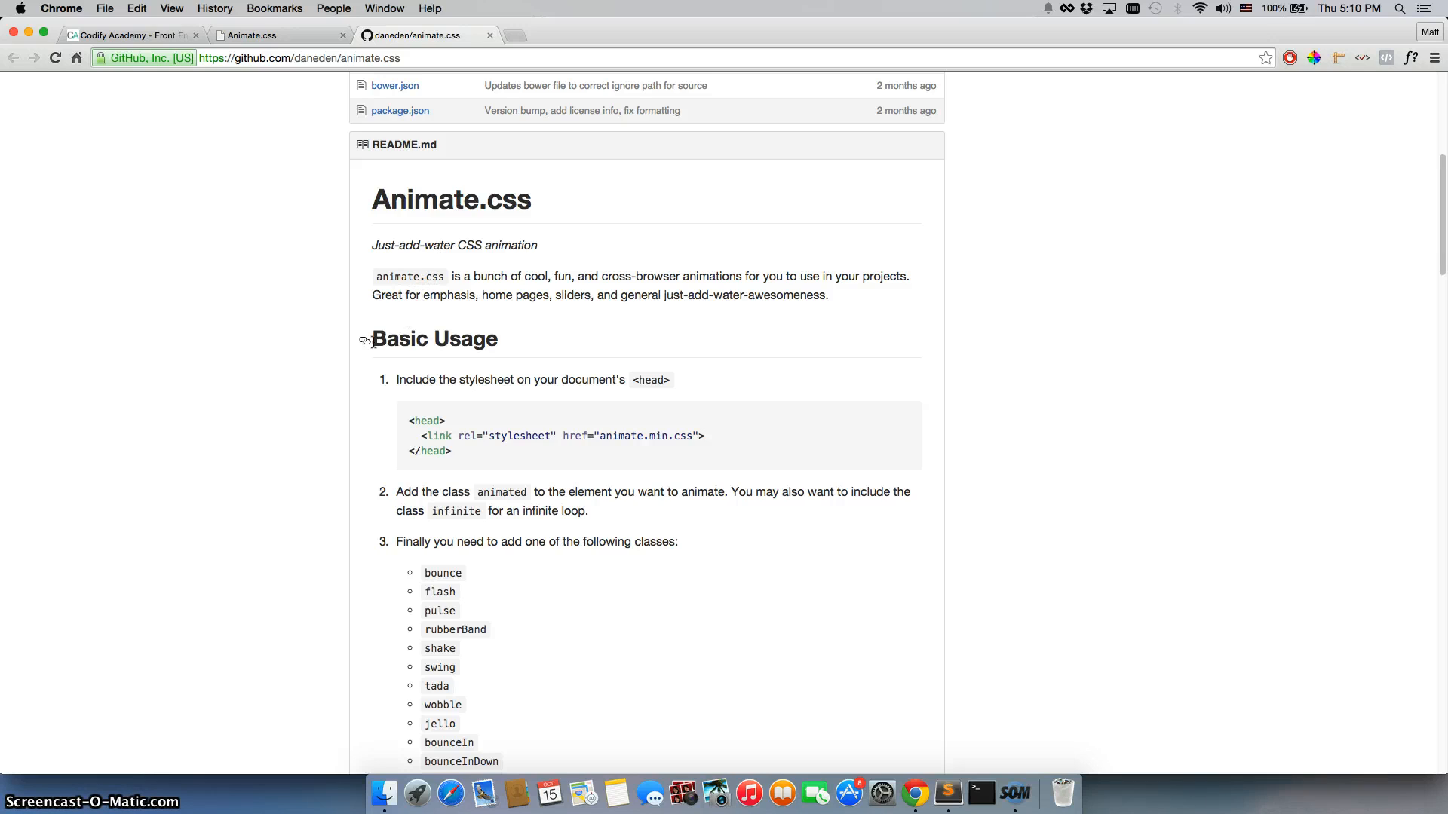
mouse_move(270, 328)
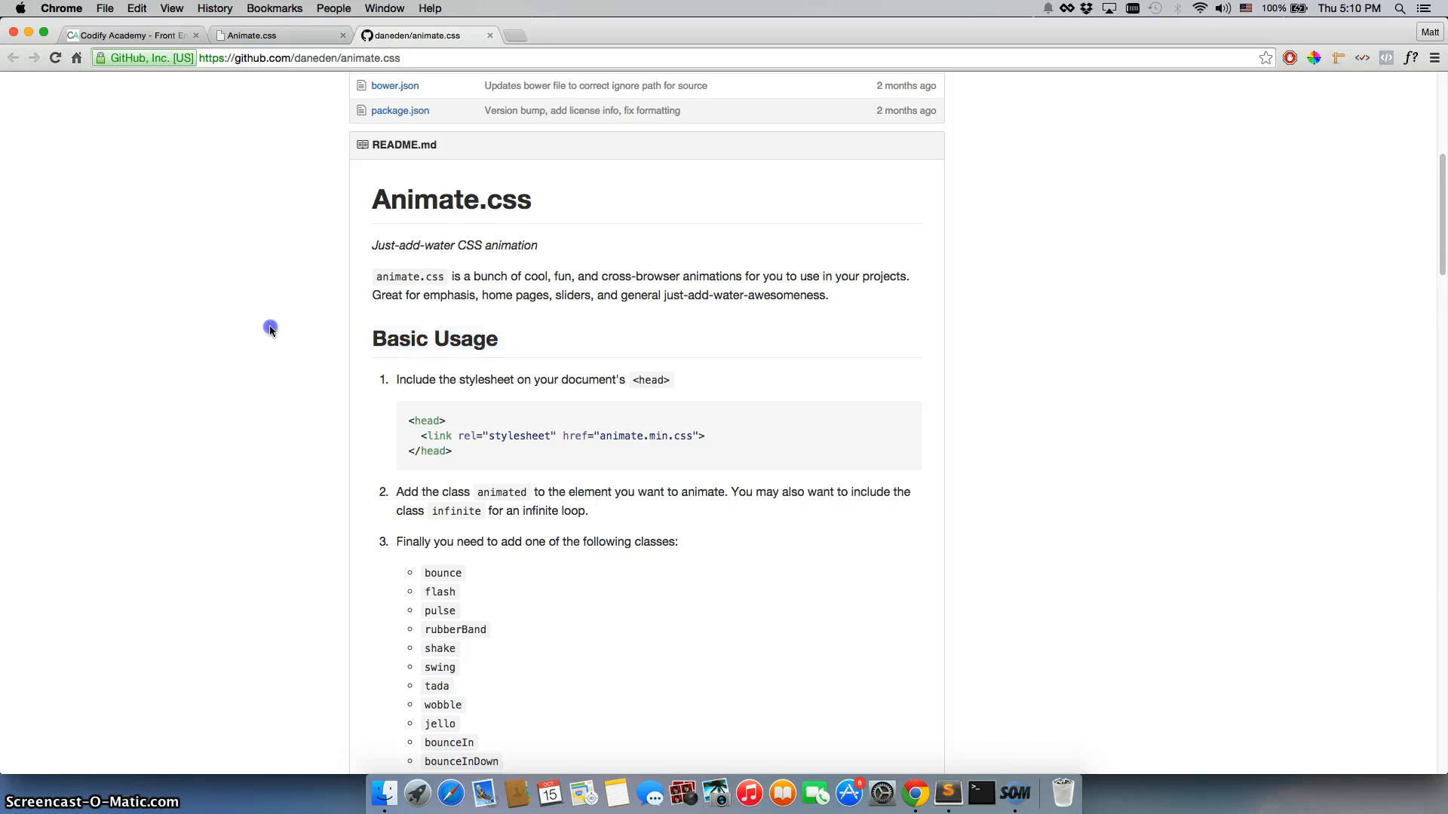
mouse_move(291, 350)
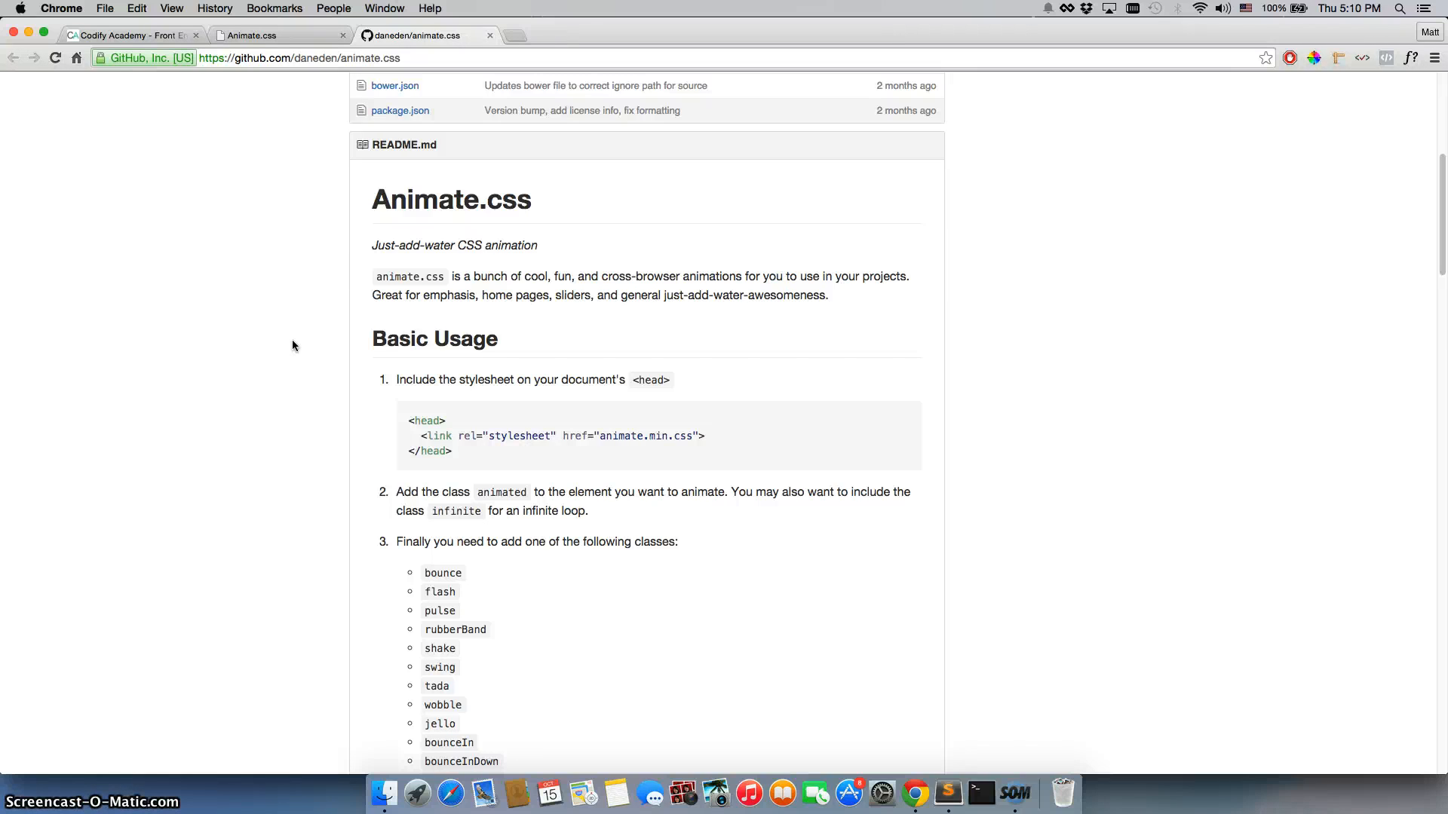
mouse_move(508, 397)
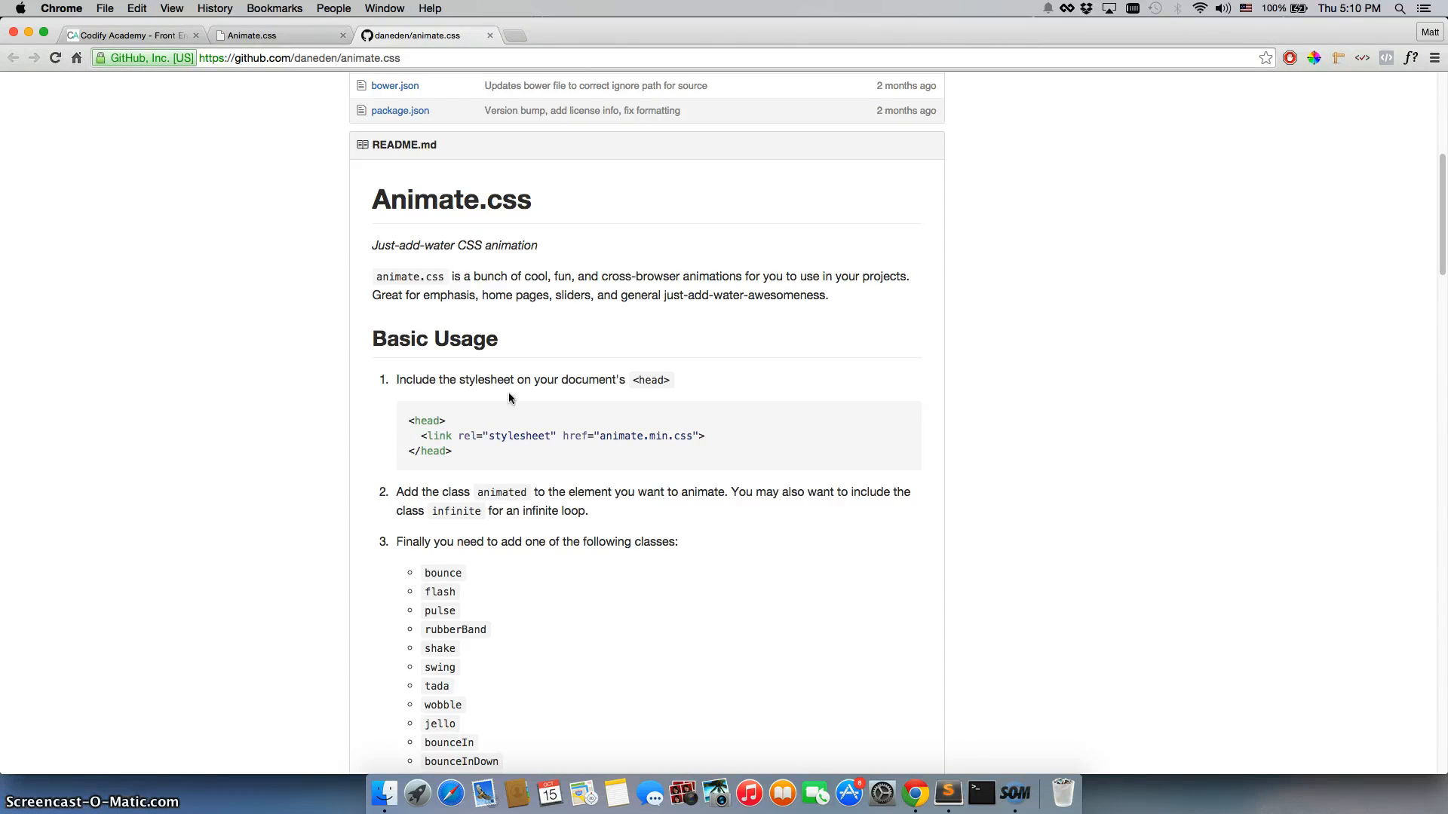
mouse_move(674, 380)
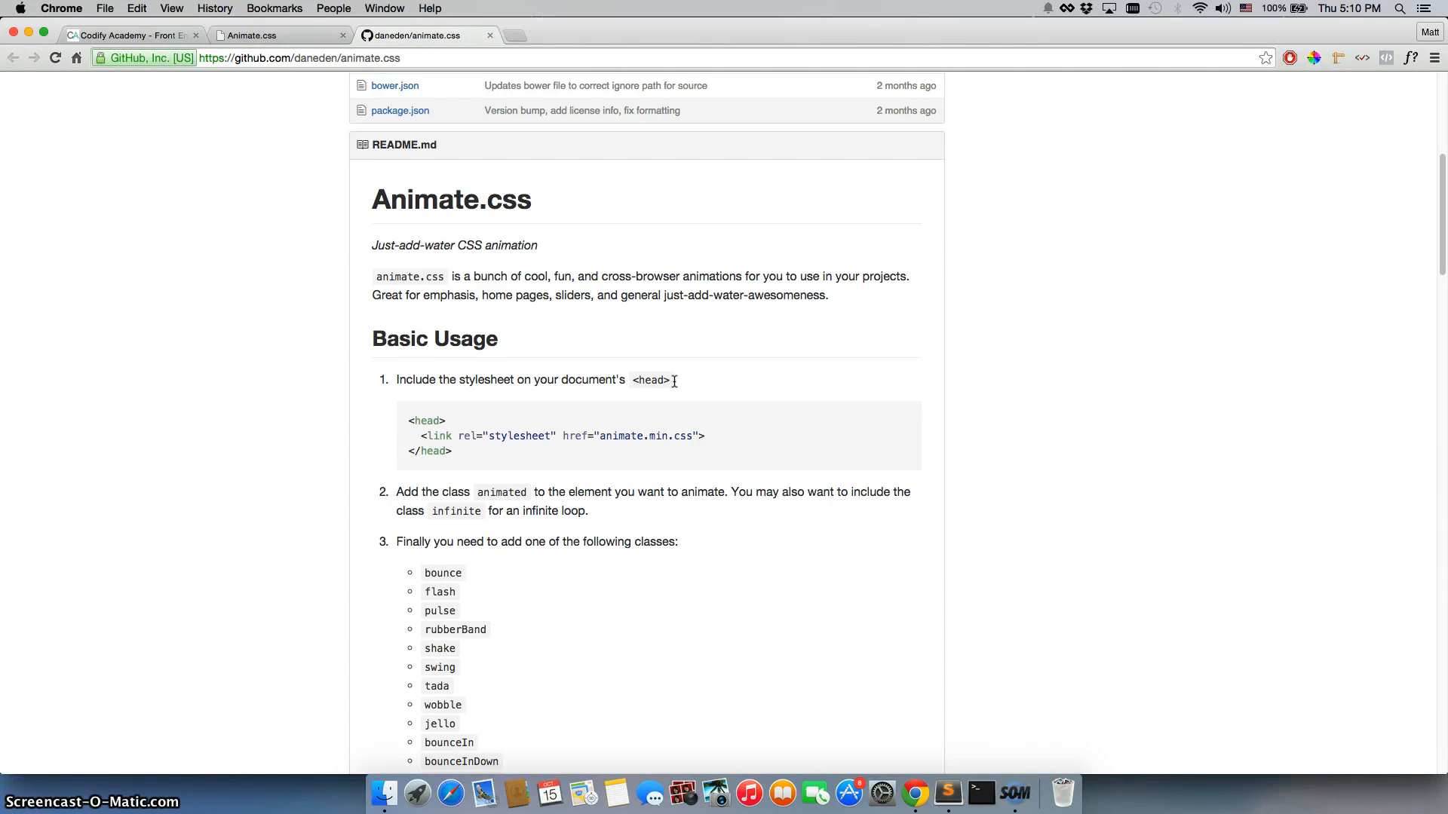
mouse_move(515, 436)
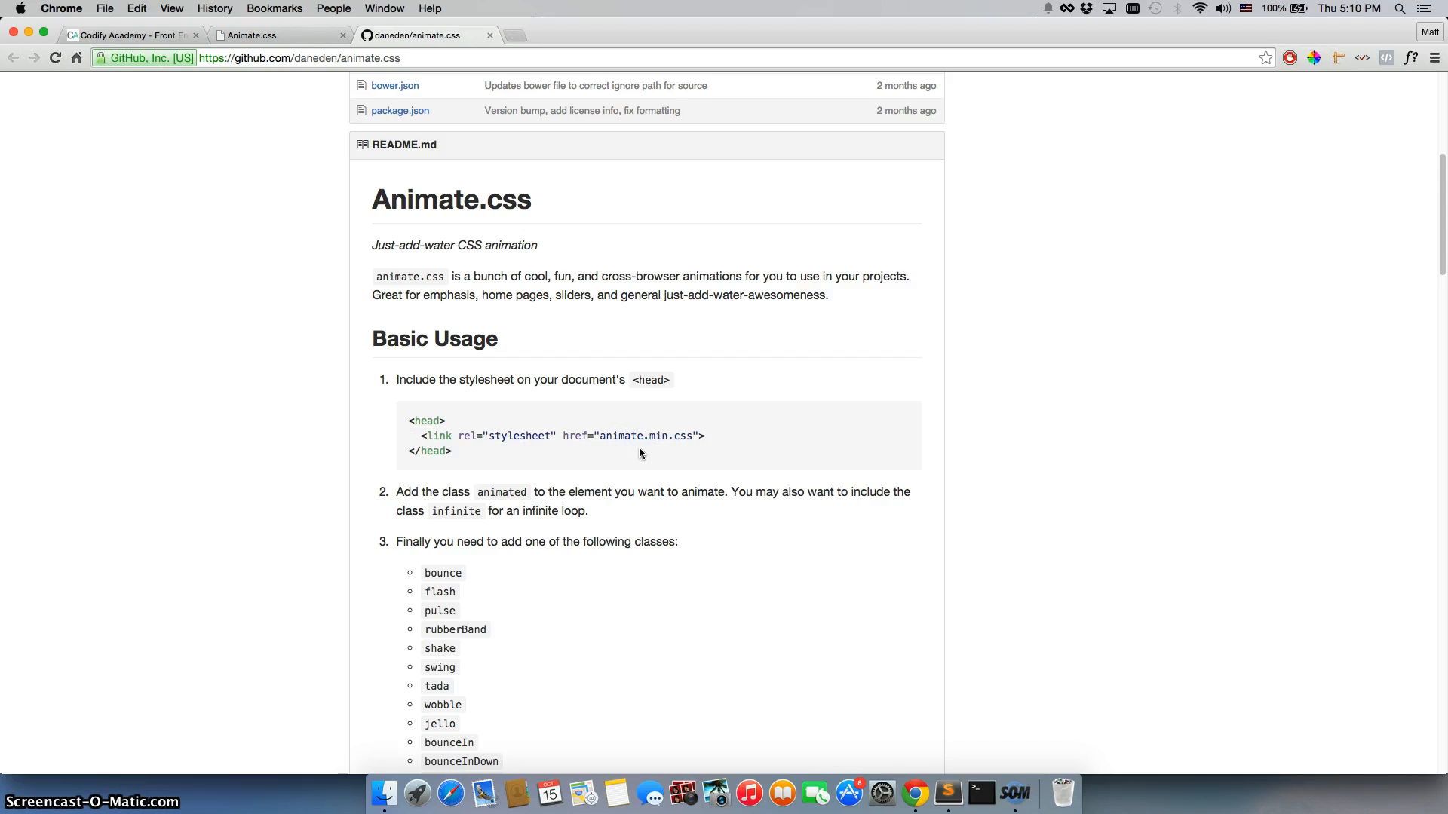
Download animate.css from the Animate.css demo page
left_click(277, 36)
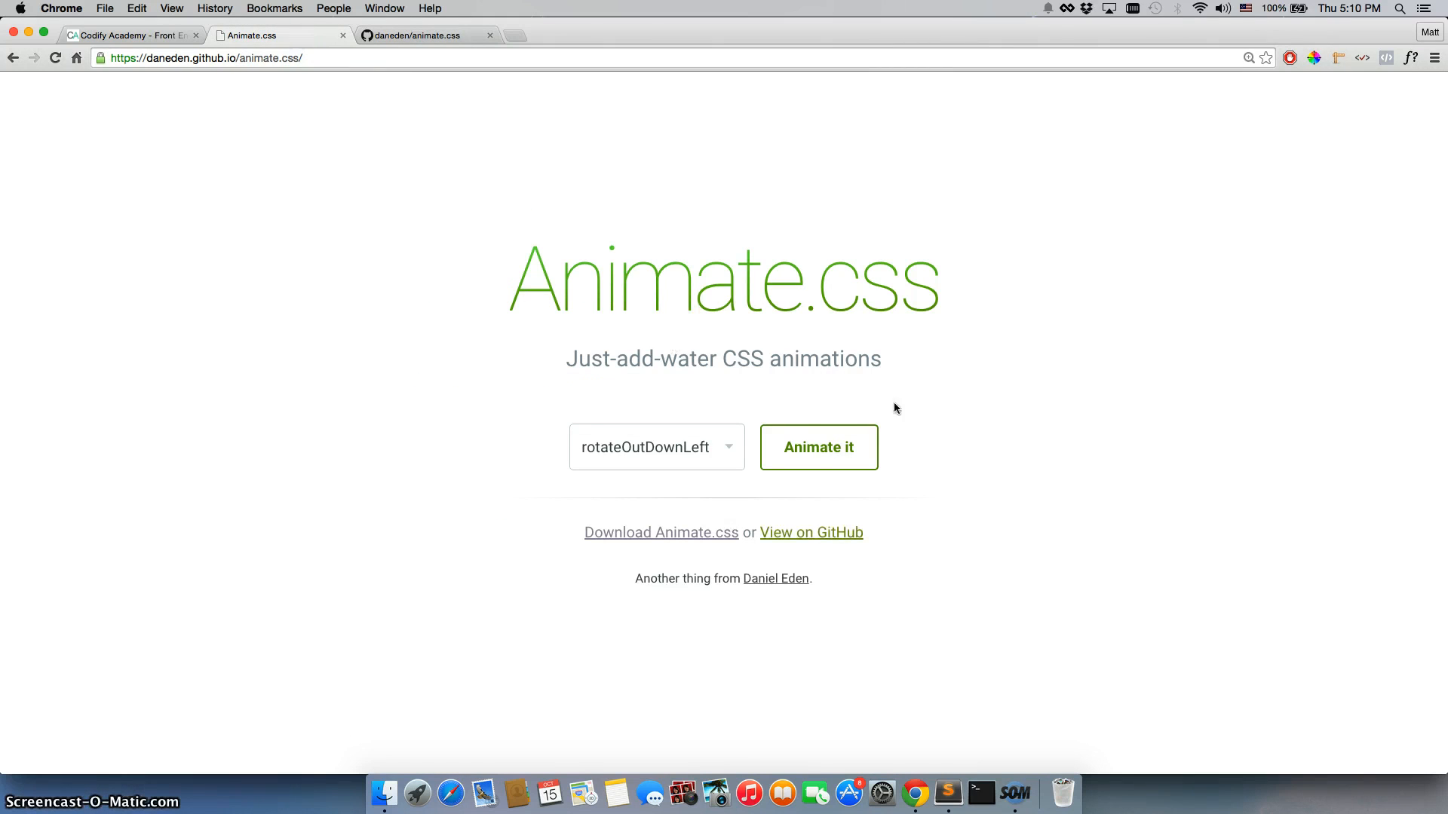
mouse_move(662, 531)
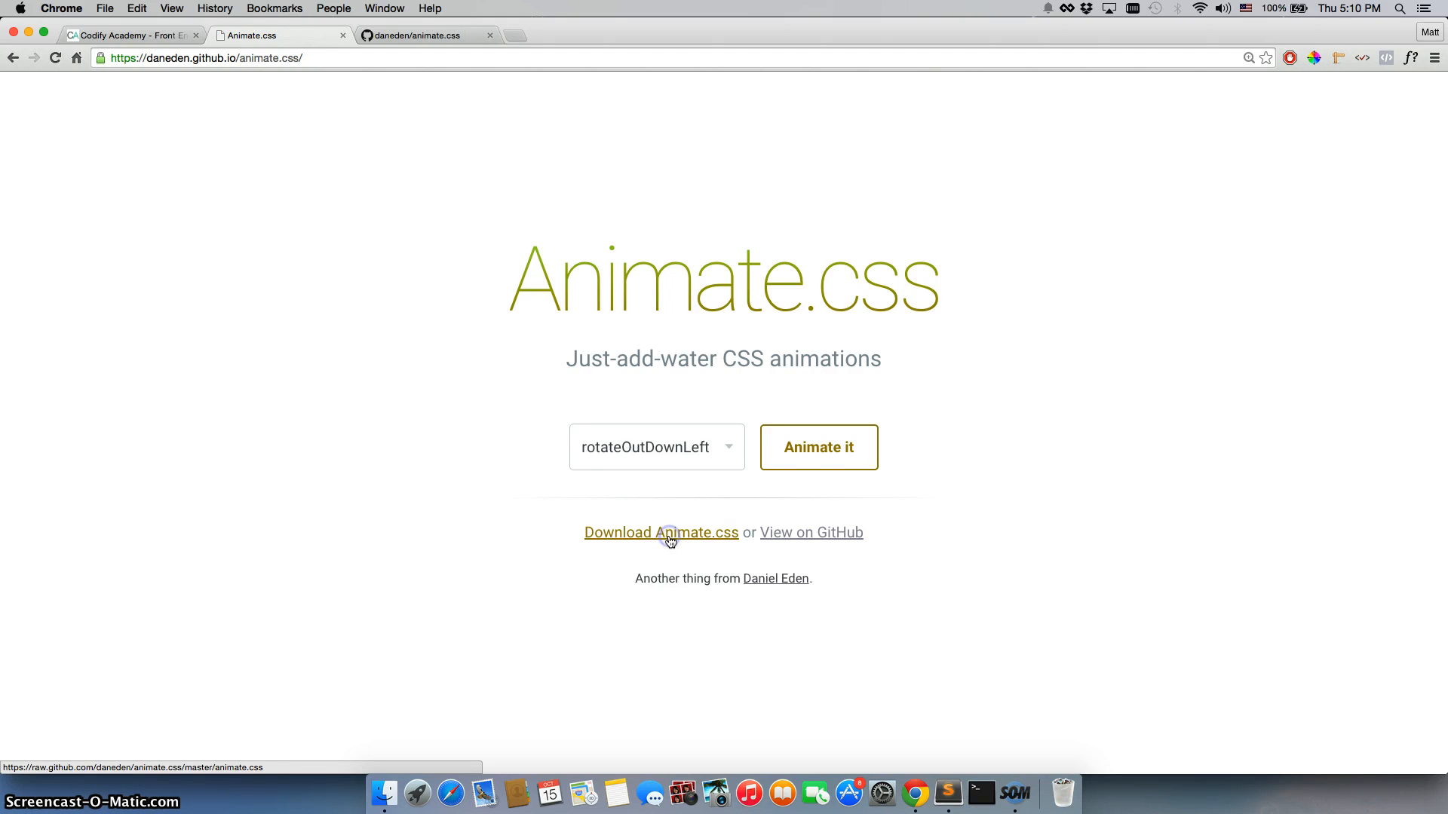
left_click(662, 532)
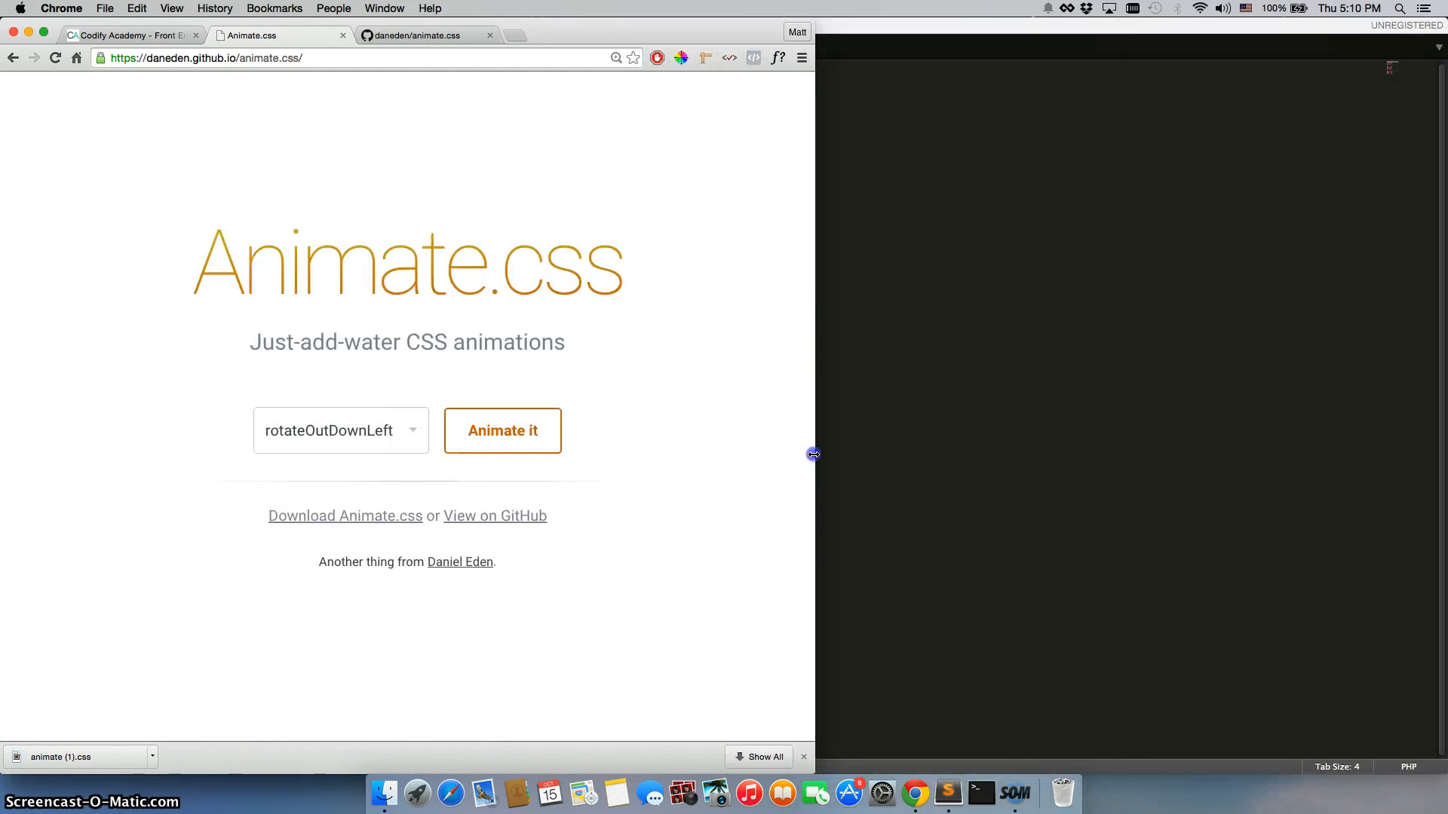
left_click(948, 793)
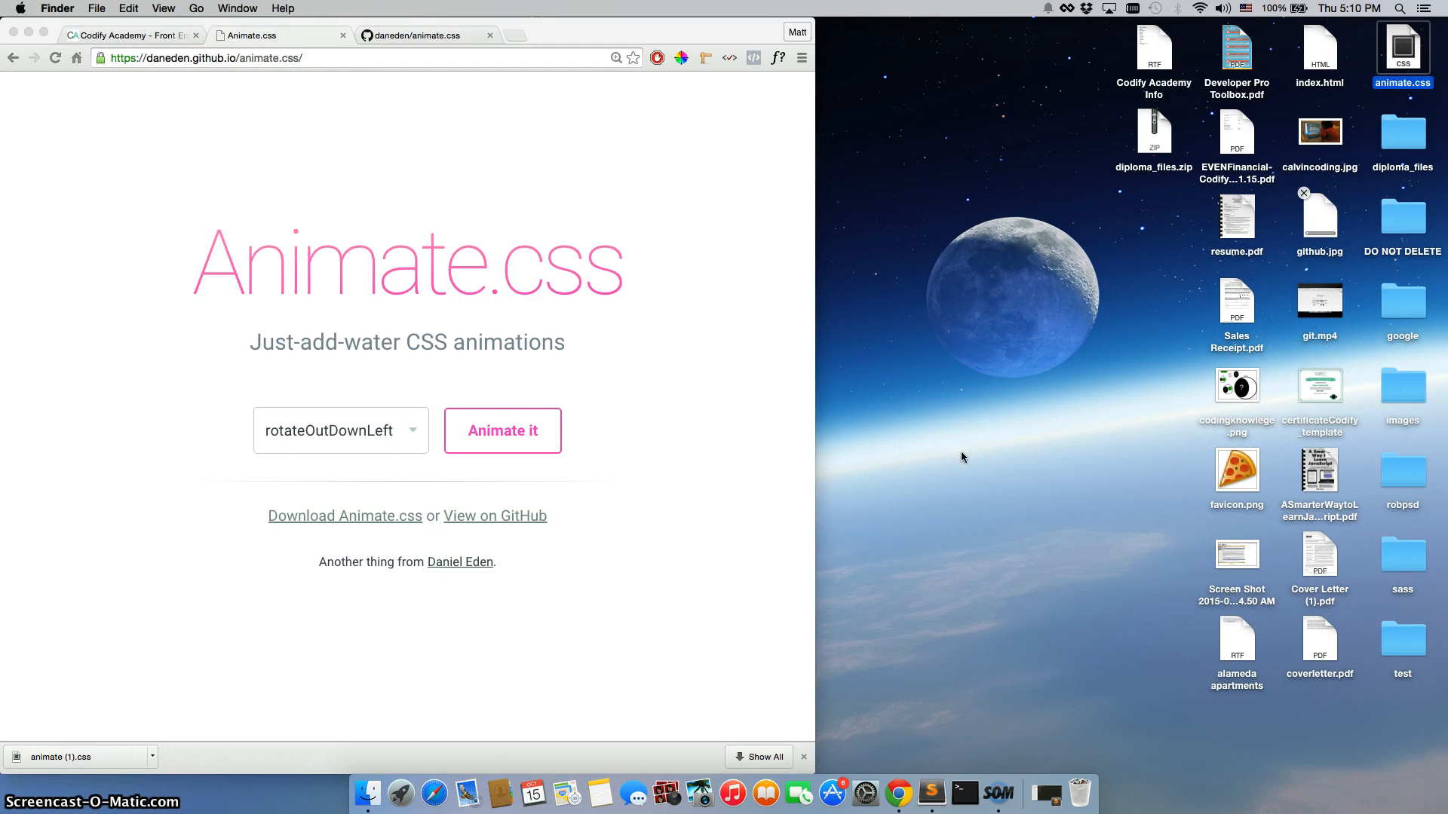
mouse_move(1400, 379)
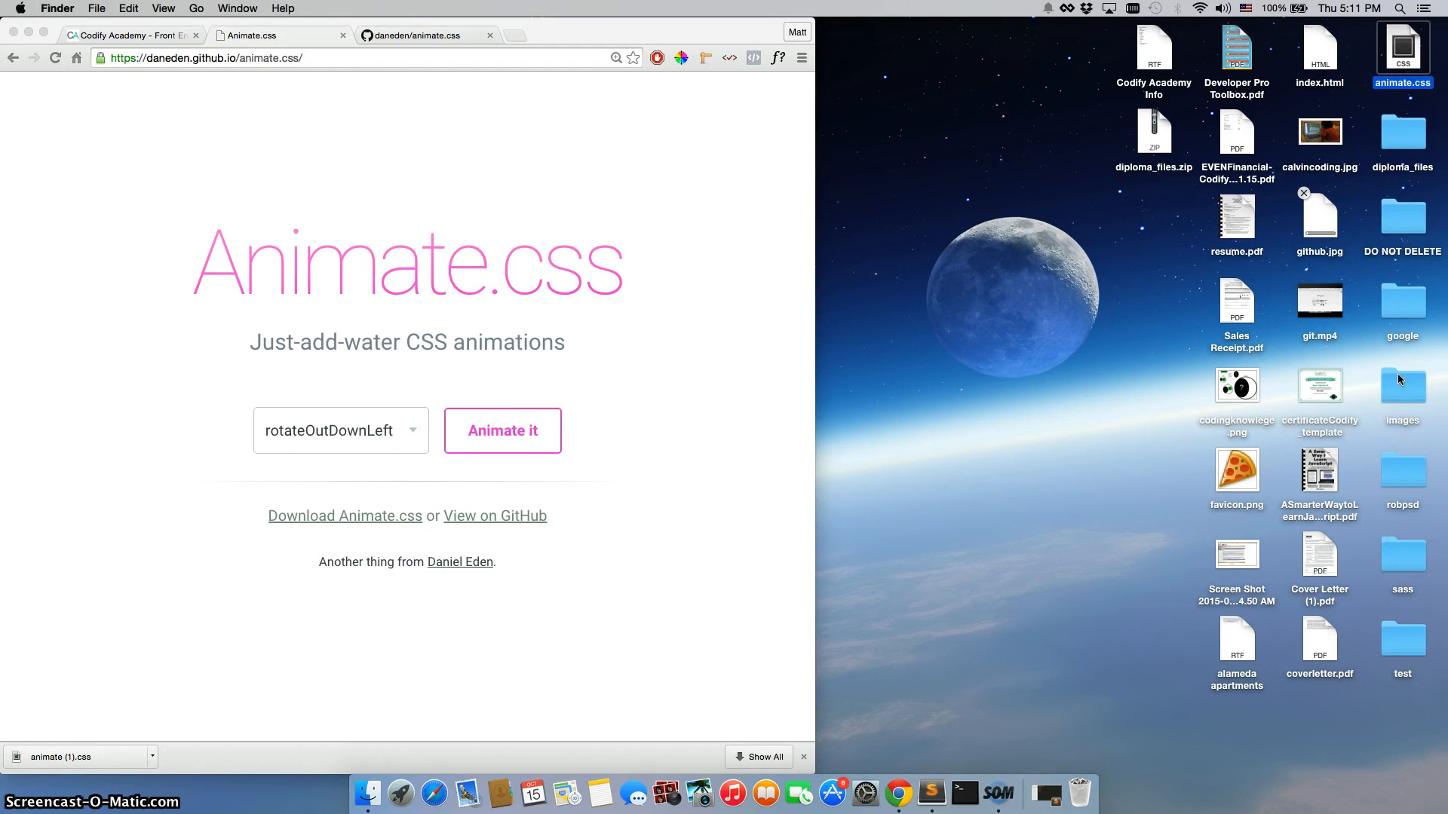
Put animate.css into the test project's css folder in Finder and close the window
double_click(1402, 640)
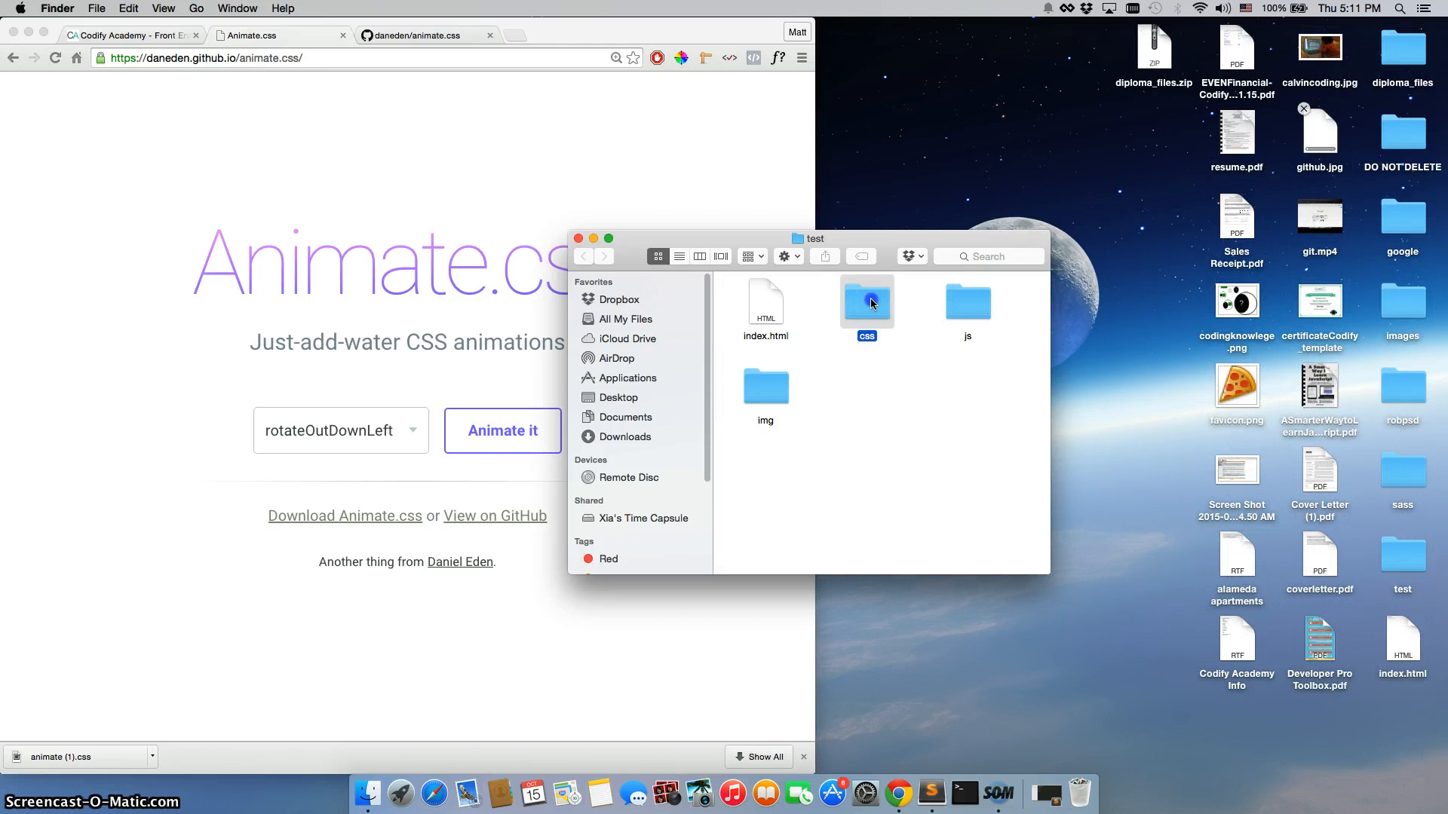
double_click(866, 302)
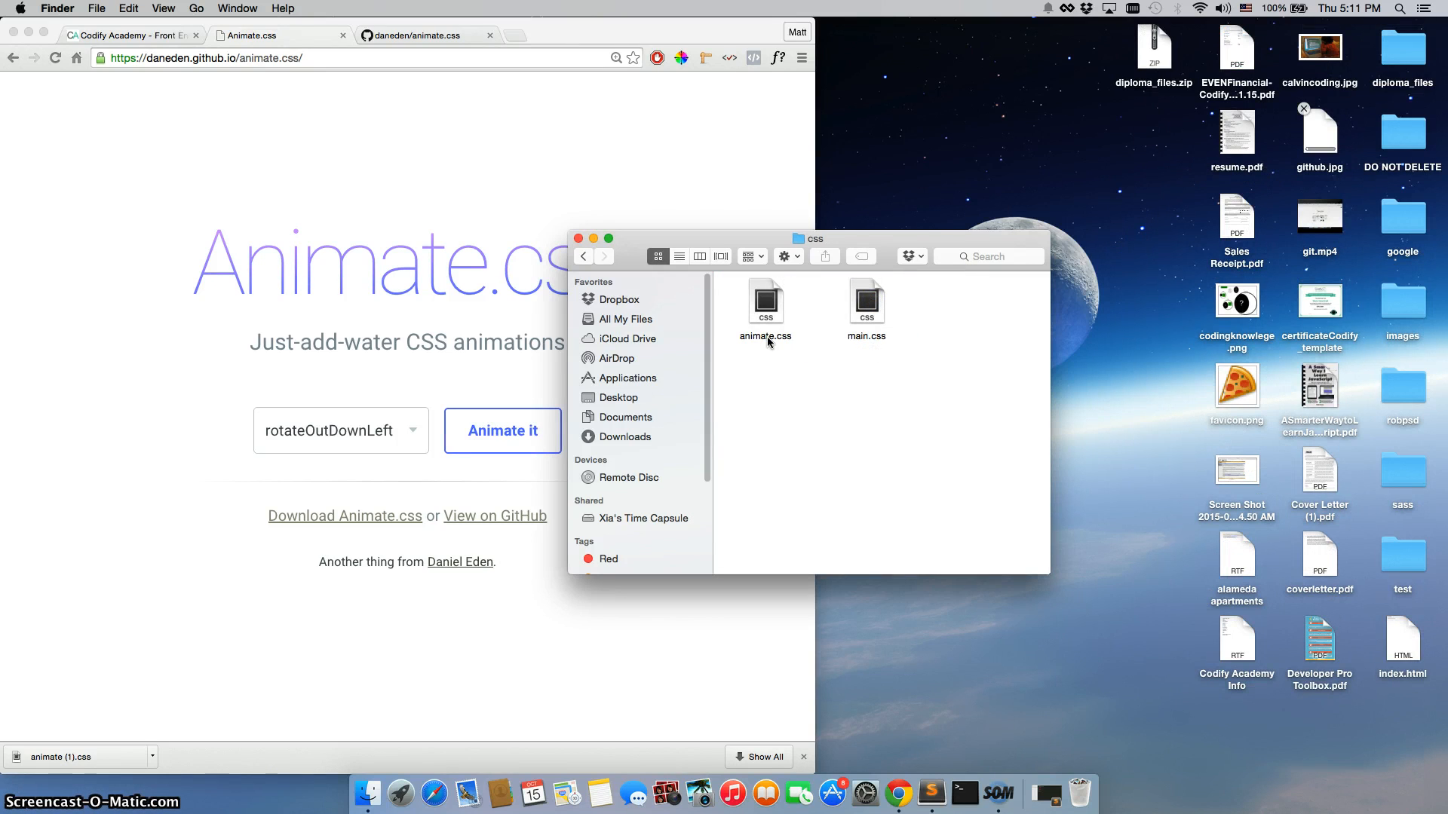
left_click(583, 256)
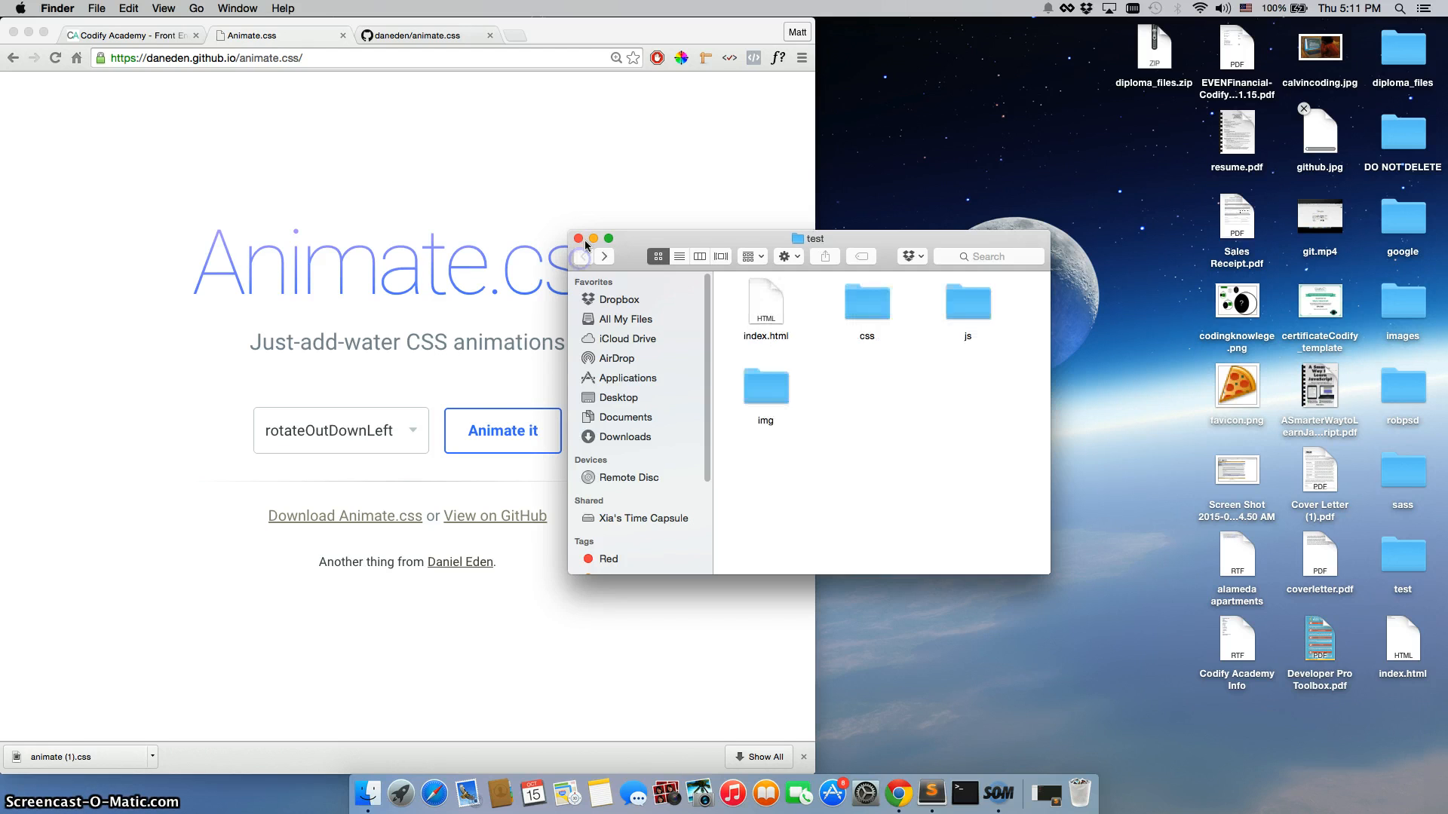
left_click(579, 238)
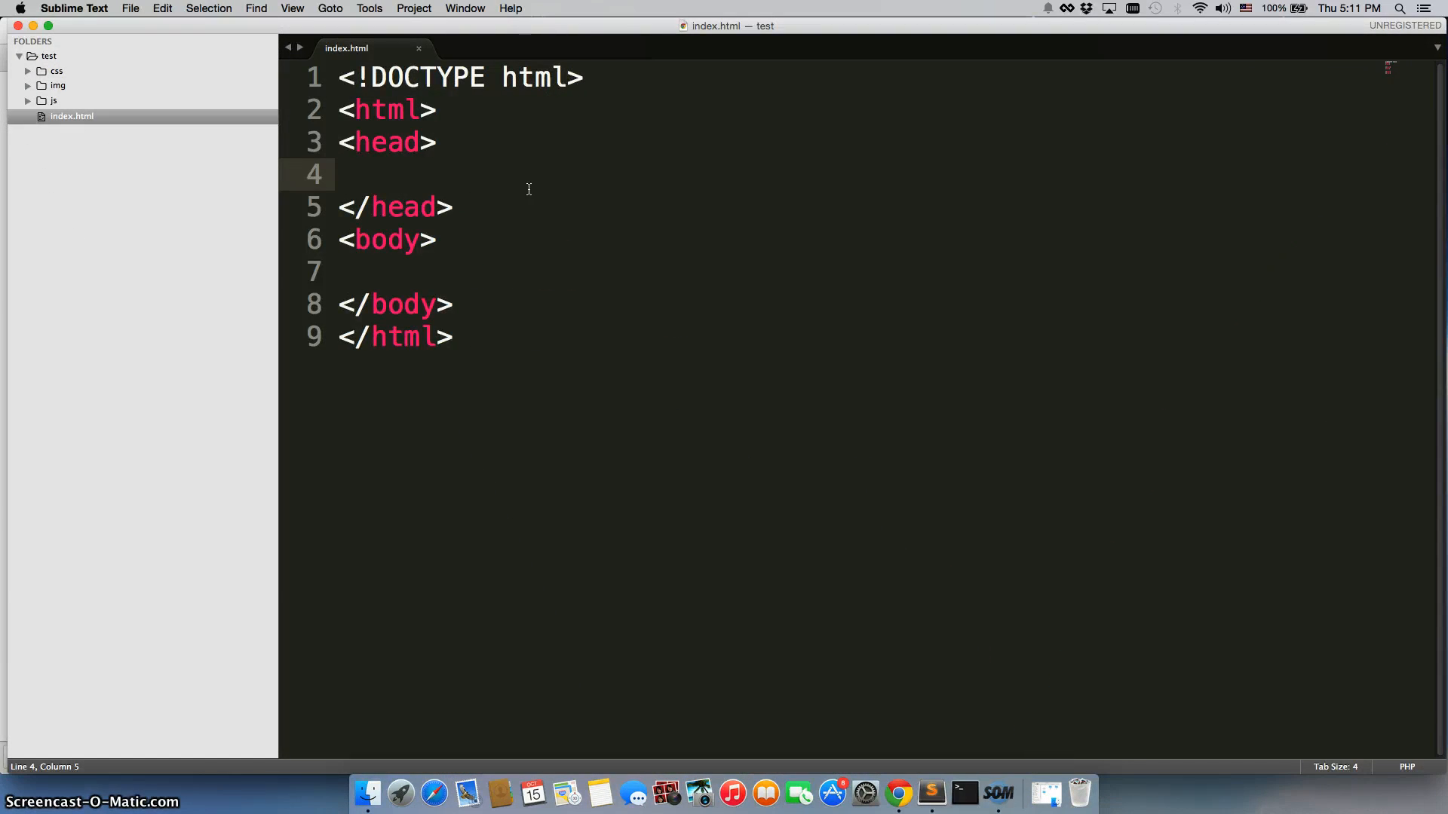
Add <link rel="stylesheet" href="css/animate.css"> to index.html's head
type("<link")
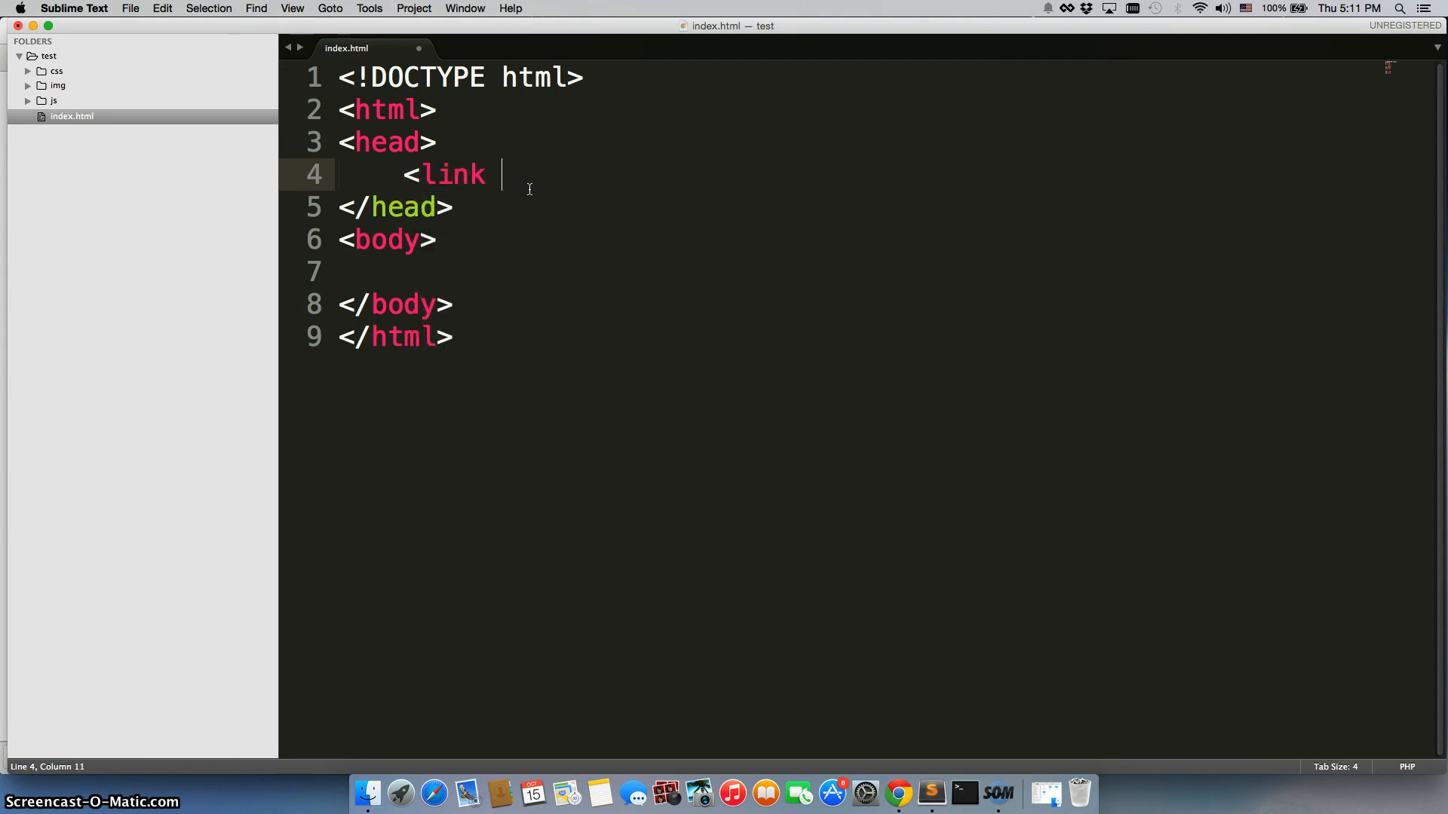
type("rel='style'")
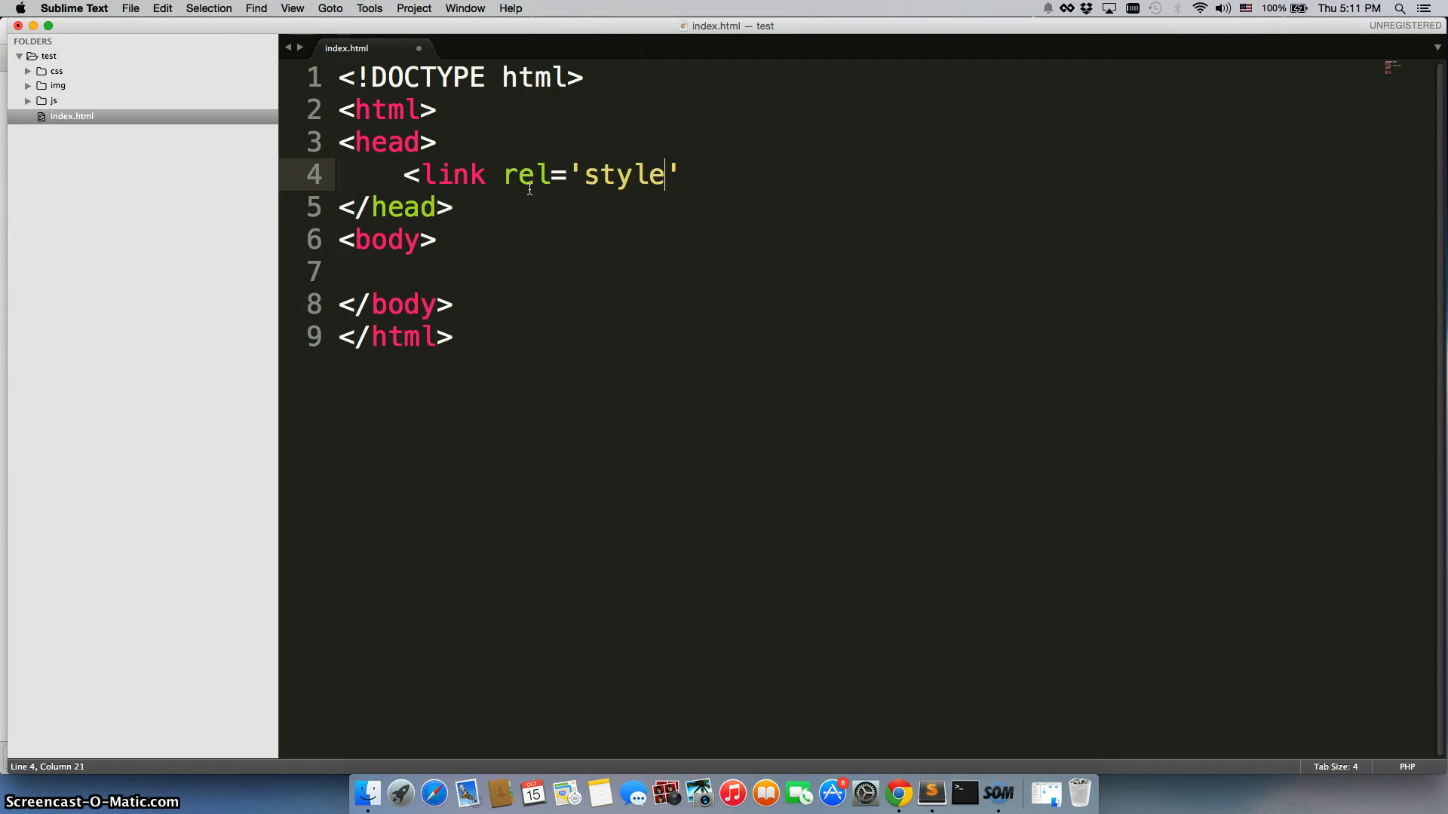
type("s\"")
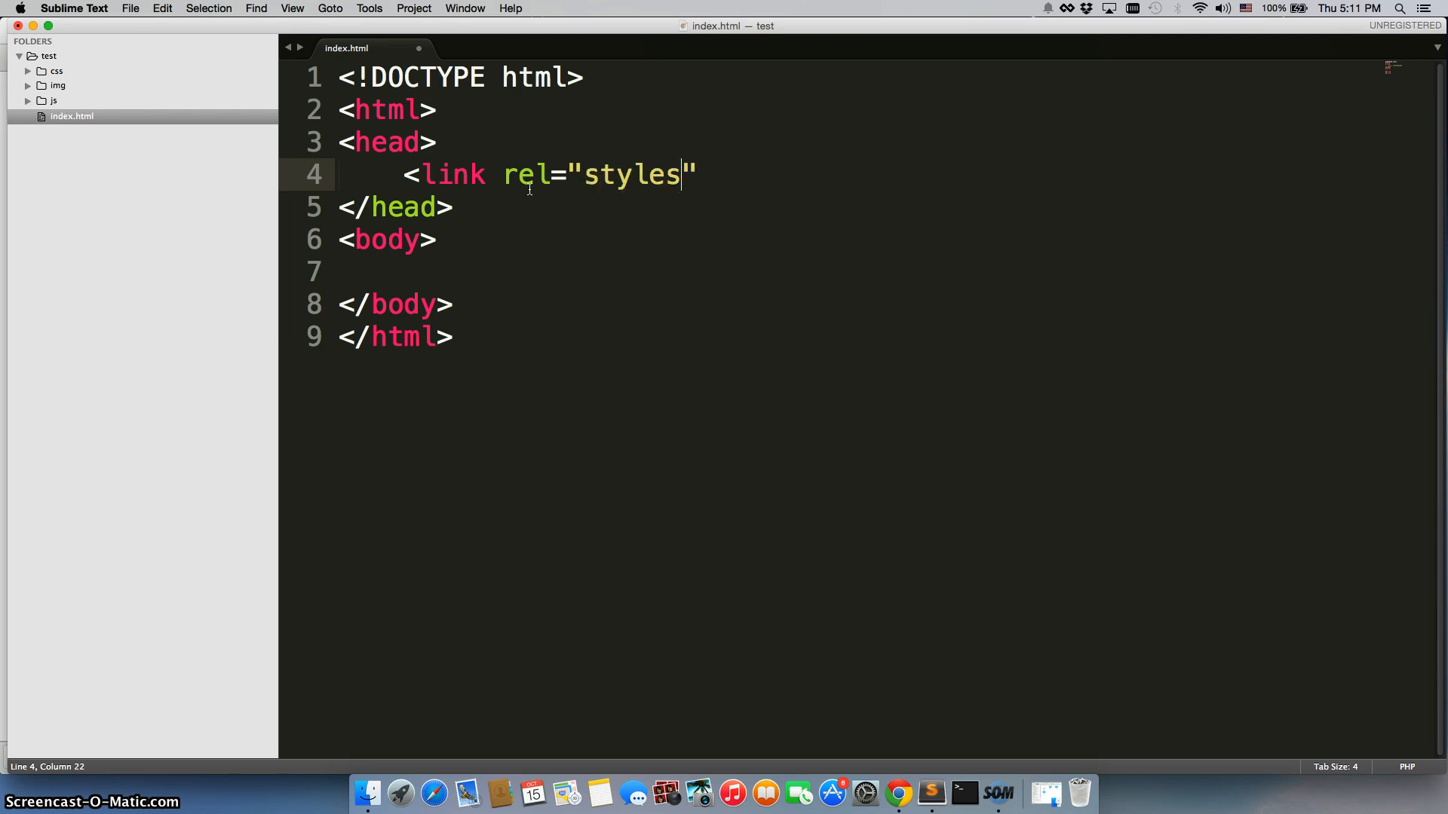
type("heet\" href=\"\"")
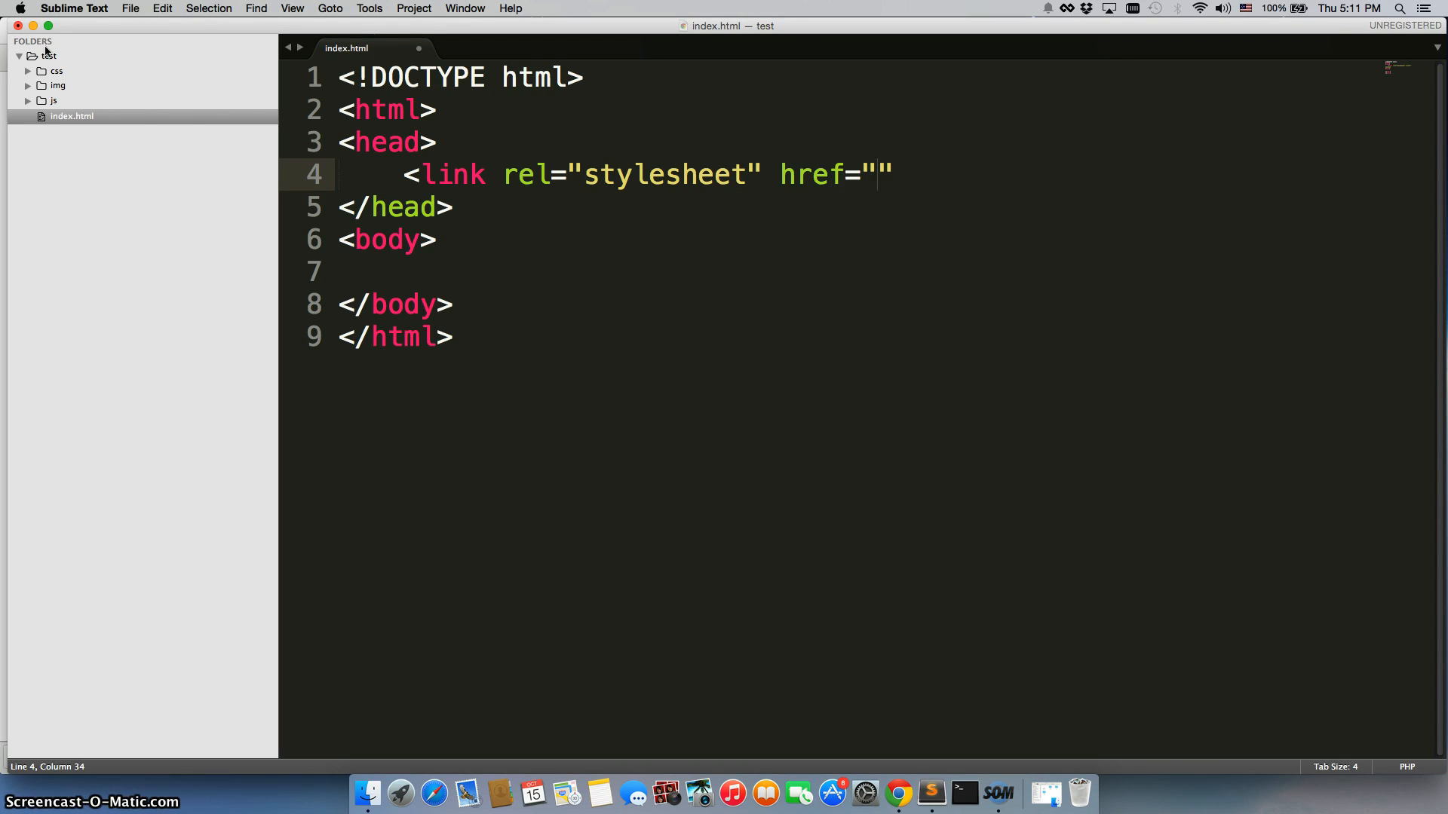
left_click(56, 70)
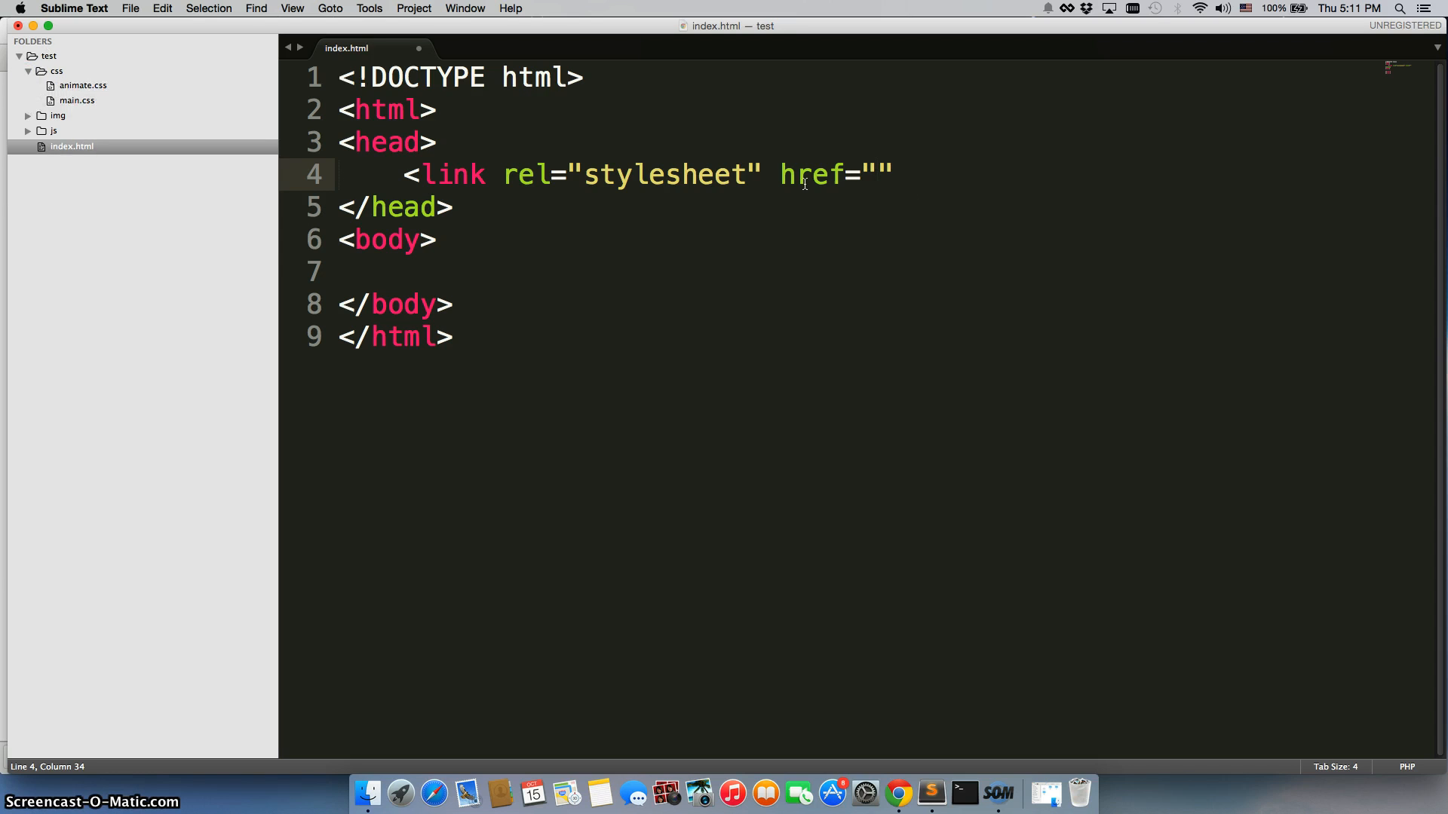
left_click(878, 174)
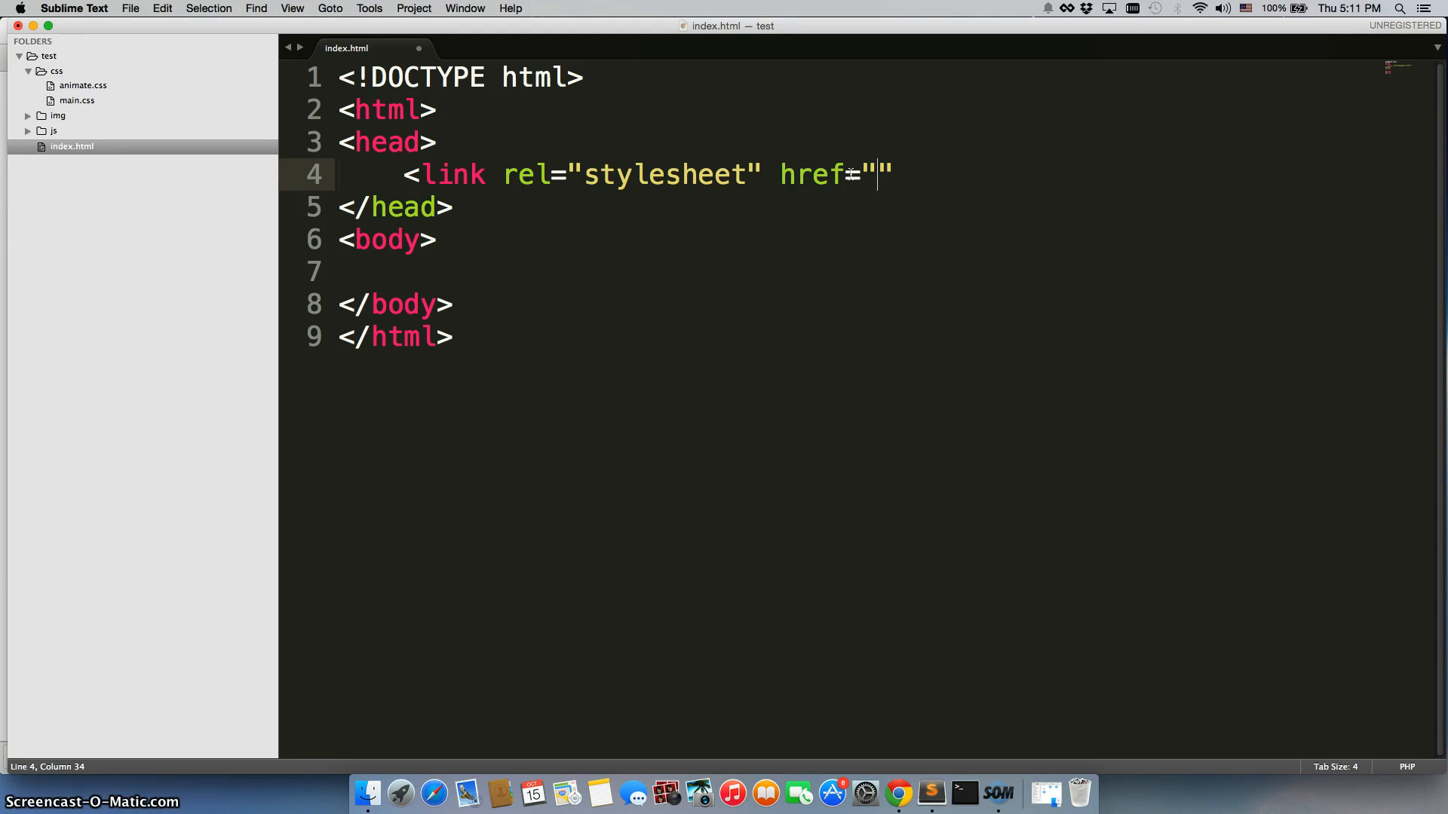
type("css/")
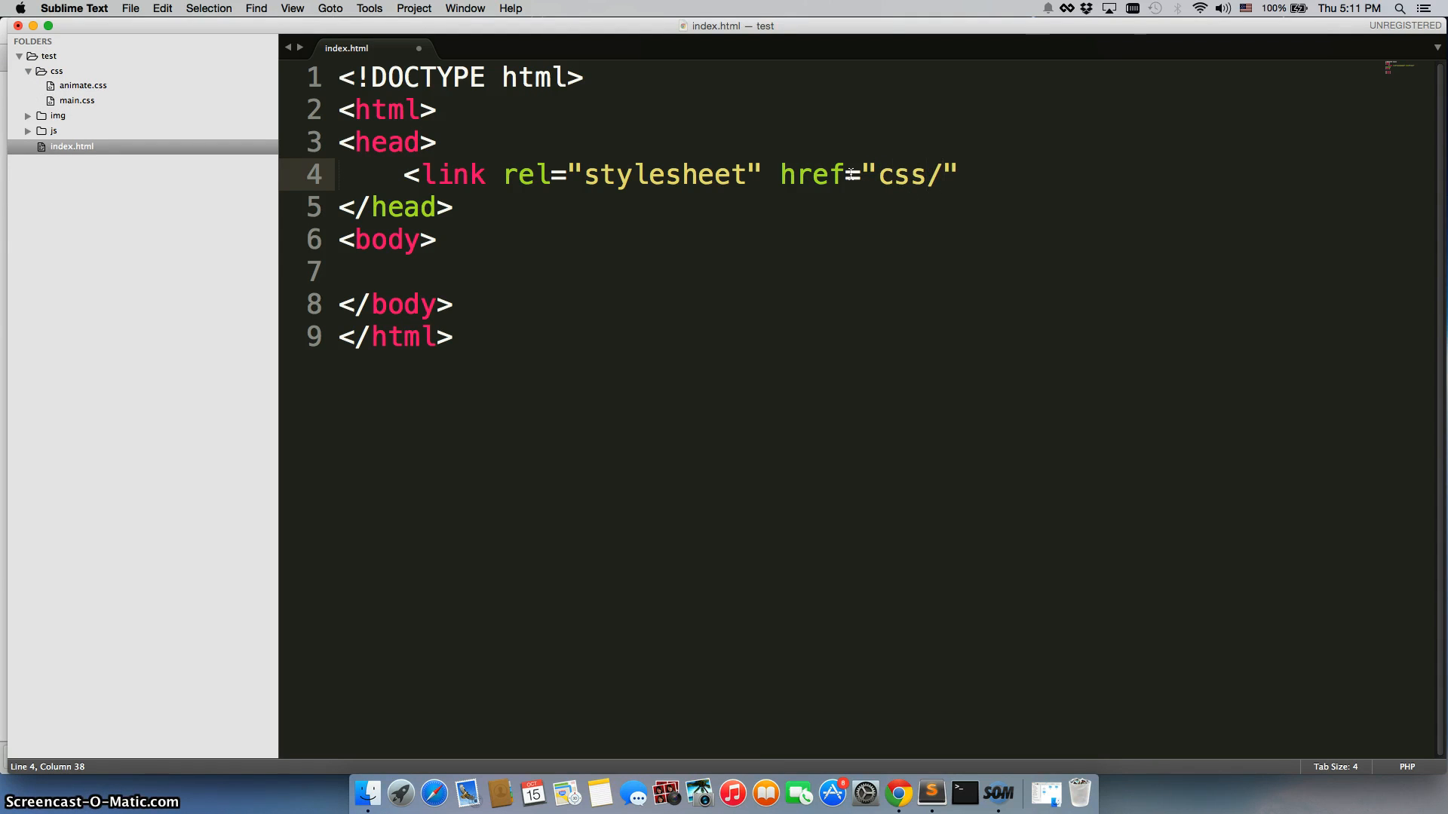
type("animate.cs")
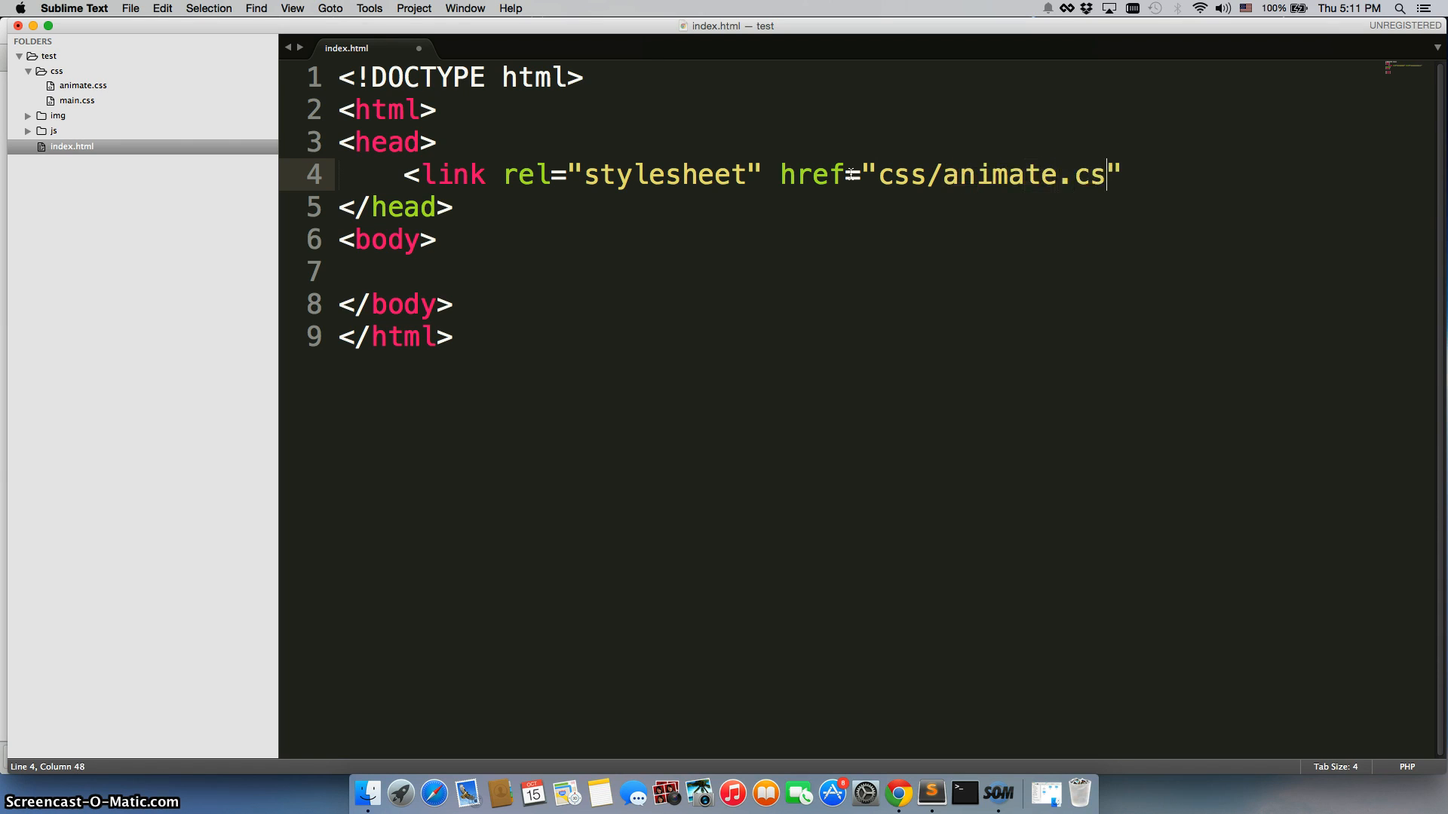
type("s")
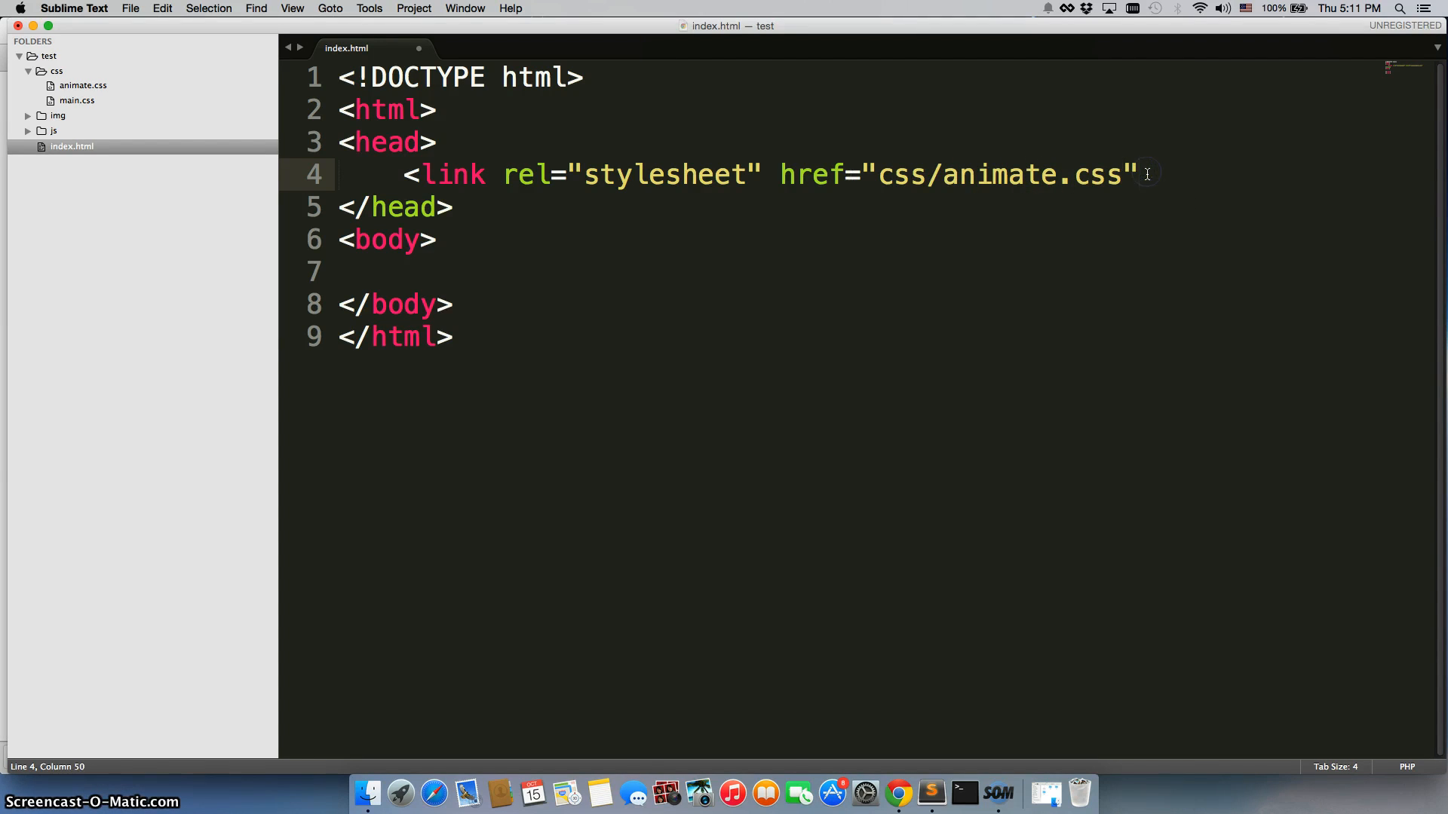
type(">")
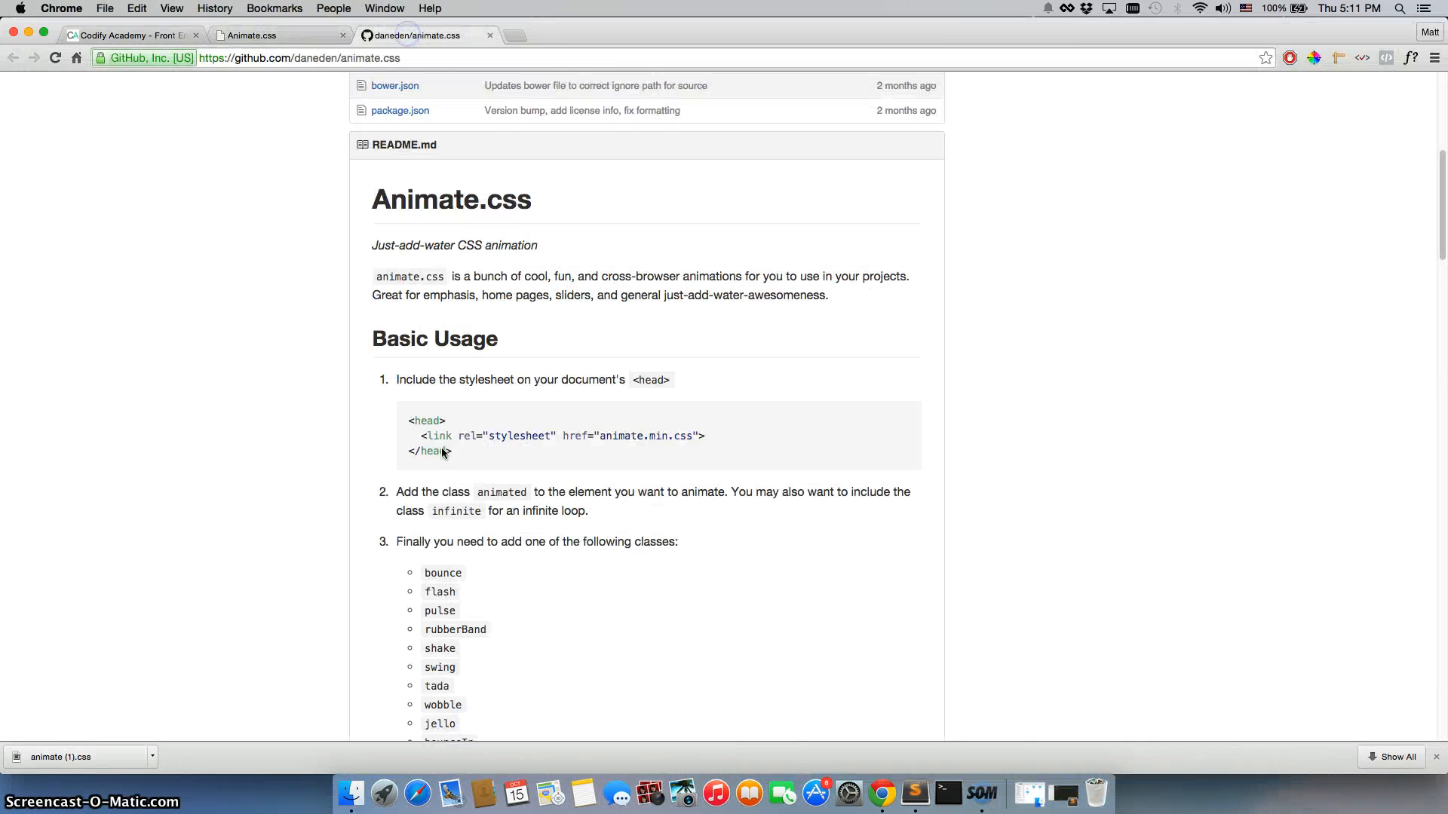
Scroll the README's Basic Usage and highlight the class name 'animated'
scroll("down", 3)
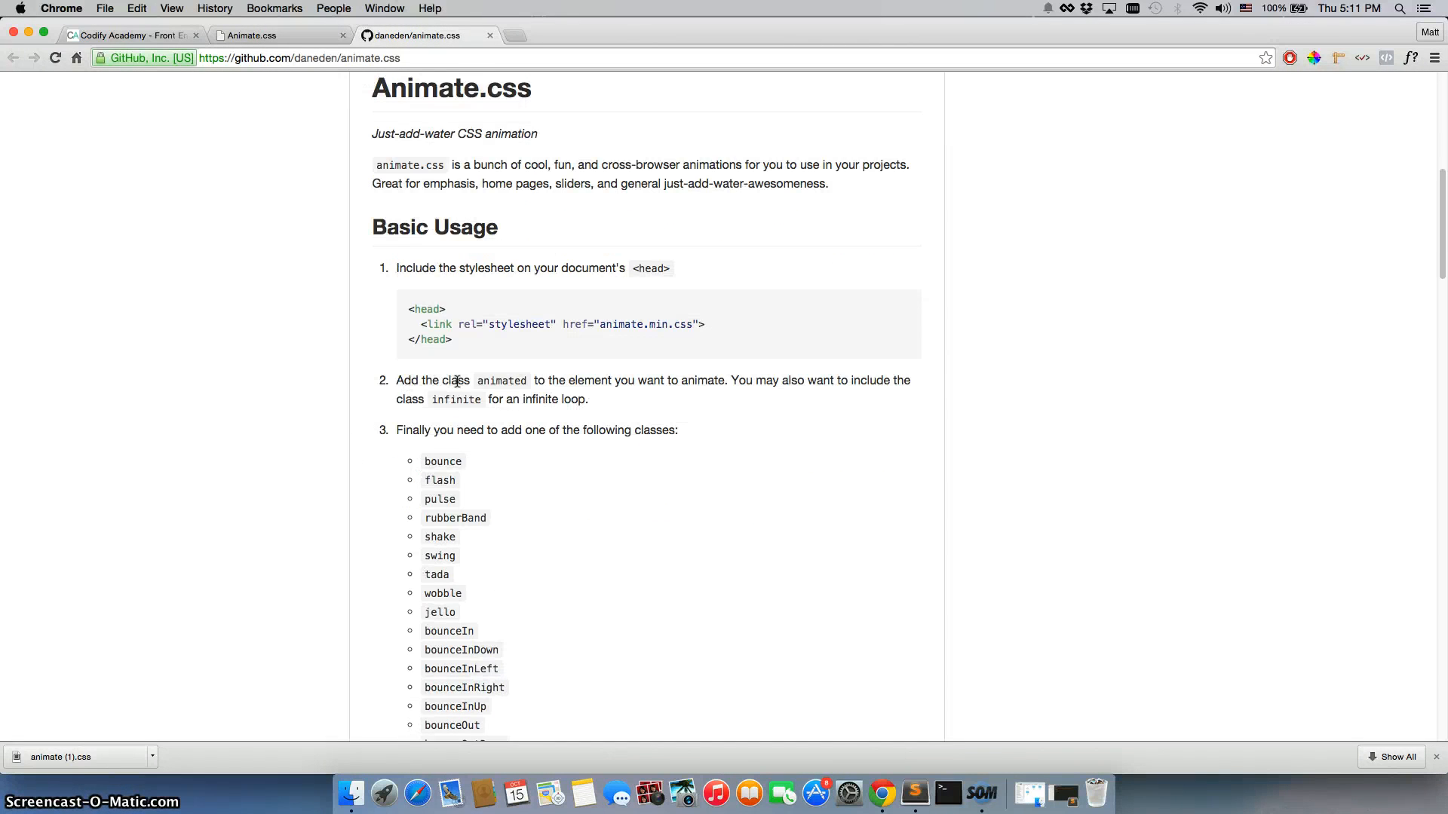
double_click(502, 380)
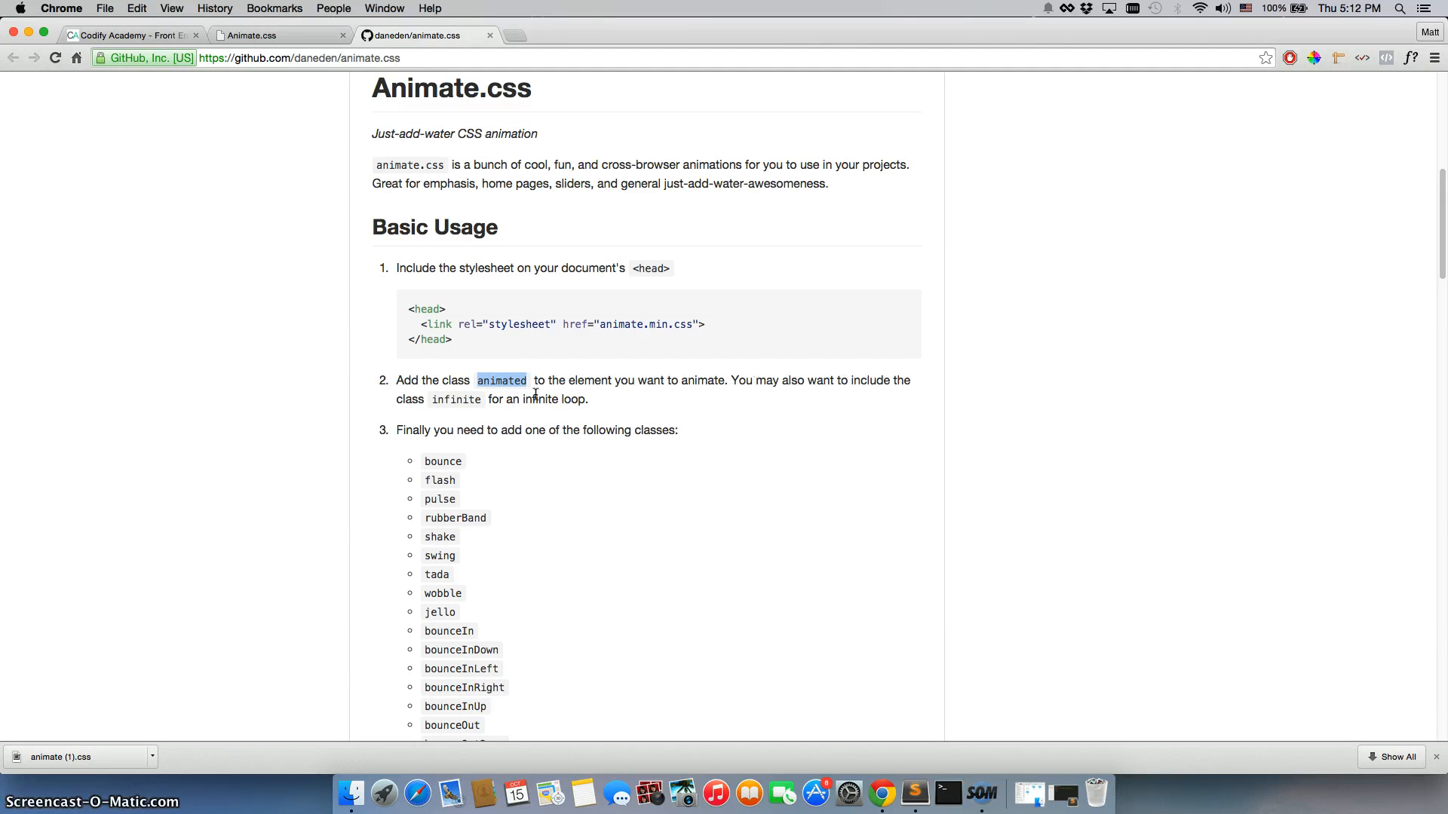
mouse_move(879, 547)
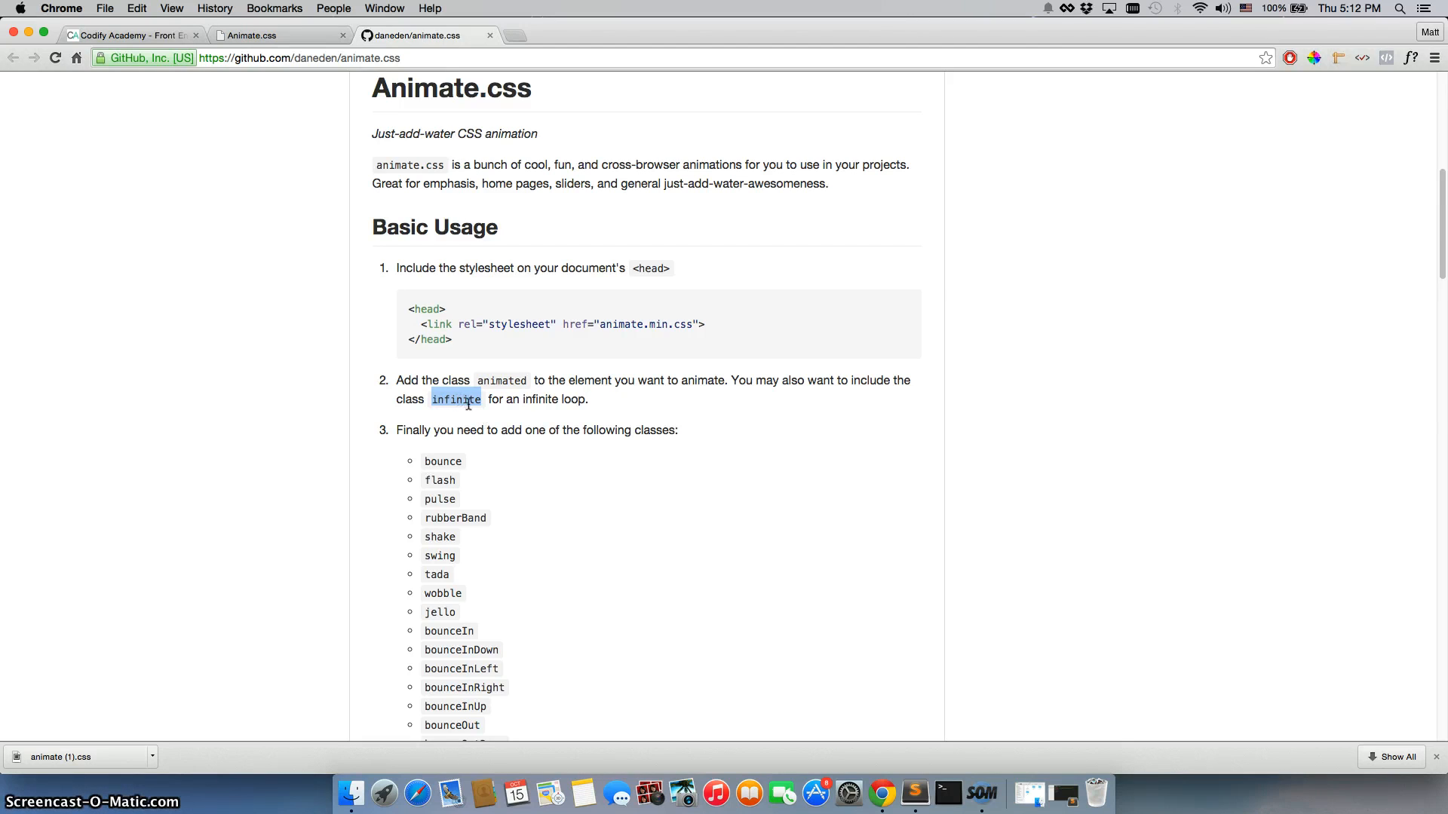
mouse_move(1003, 637)
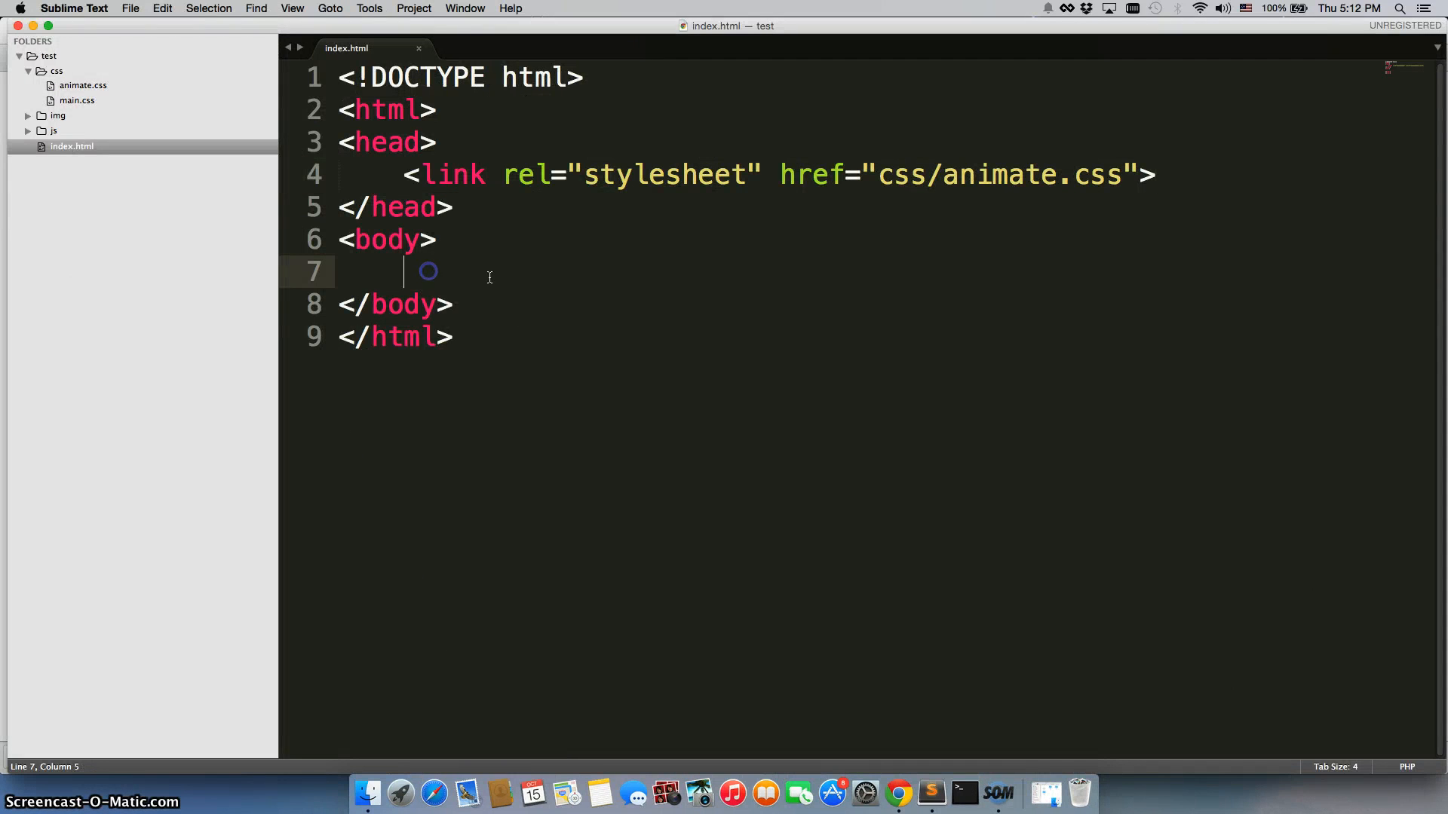
Type <h1 class="animated">Hello World</h1> into index.html's body and save
type("<h")
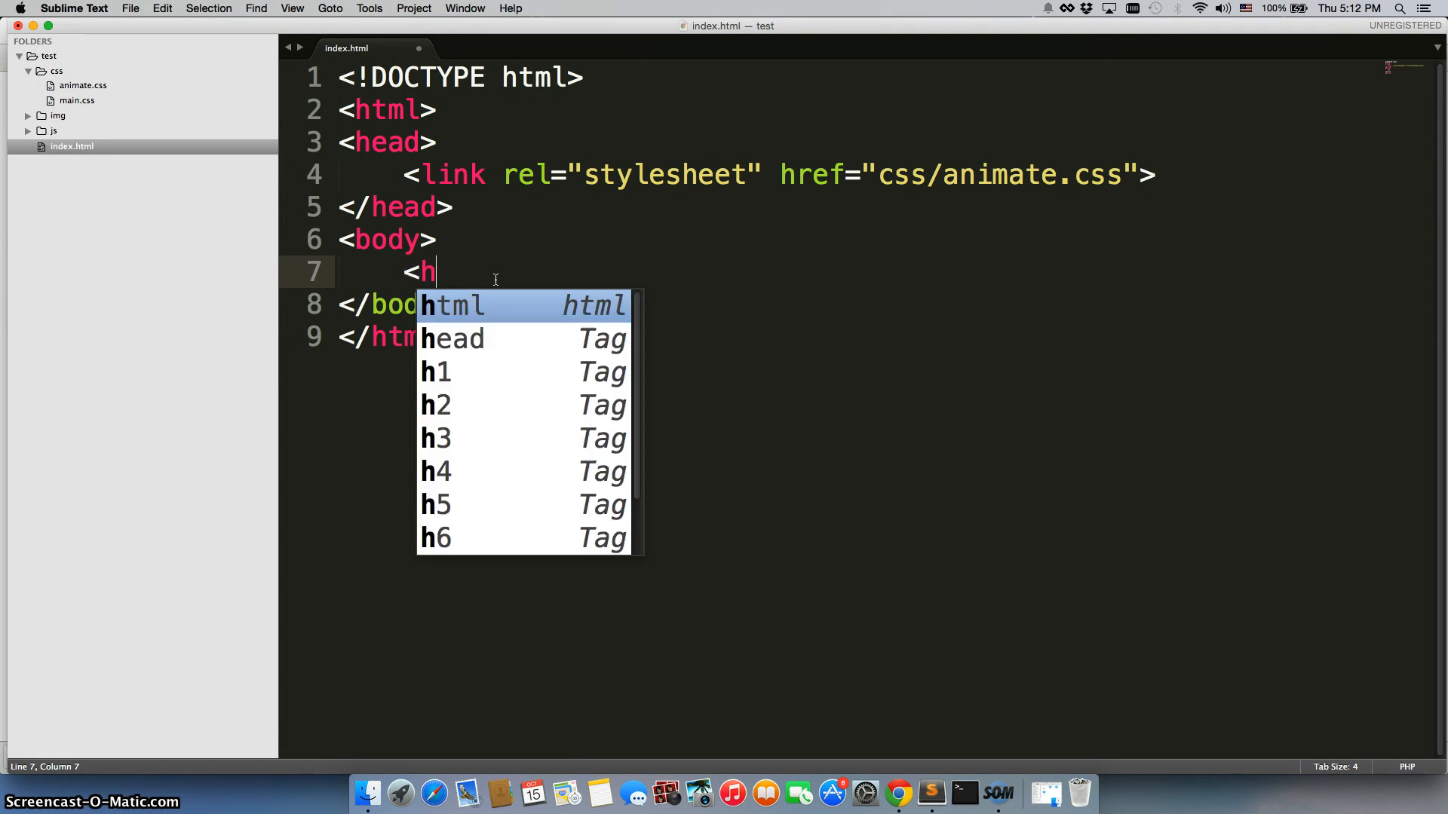
type("1 class")
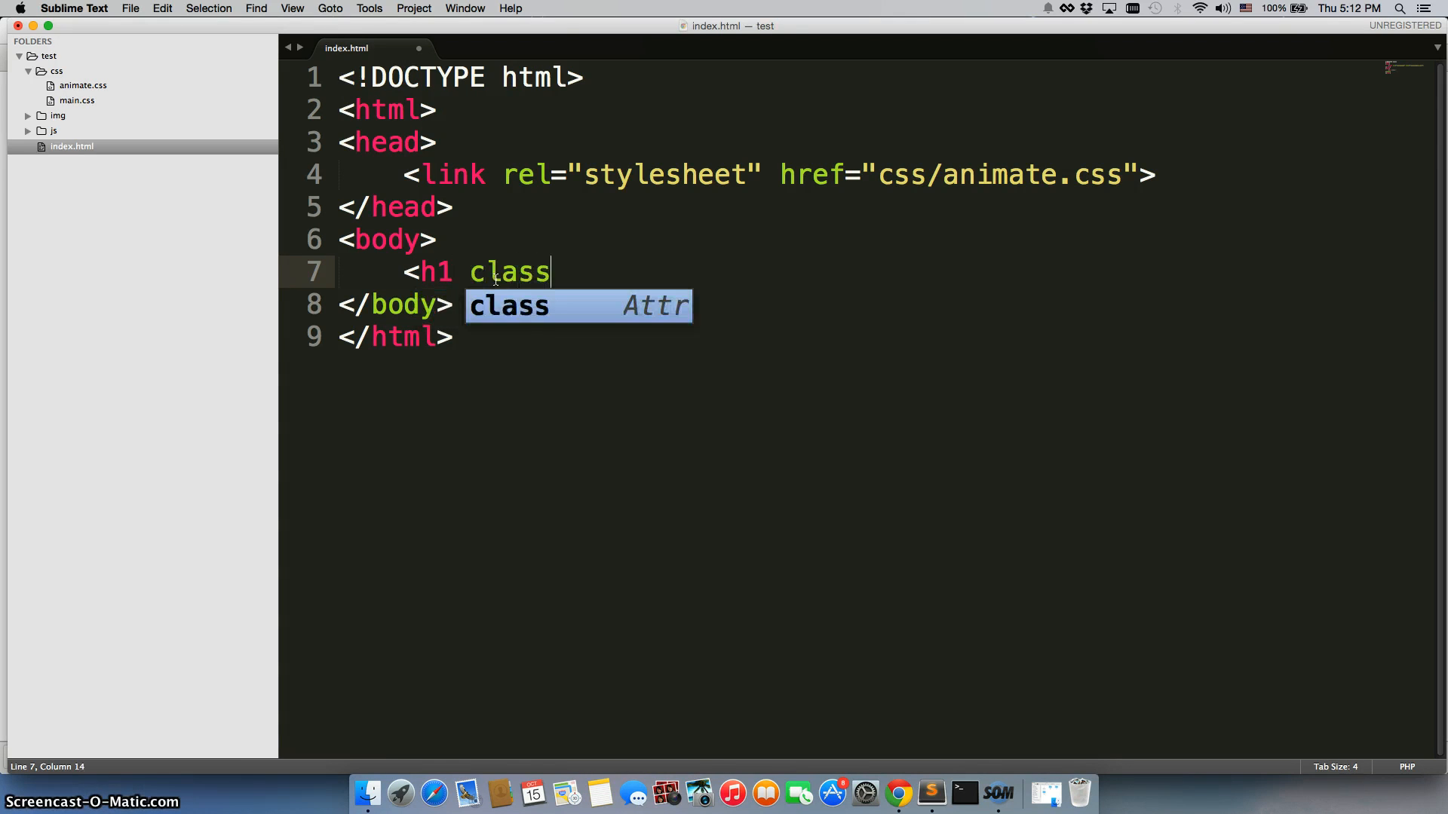
type("=\"anima\"")
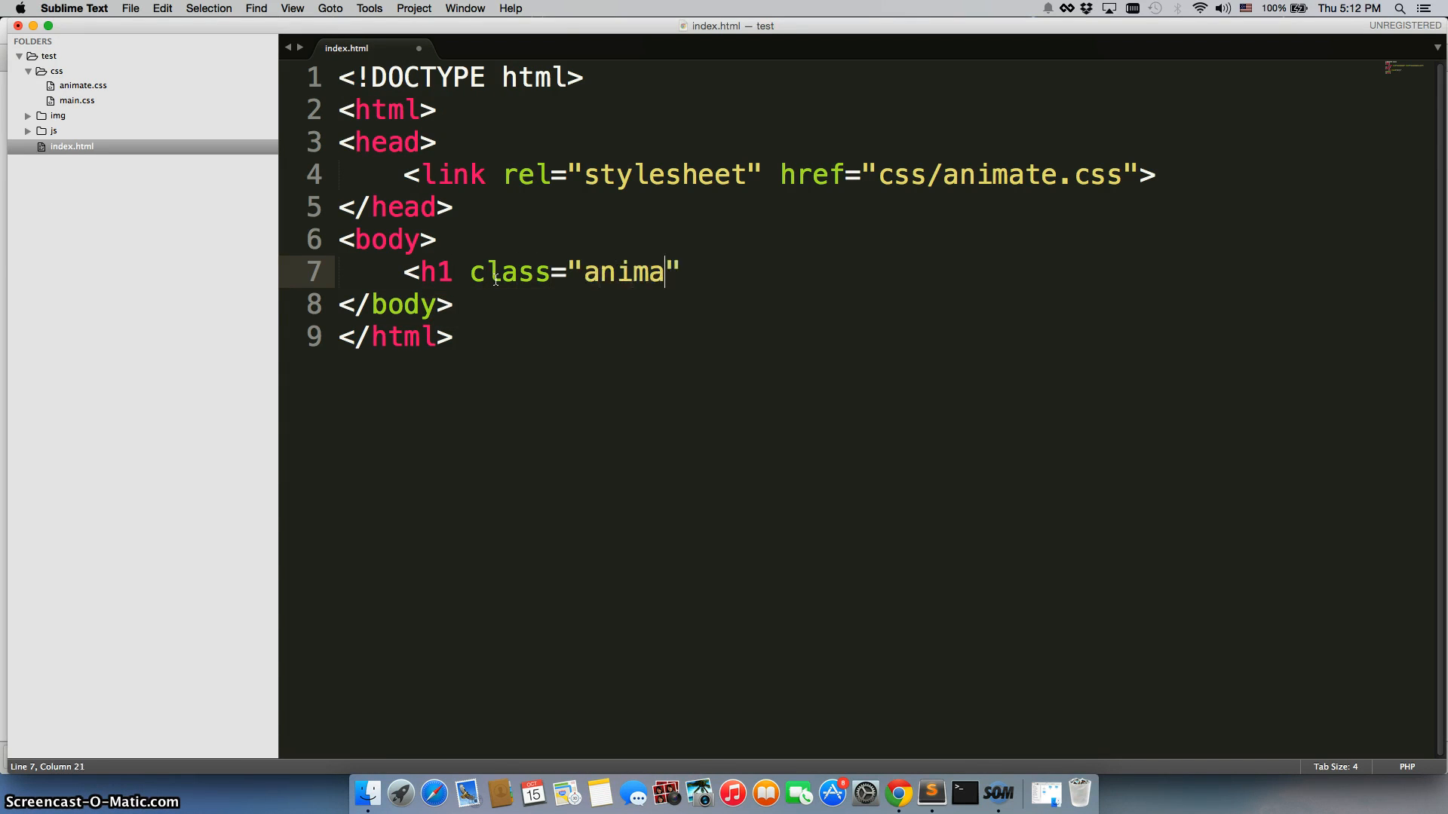
type("ted>")
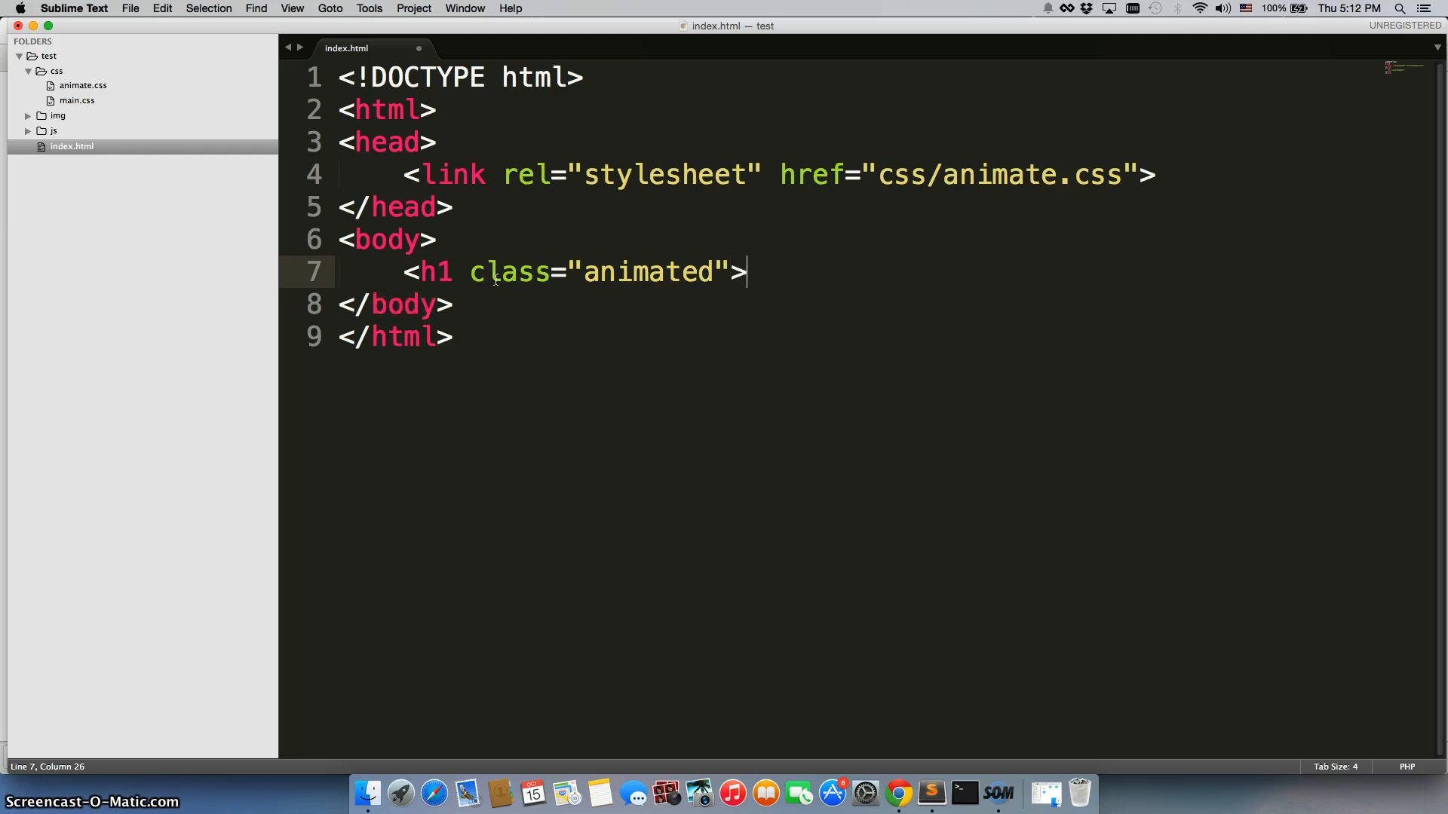
type("Hello Wo")
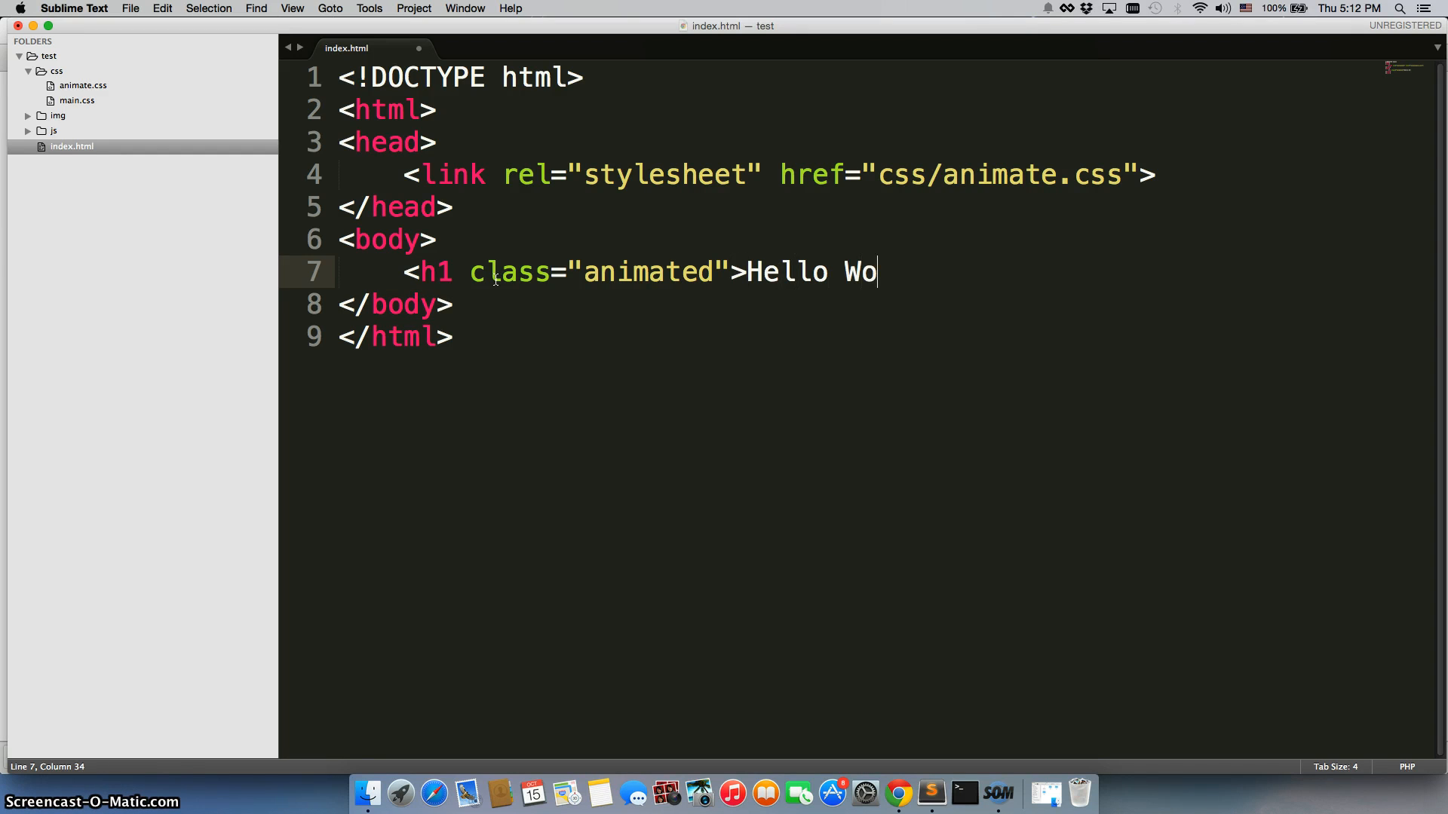
type("rld</h1>")
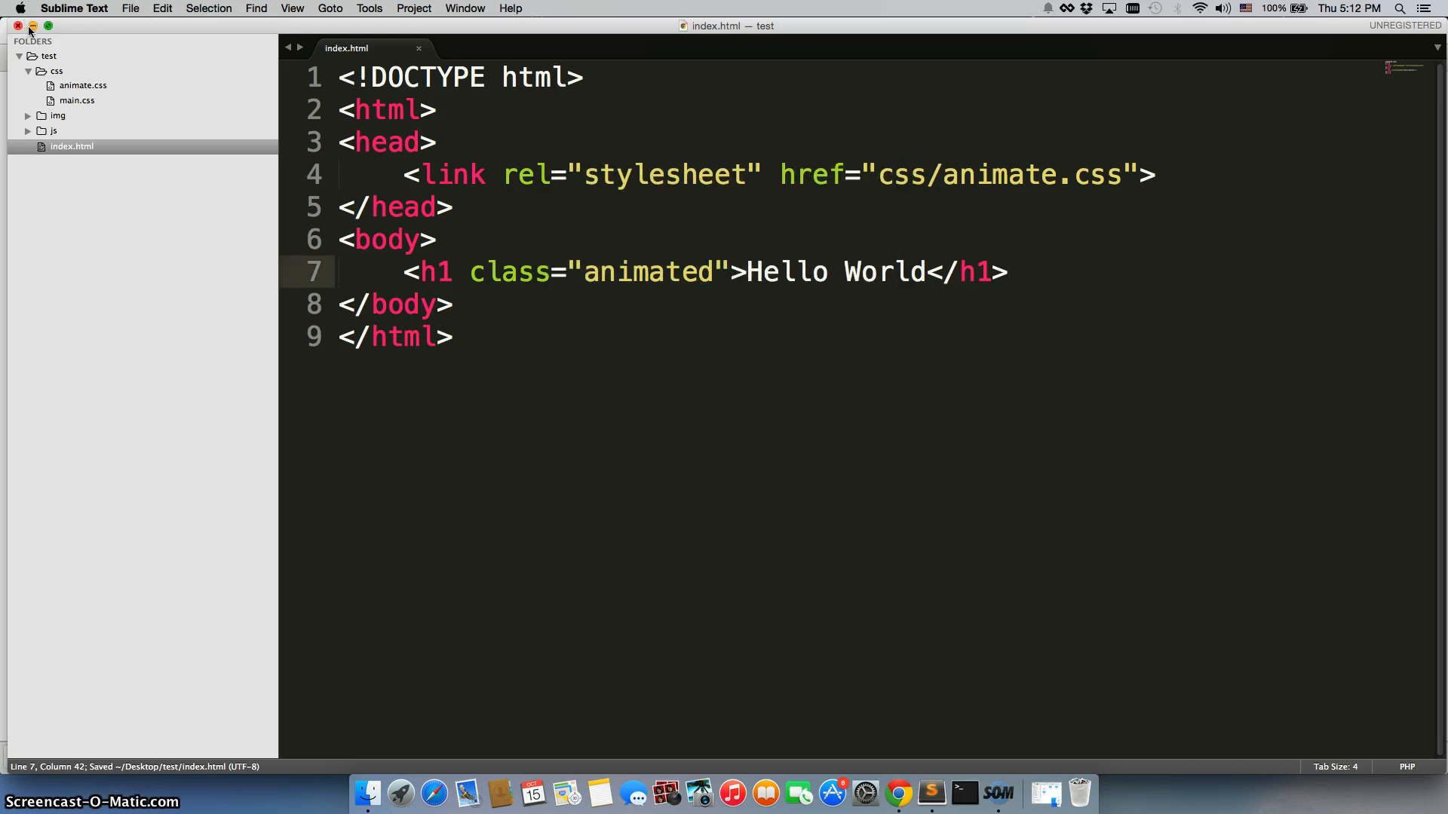
Return to Chrome and scroll the README to the animation class list
left_click(897, 793)
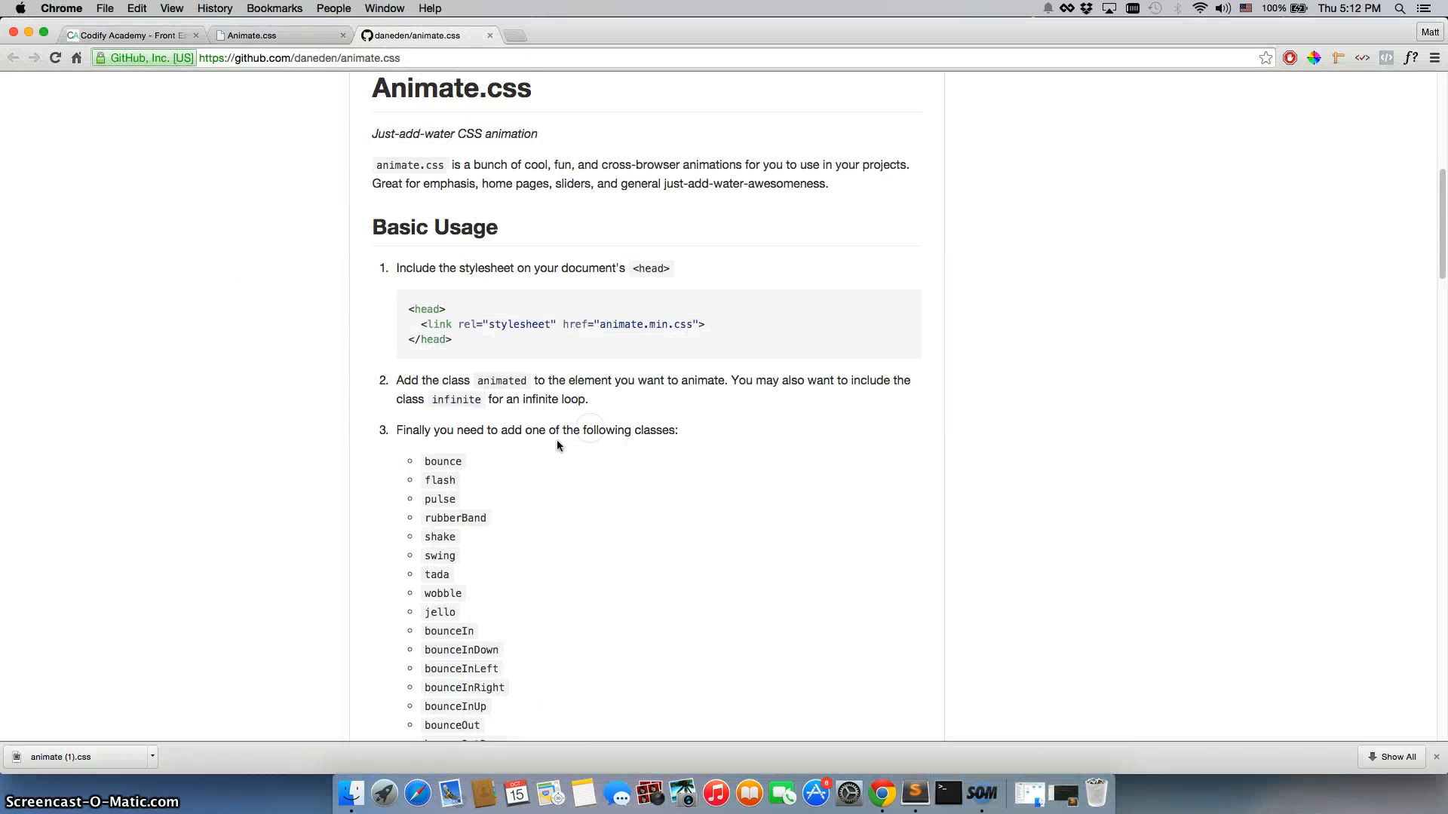
scroll("down", 3)
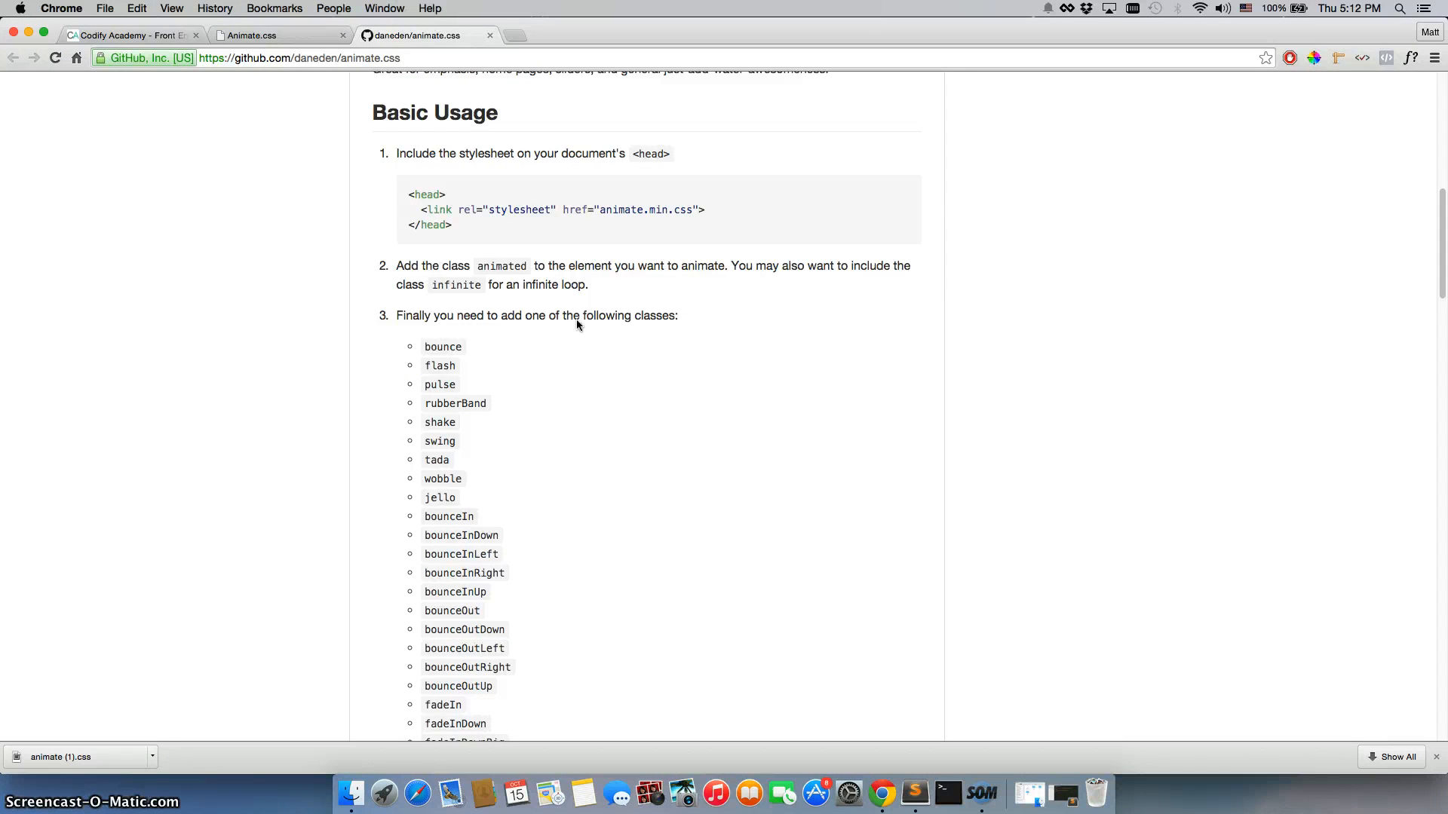
mouse_move(437, 361)
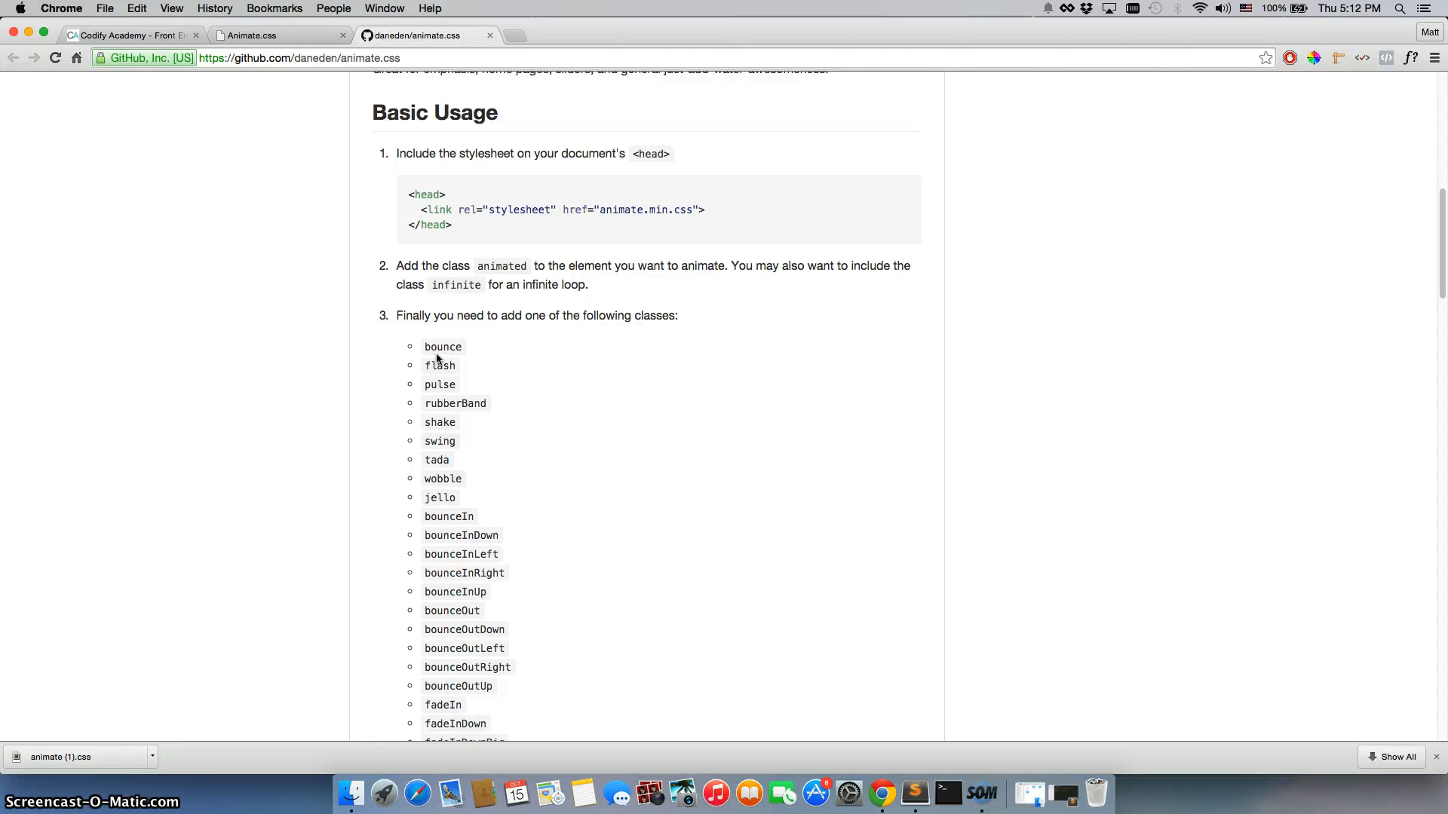
mouse_move(452, 352)
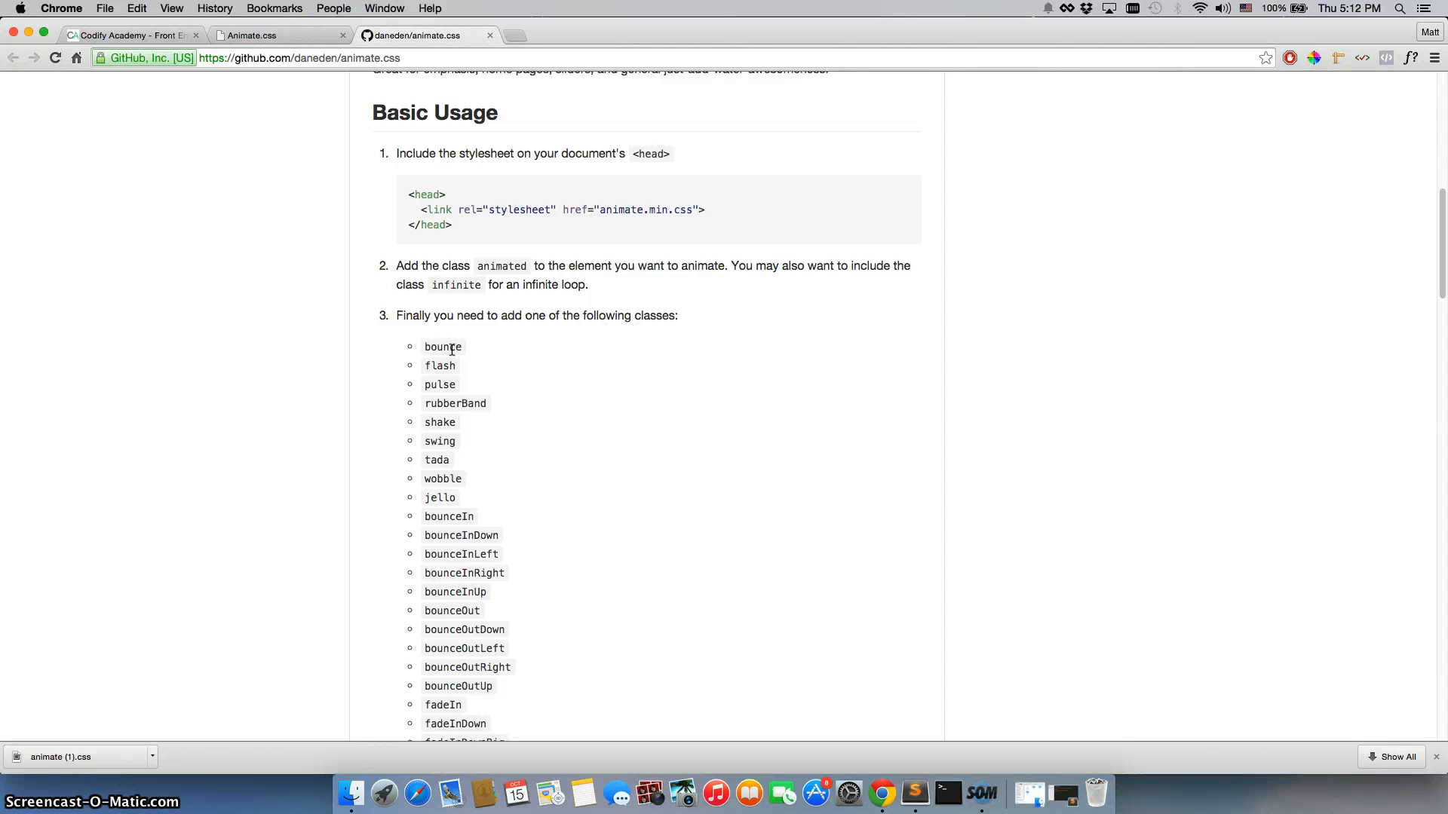
Add the bounce class after 'animated' on the h1 in index.html
left_click(930, 792)
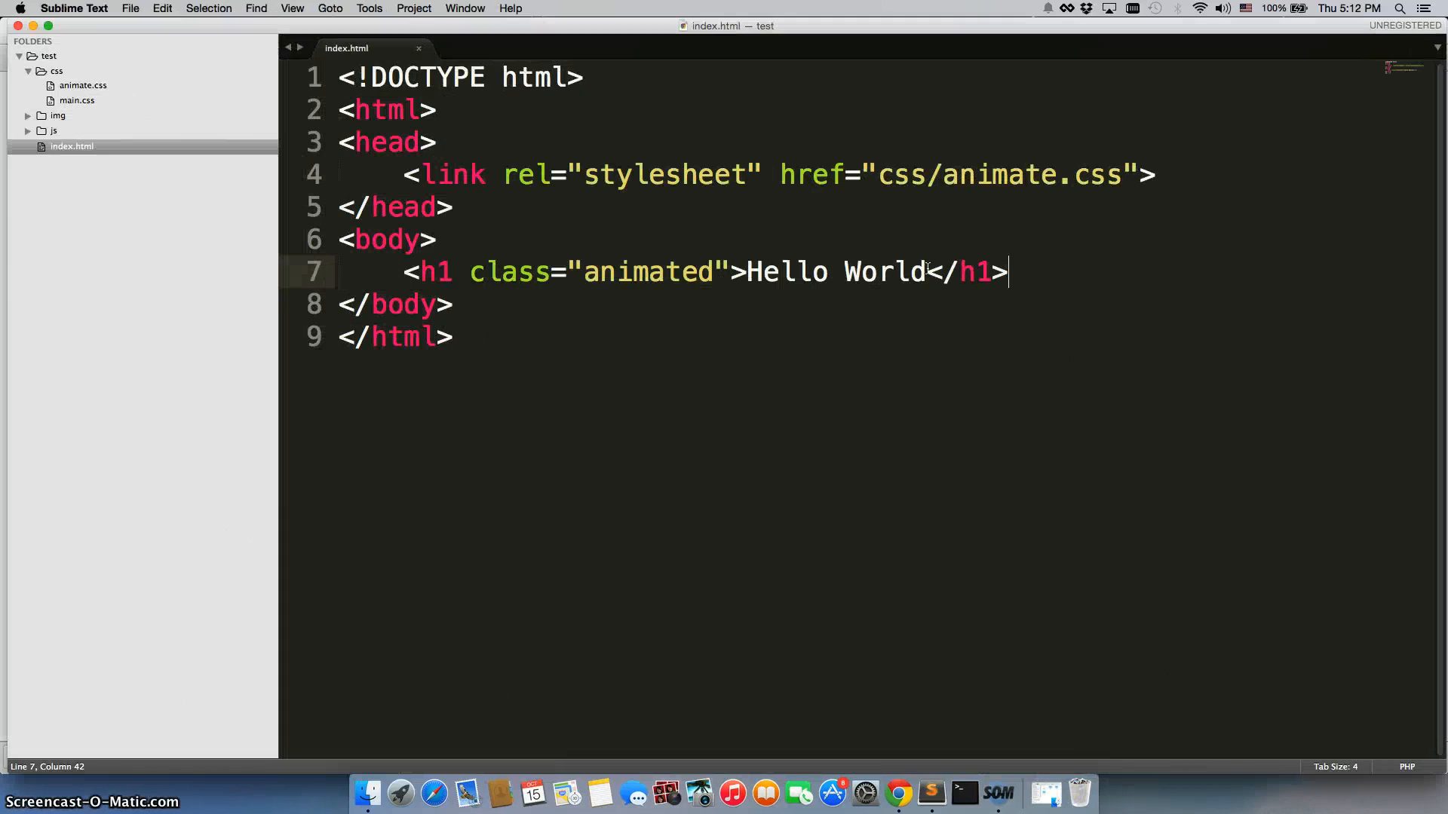
type("boun")
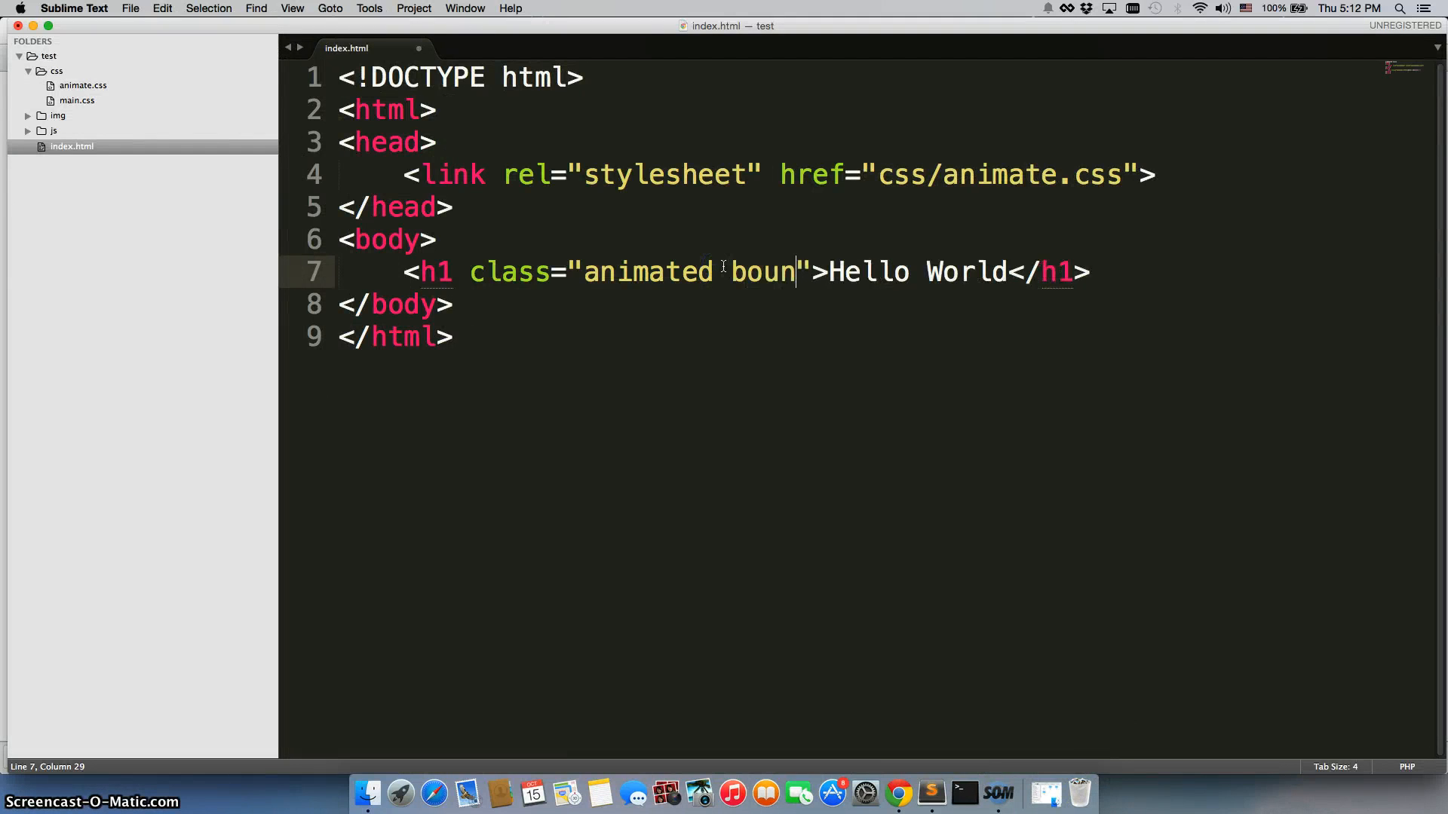
type("ce")
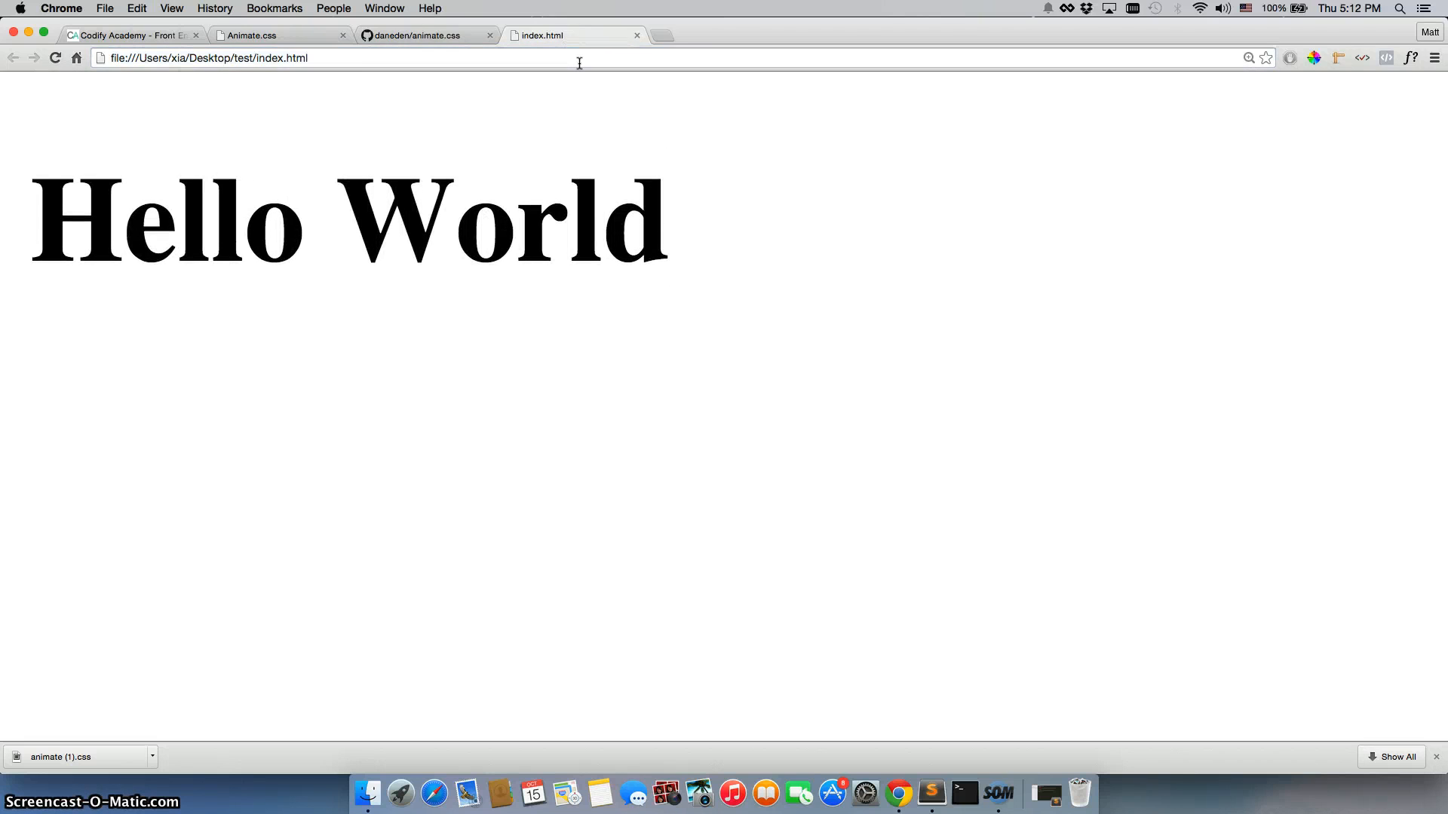
mouse_move(1046, 791)
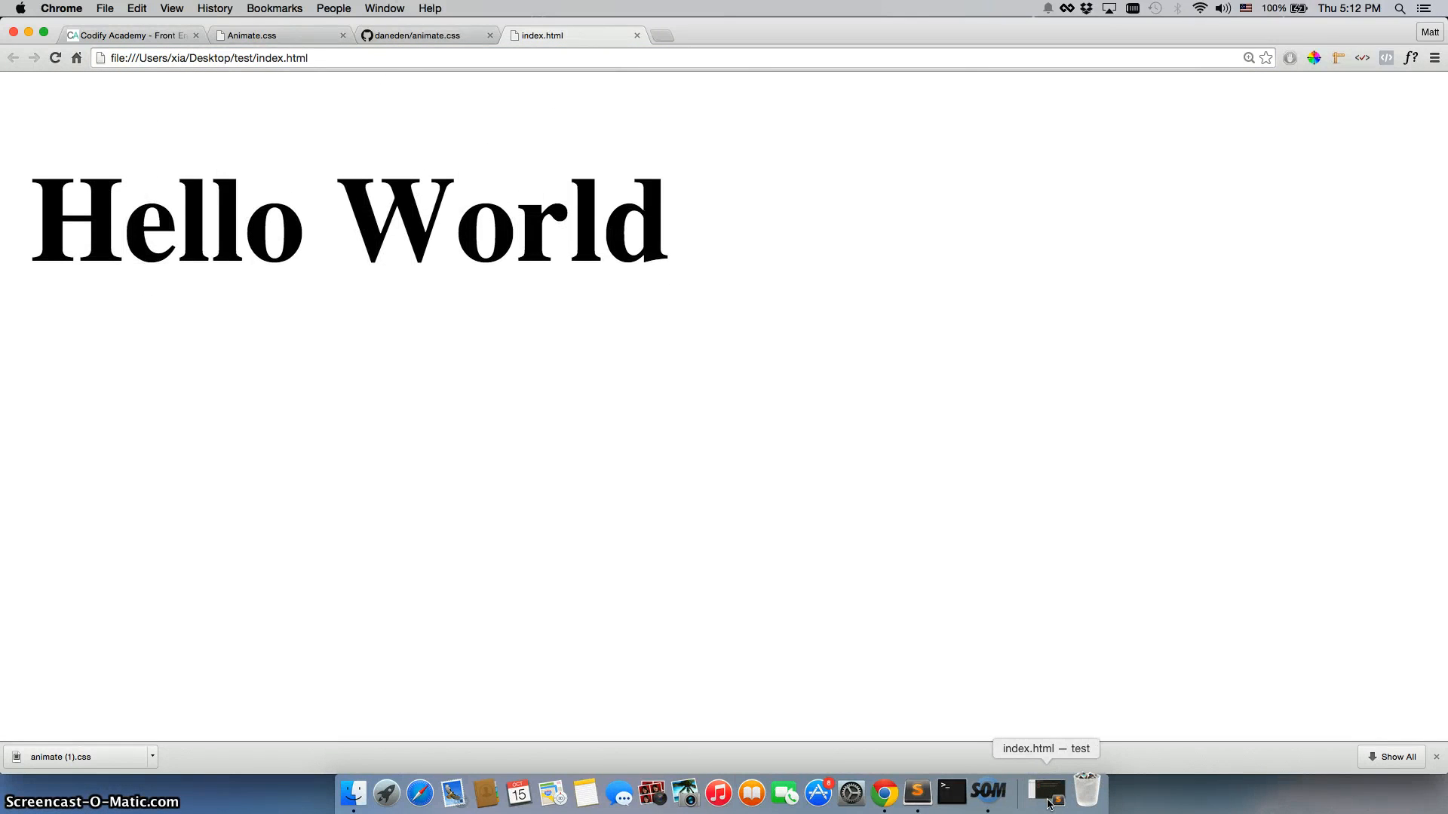
Switch to the README tab and scroll to the flip animation classes like flipInX
left_click(420, 35)
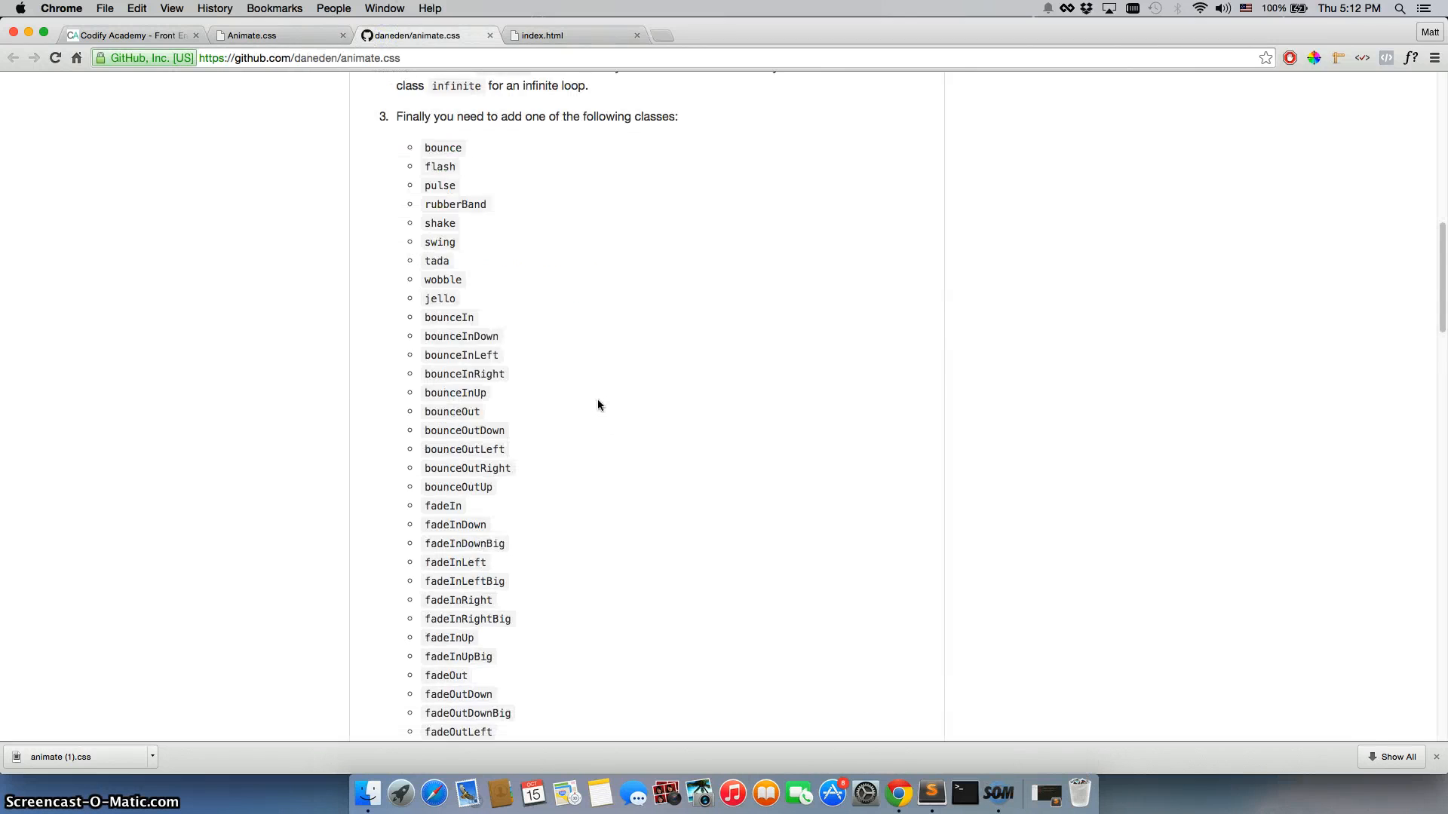
scroll("down", 3)
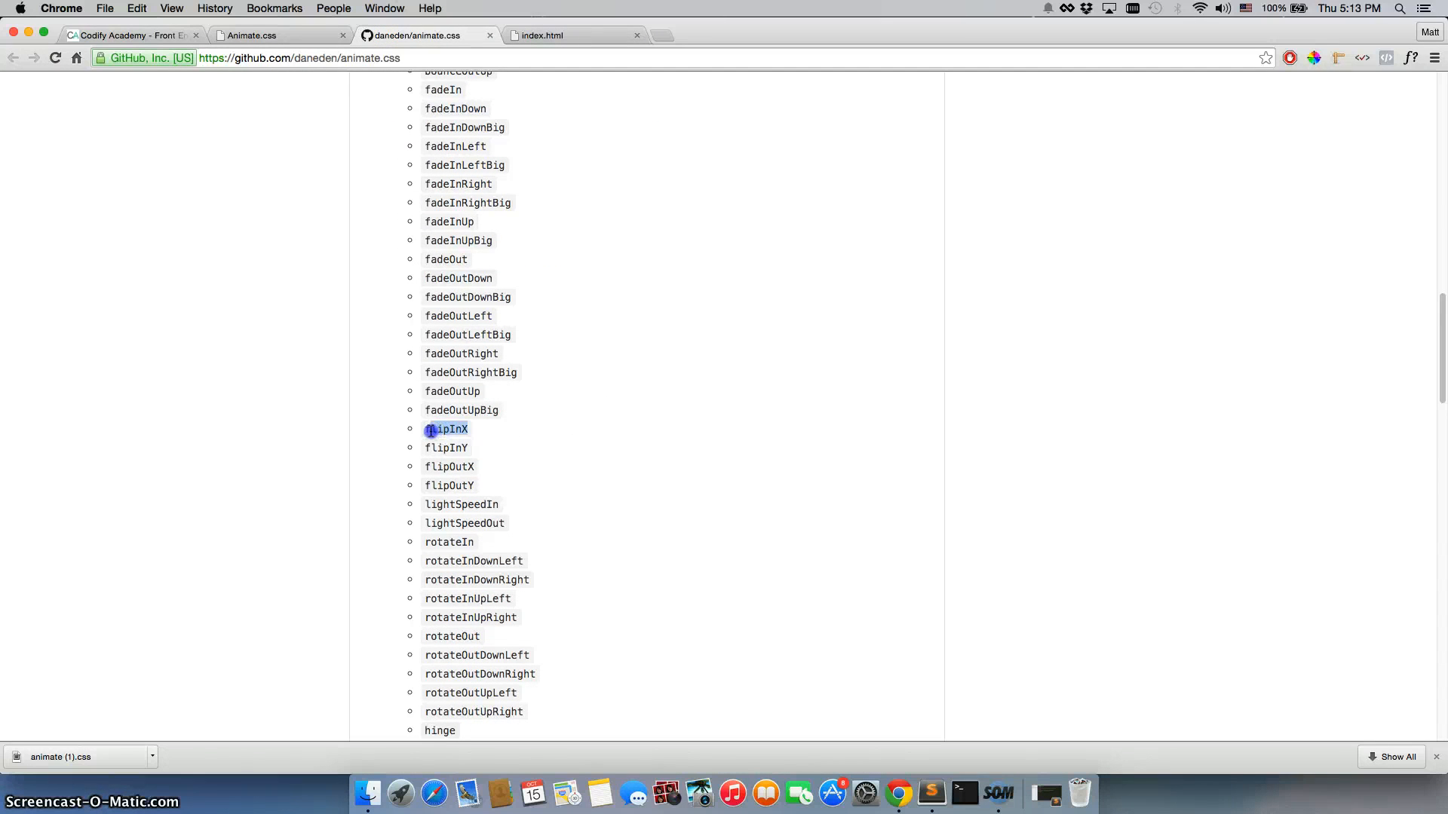
mouse_move(1042, 792)
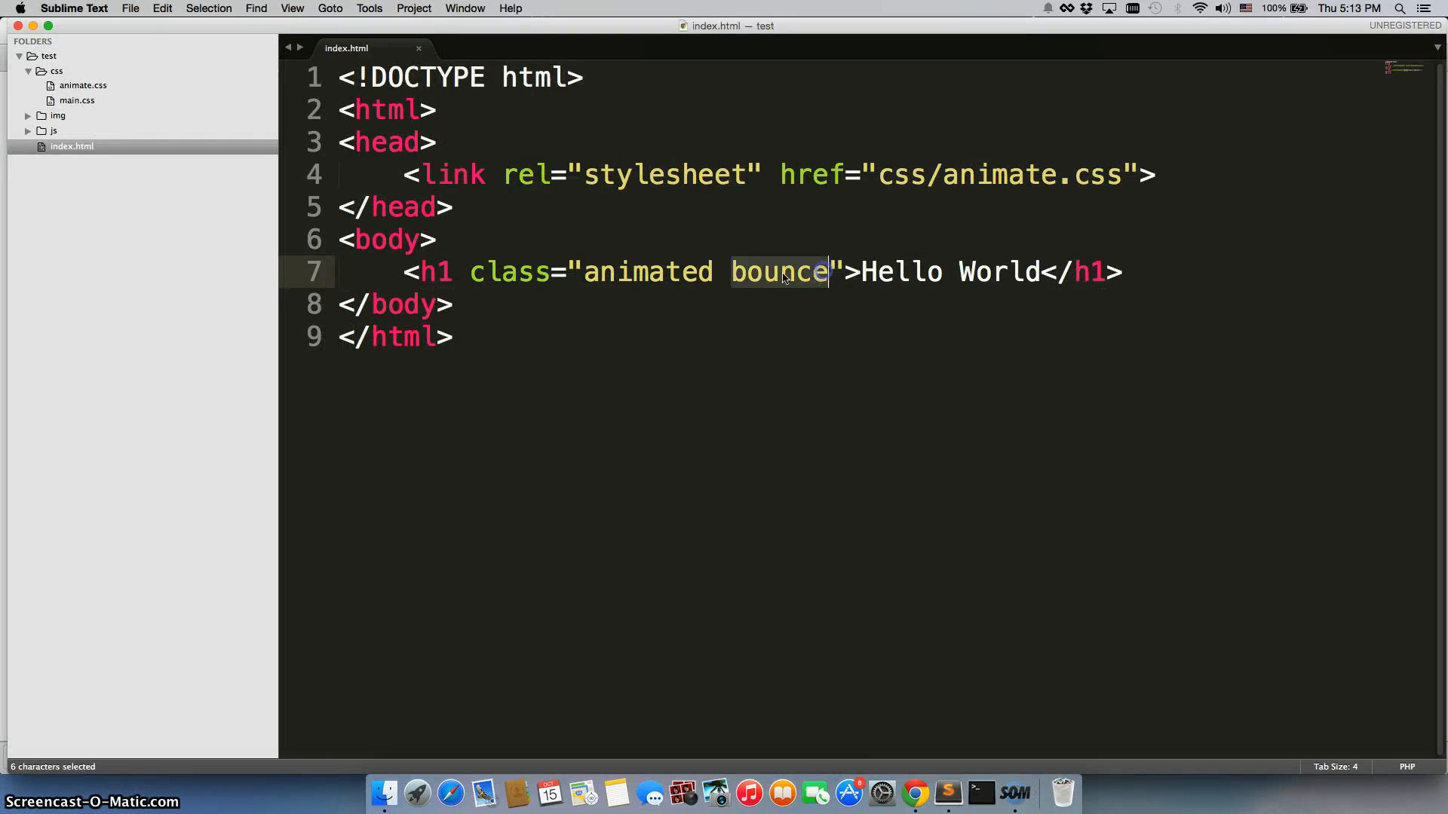
Replace the h1's bounce class with flipInX in index.html
type("flipInX")
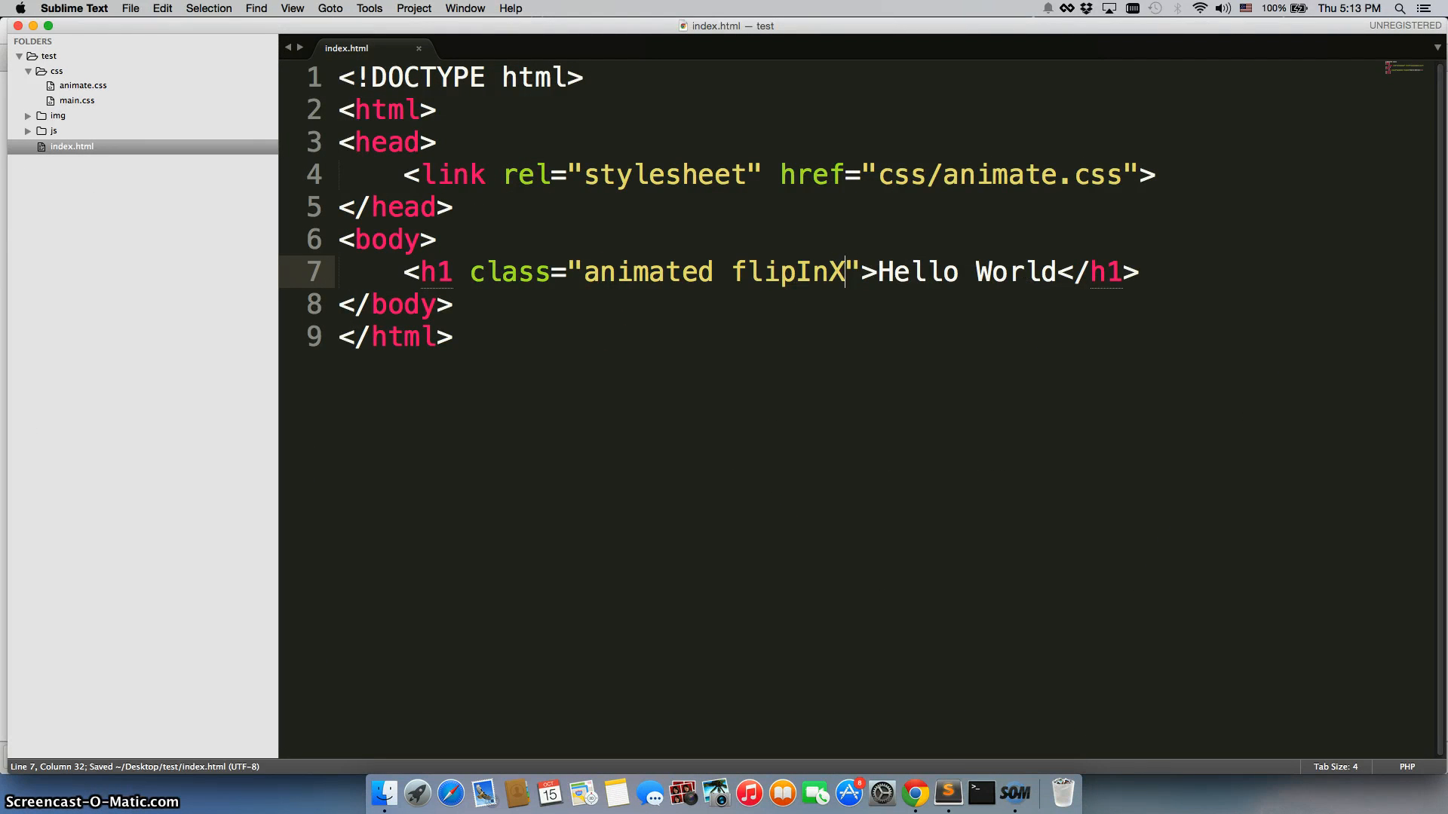
left_click(896, 793)
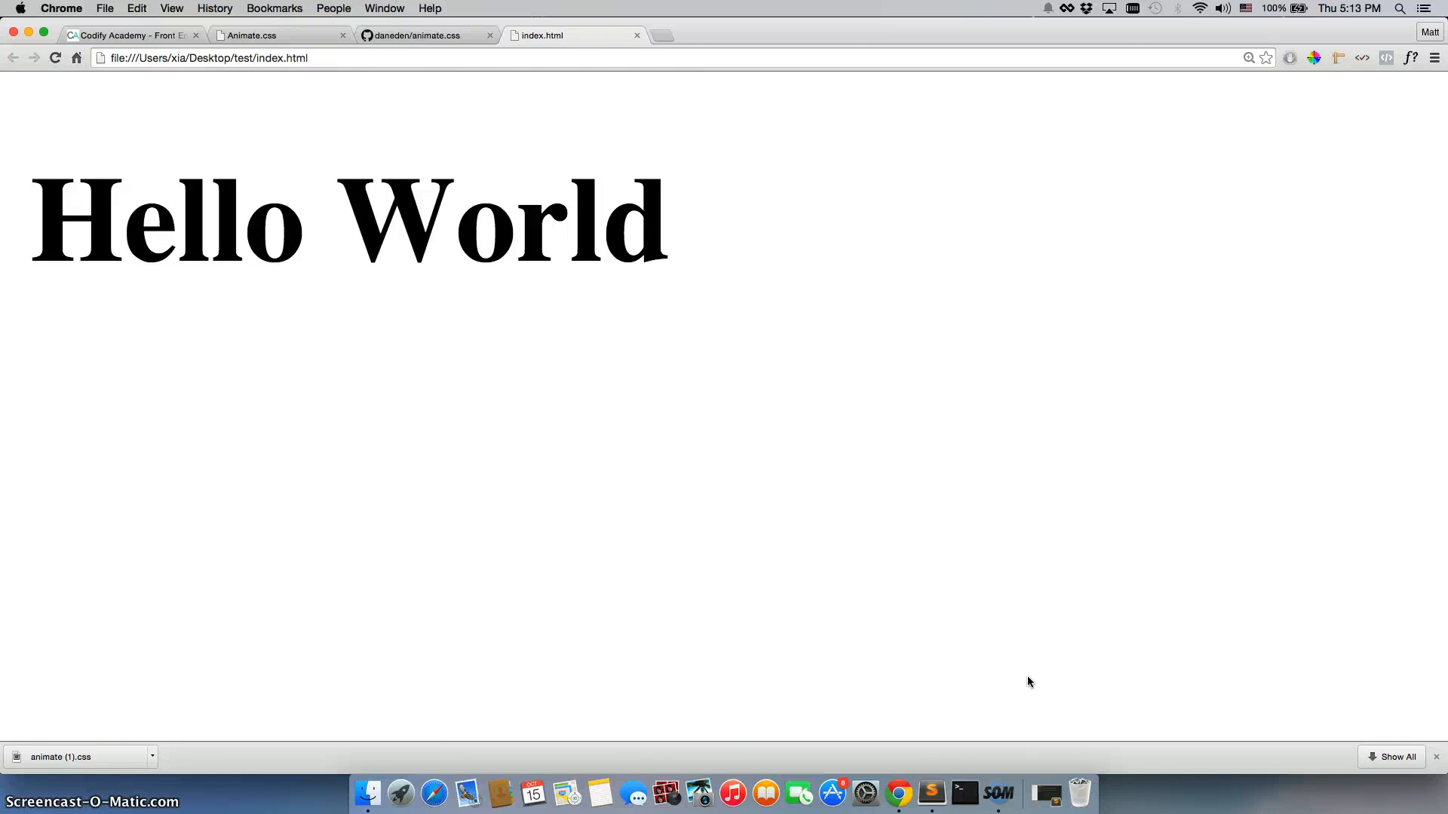
Return to the animate.css README and scroll down to its Usage section
left_click(417, 35)
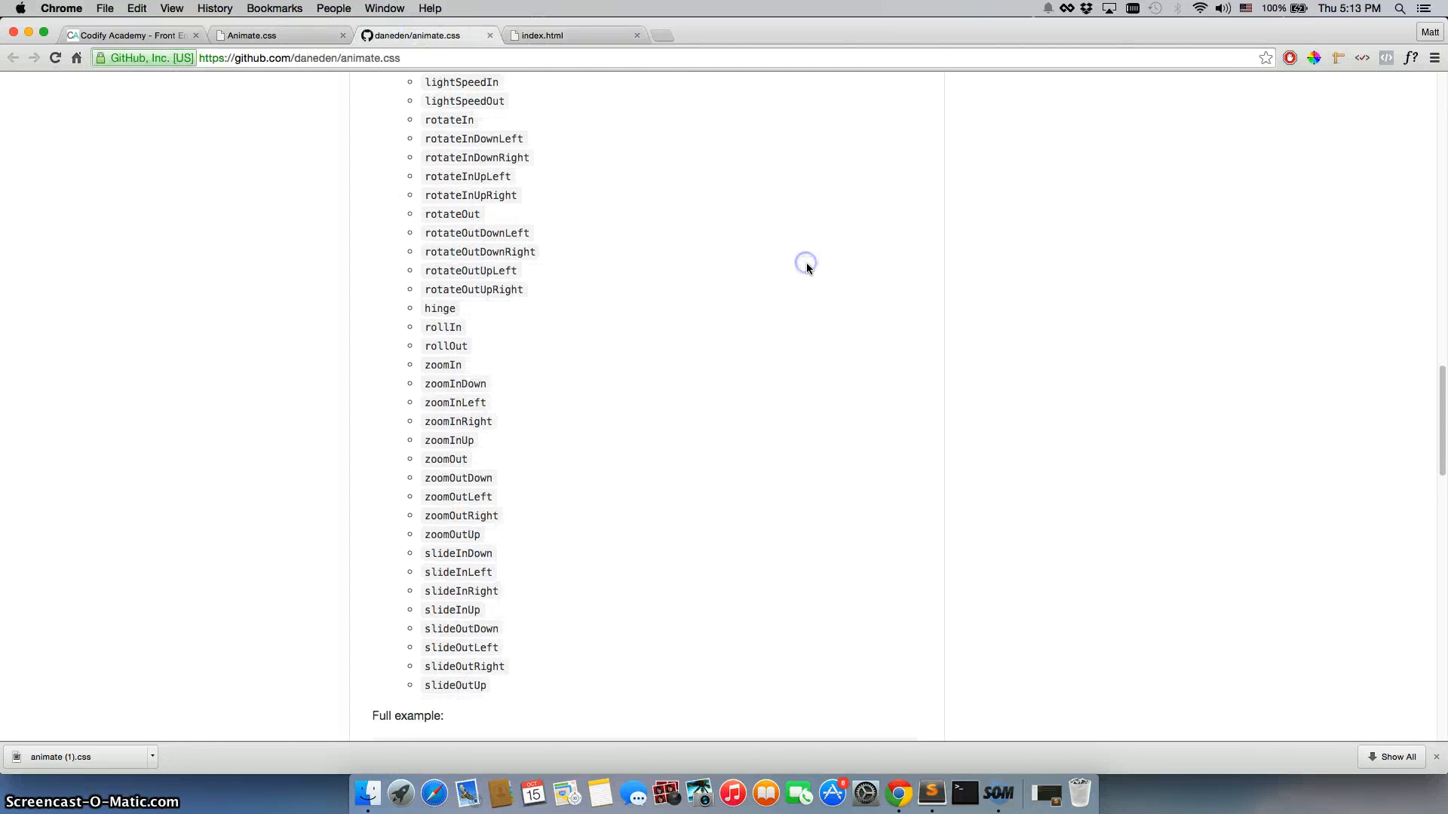
scroll("down", 3)
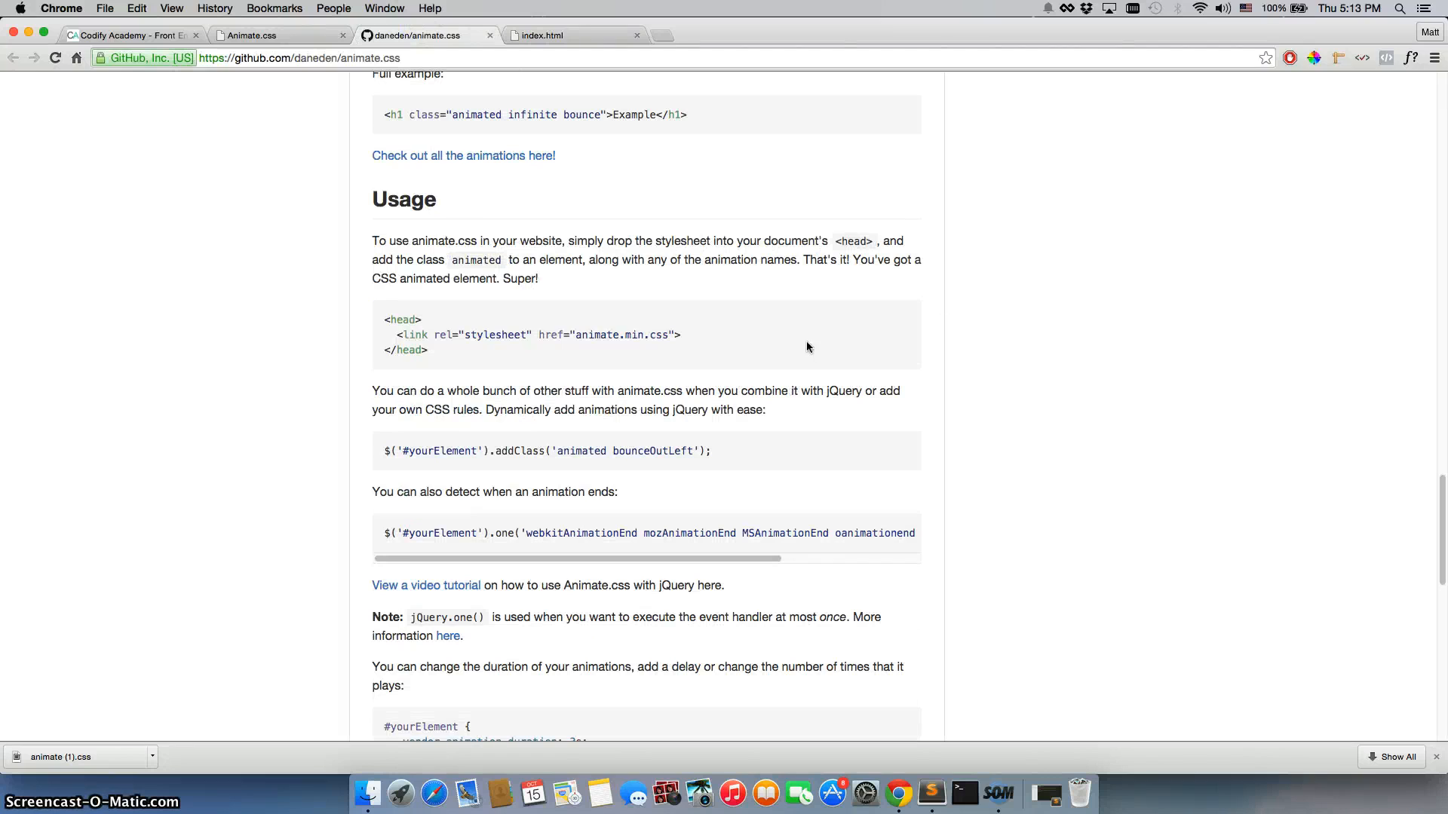
scroll("down", 3)
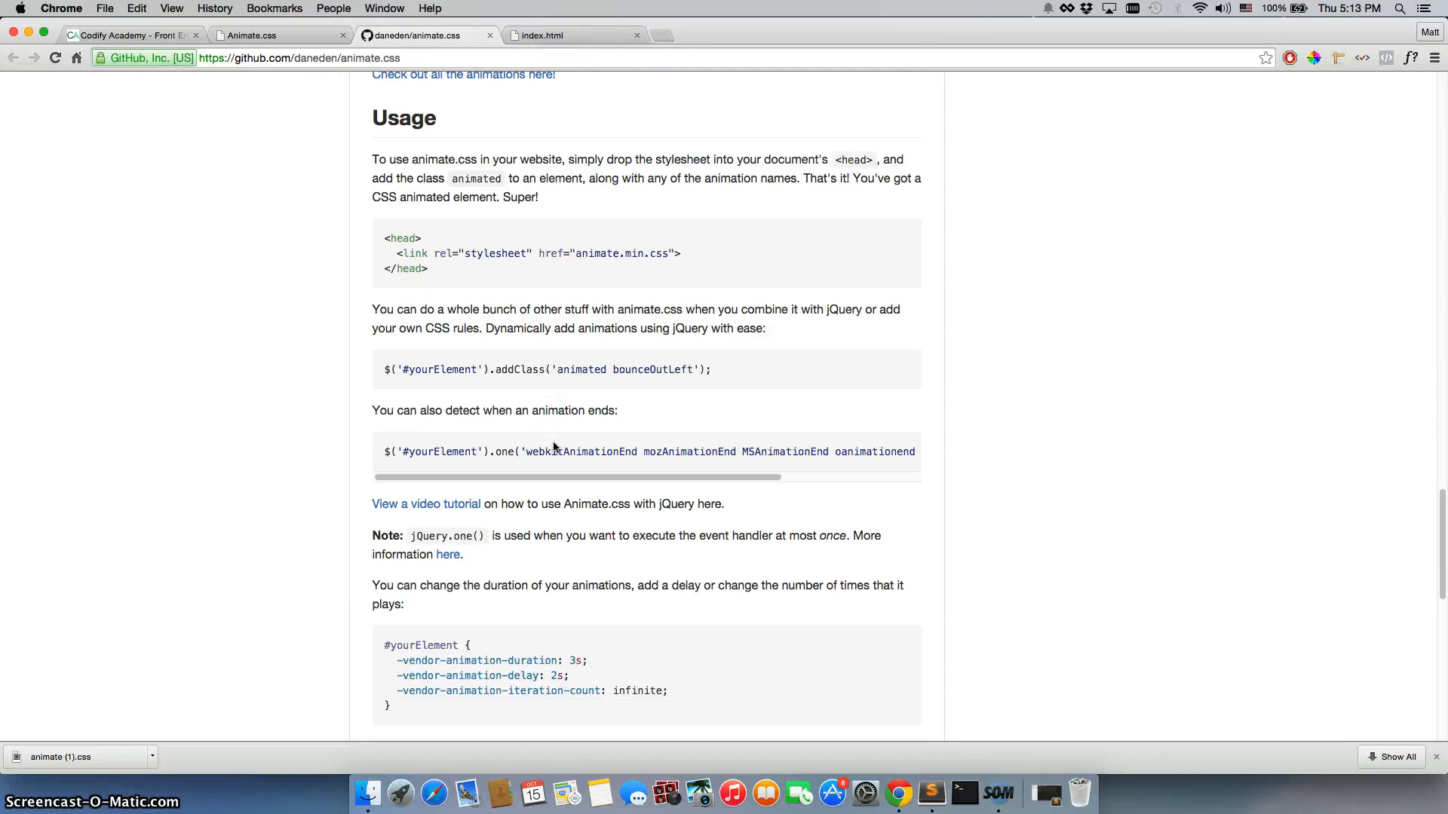